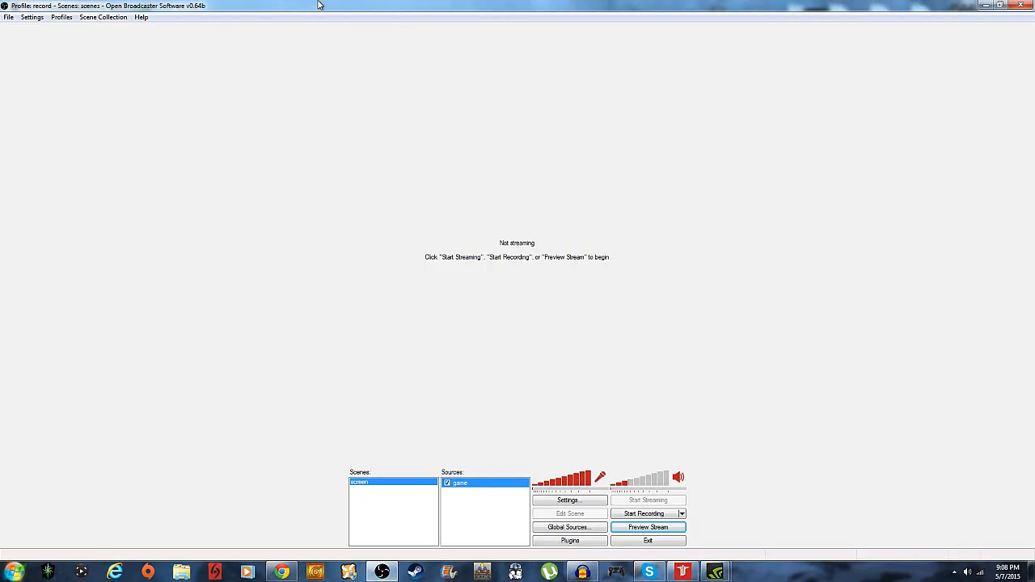
# Shrink the OBS window, move it across the desktop, then maximize it again
pyautogui.click(1008, 7)
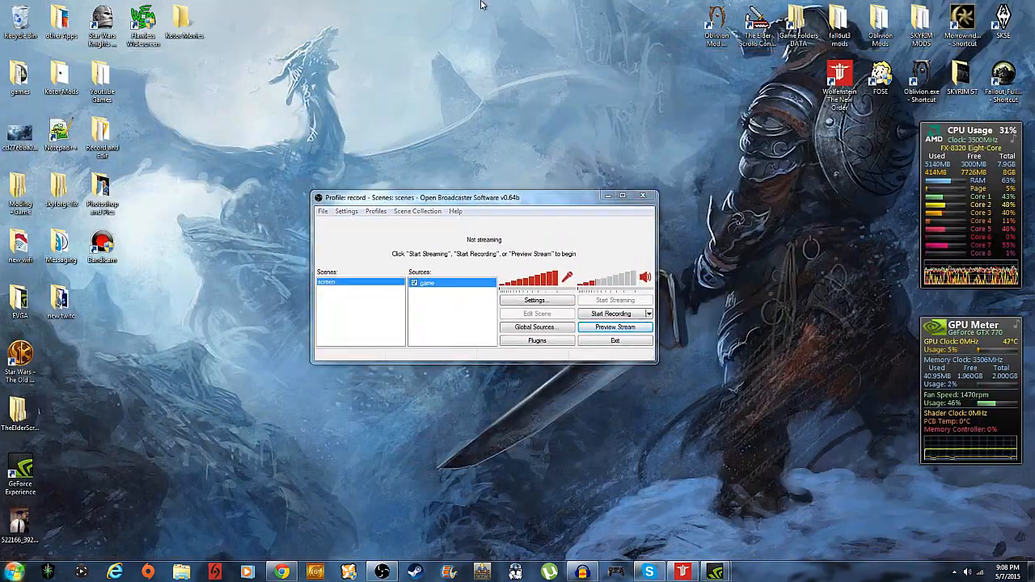
pyautogui.moveTo(484, 197); pyautogui.dragTo(492, 0)
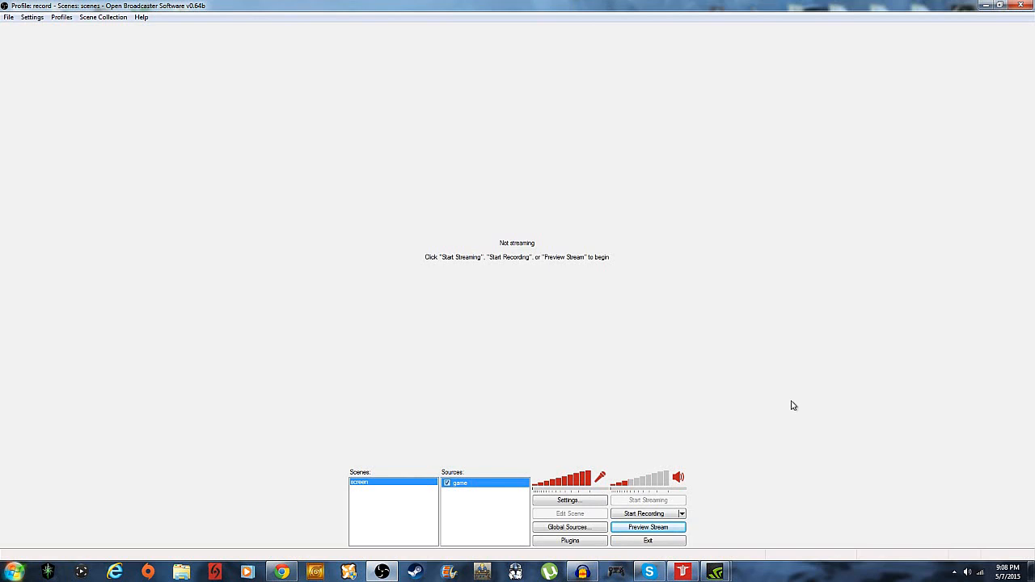
pyautogui.moveTo(774, 410)
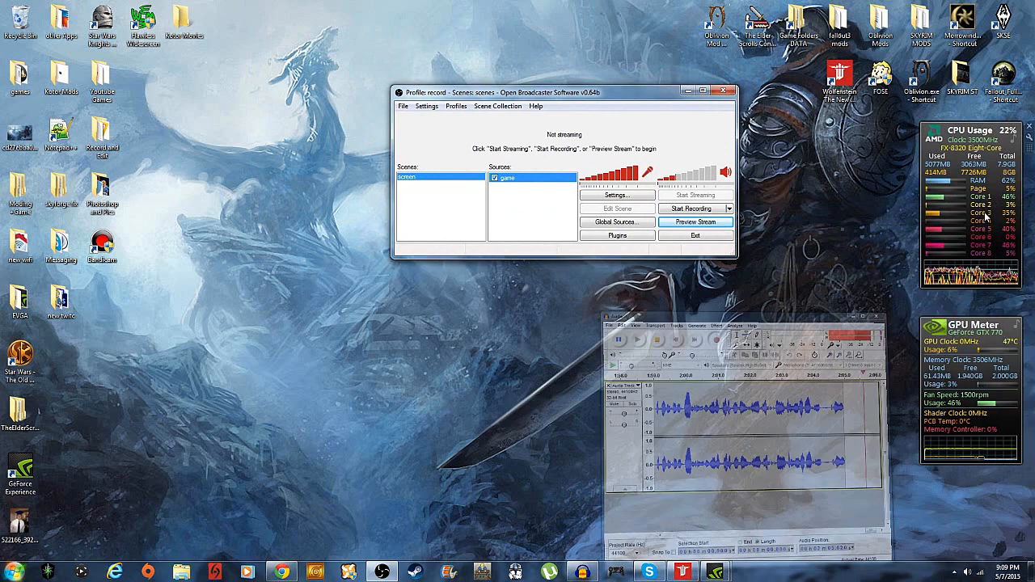
pyautogui.click(702, 91)
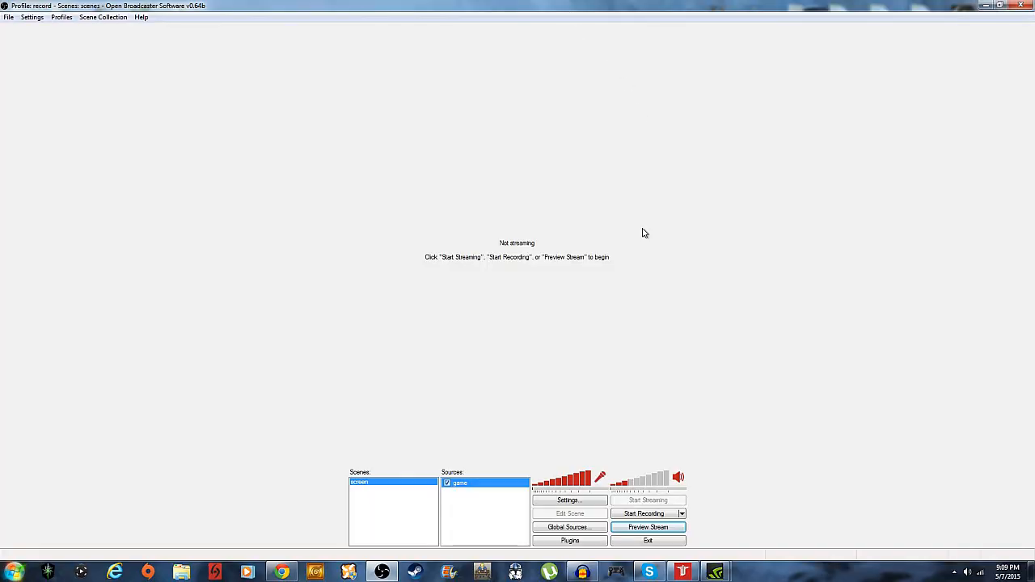
pyautogui.moveTo(597, 485)
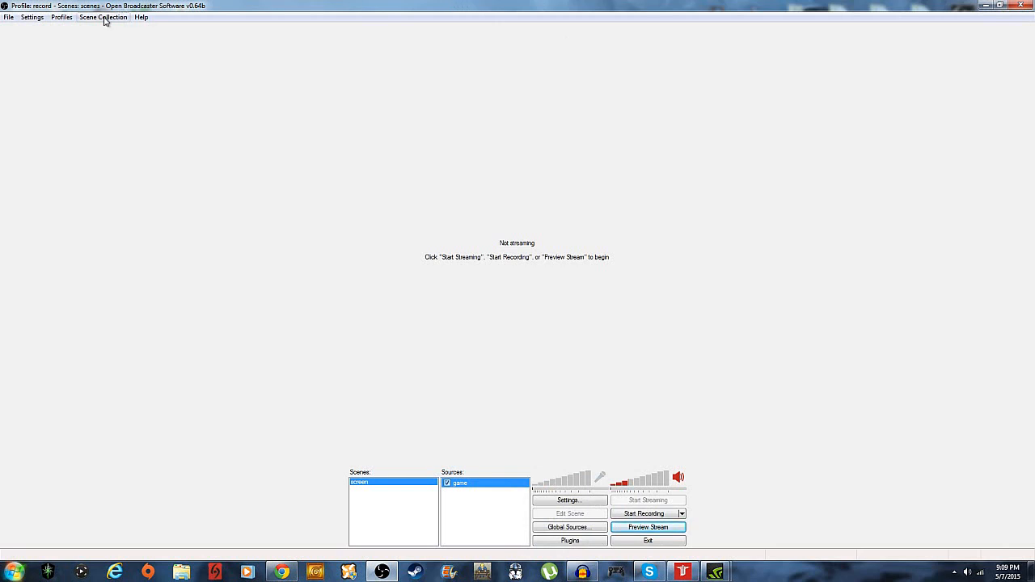
# Create a new profile named 'pc games for youtube'
pyautogui.click(61, 17)
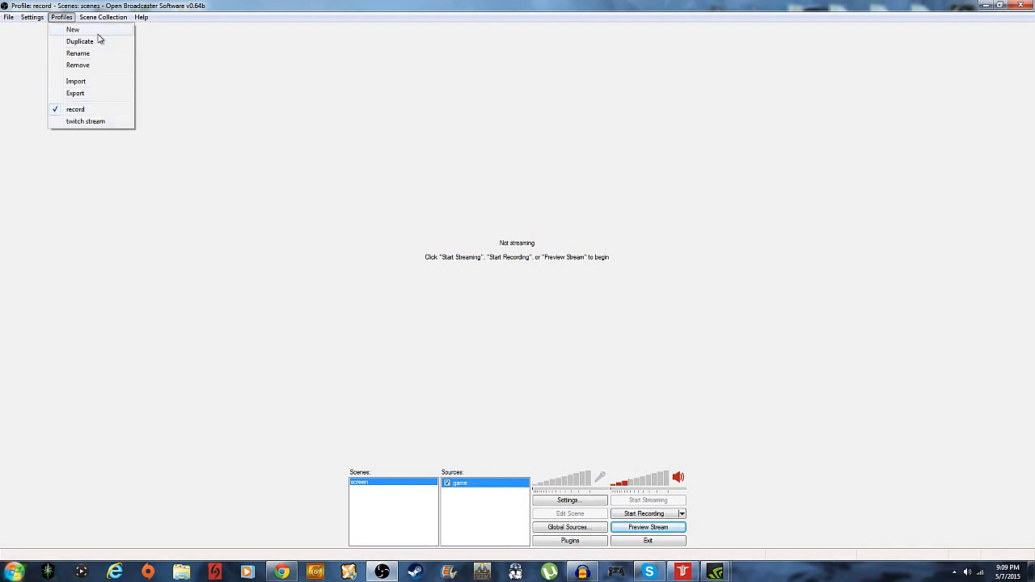
pyautogui.click(73, 29)
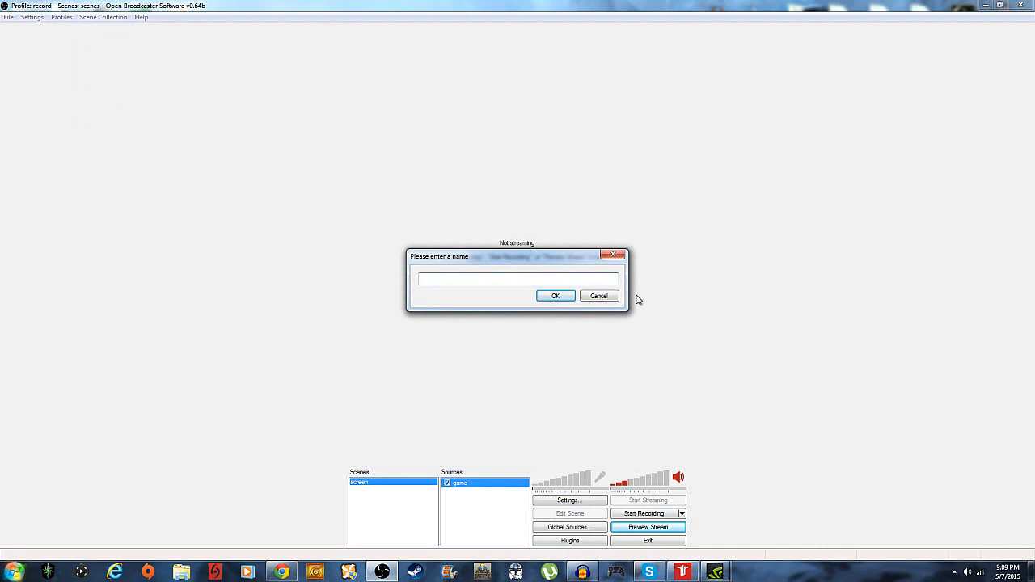
pyautogui.write('pc Ro')
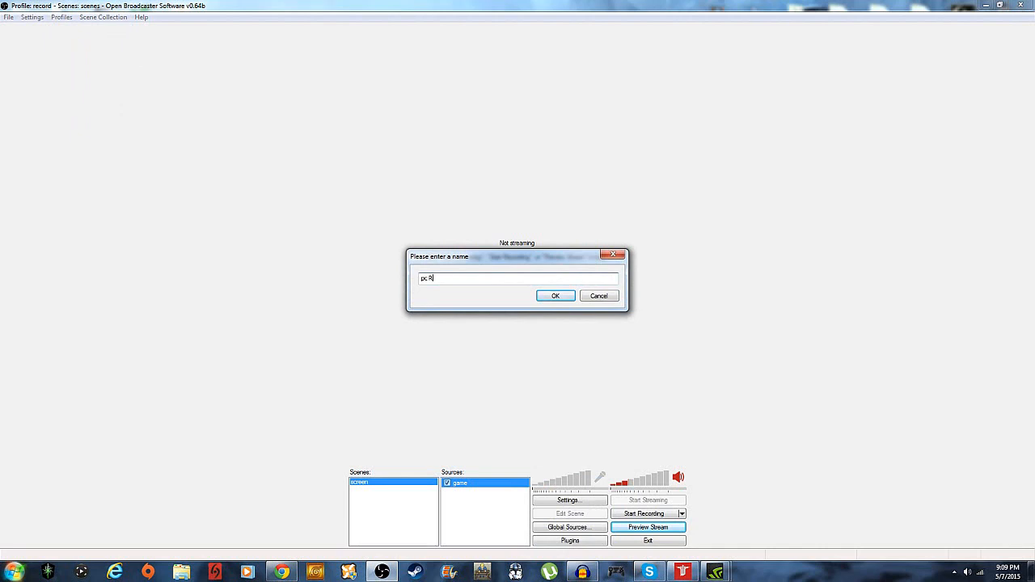
pyautogui.write('games')
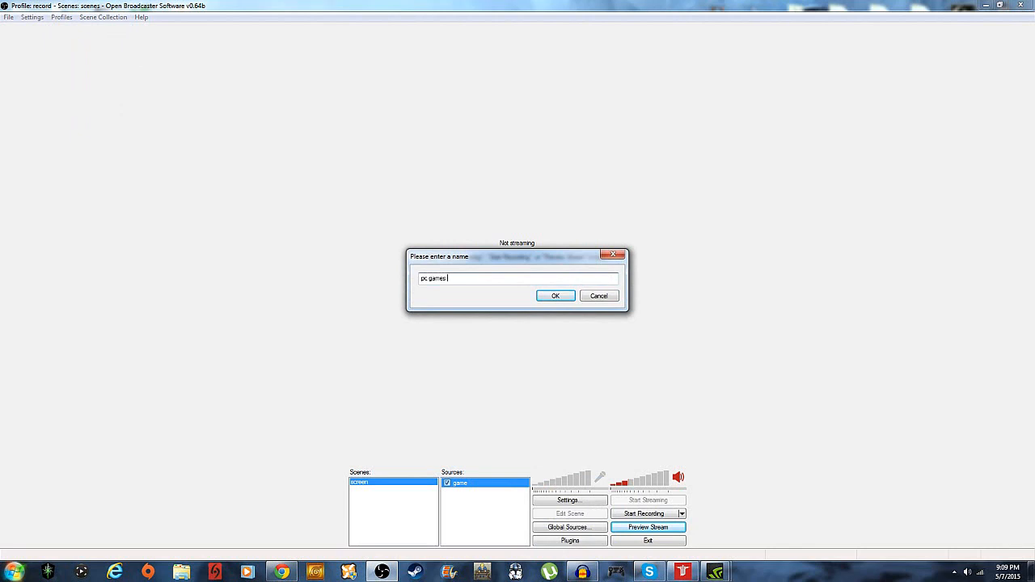
pyautogui.write('for youtu')
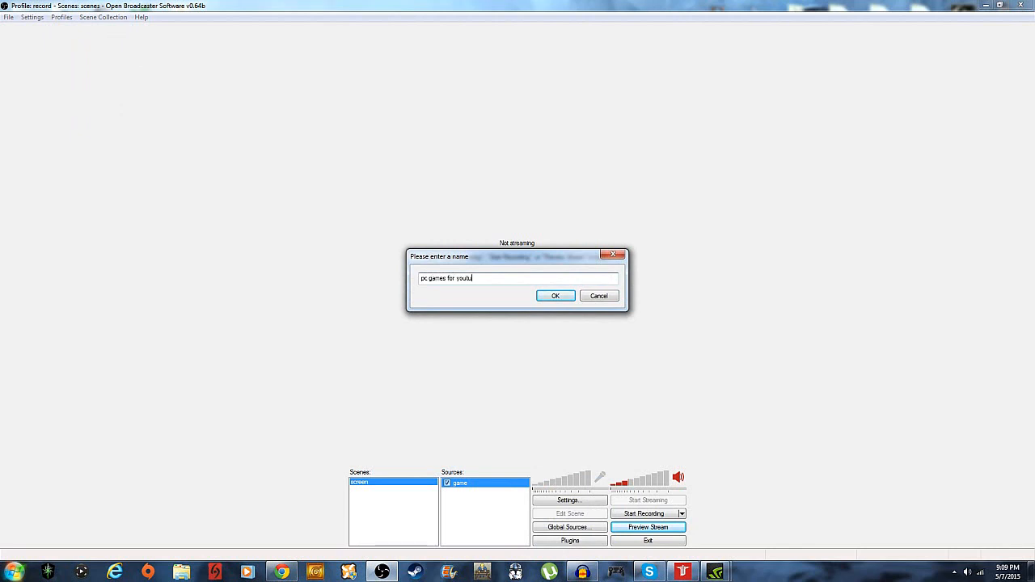
pyautogui.click(555, 295)
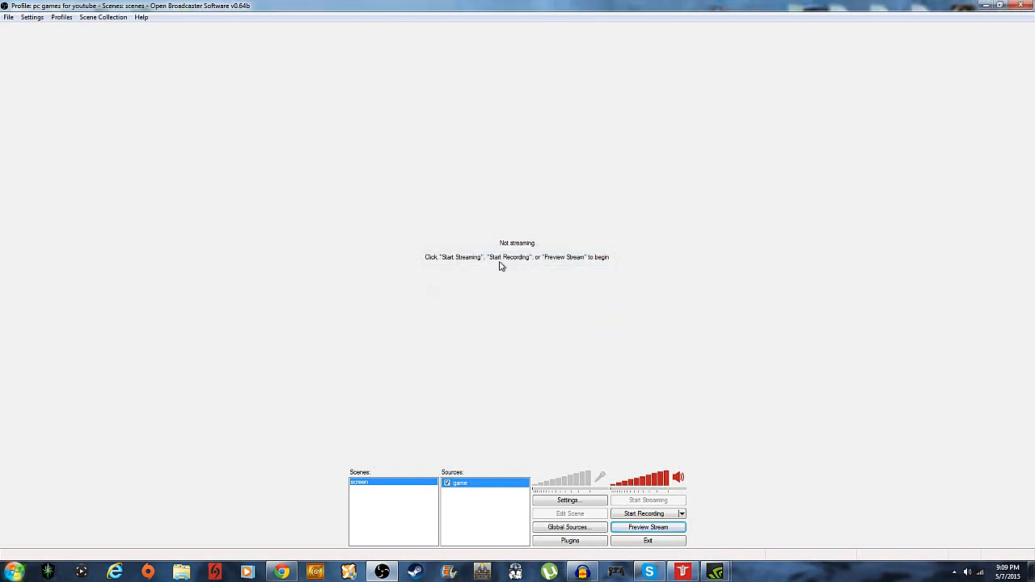
pyautogui.moveTo(328, 51)
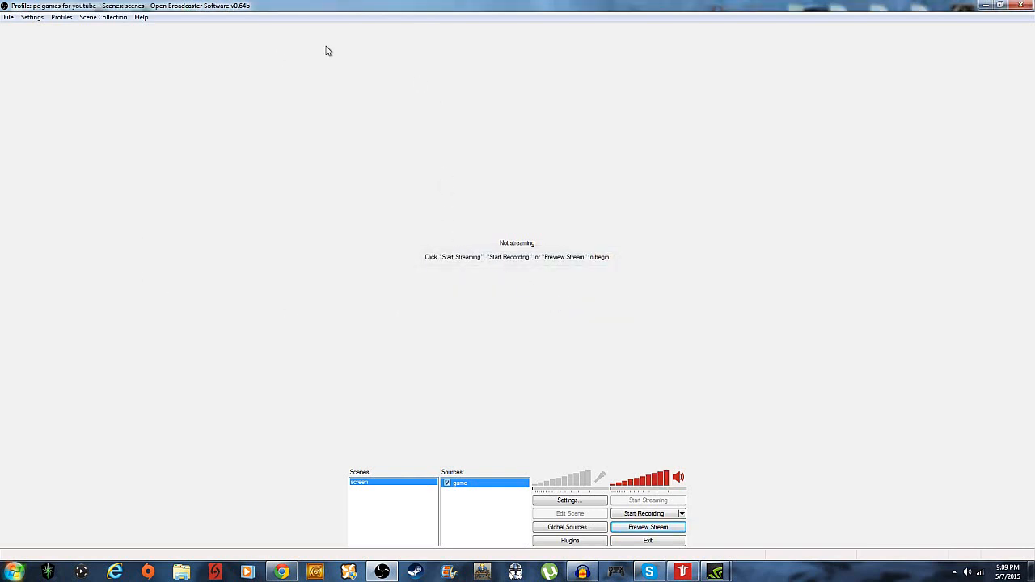
# Remove the existing scene and add an empty scene named 'screen'
pyautogui.rightClick(392, 481)
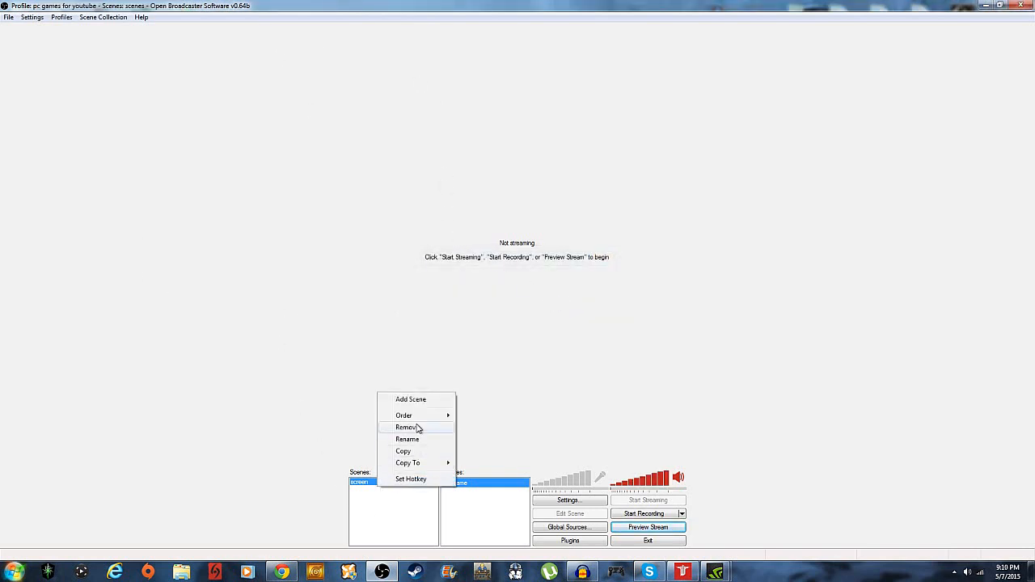
pyautogui.click(408, 427)
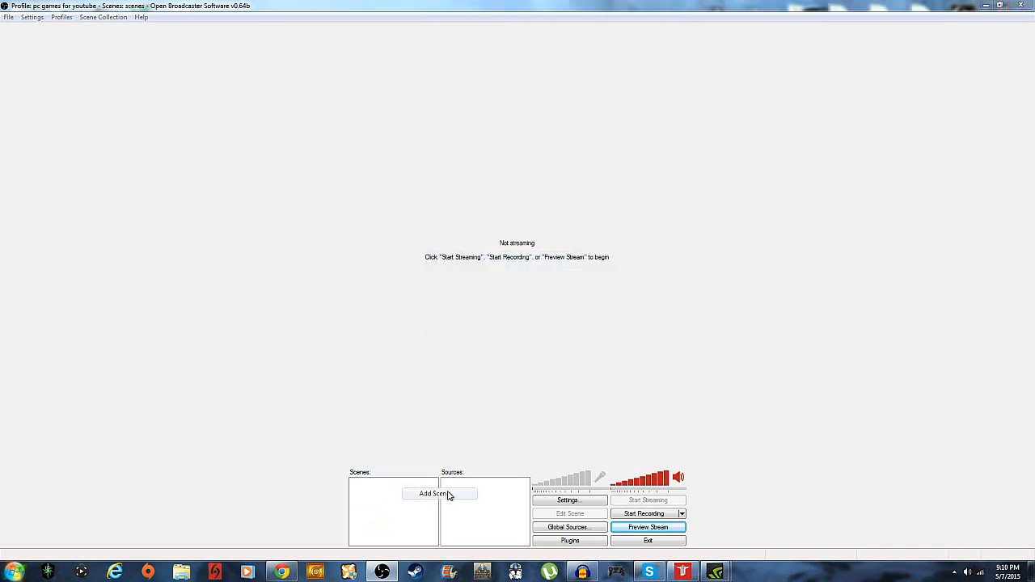
pyautogui.click(439, 494)
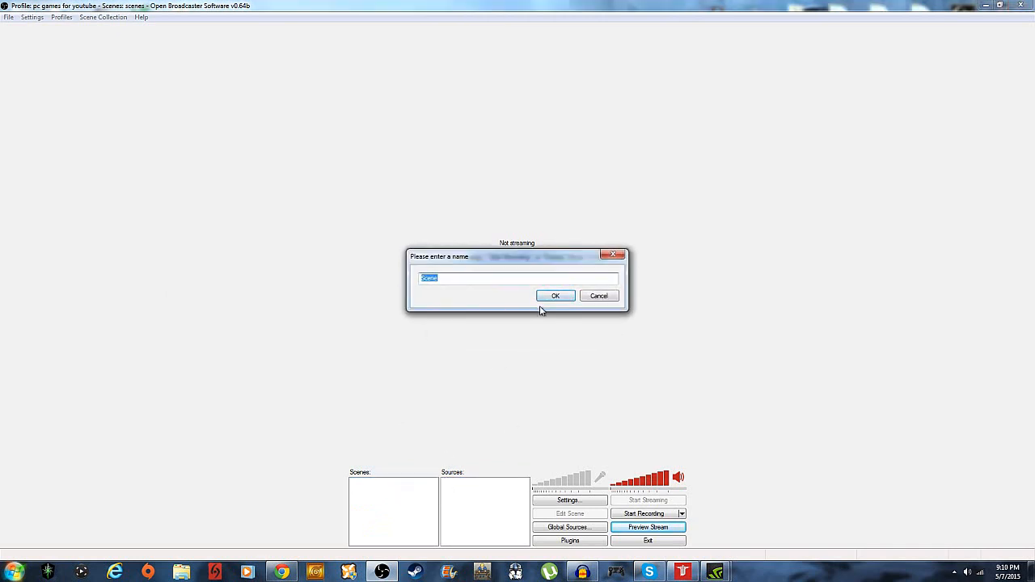
pyautogui.write('screen')
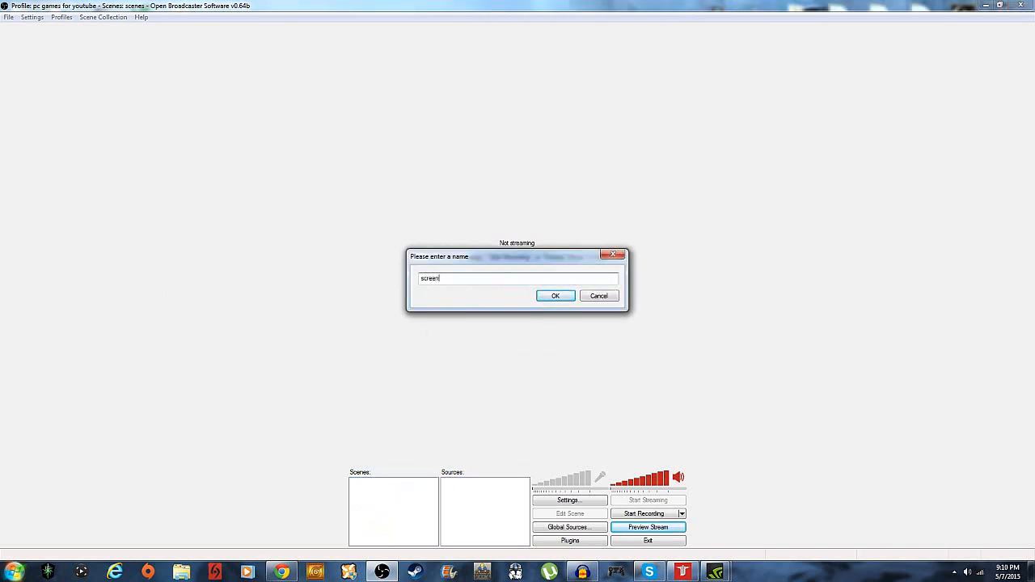
pyautogui.click(555, 296)
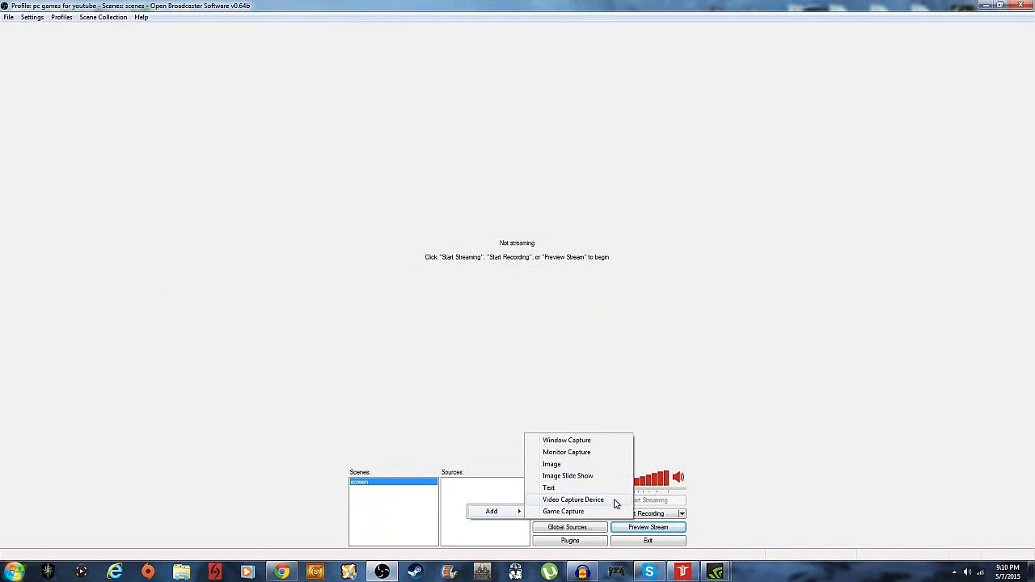
pyautogui.moveTo(574, 518)
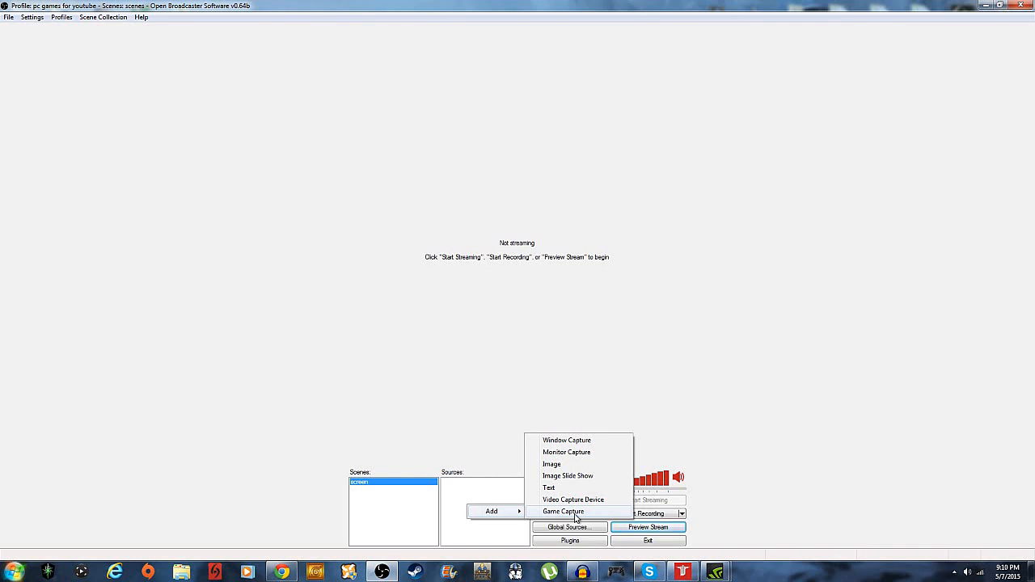
# Add a Game Capture source under its default name and confirm its capture settings
pyautogui.click(562, 512)
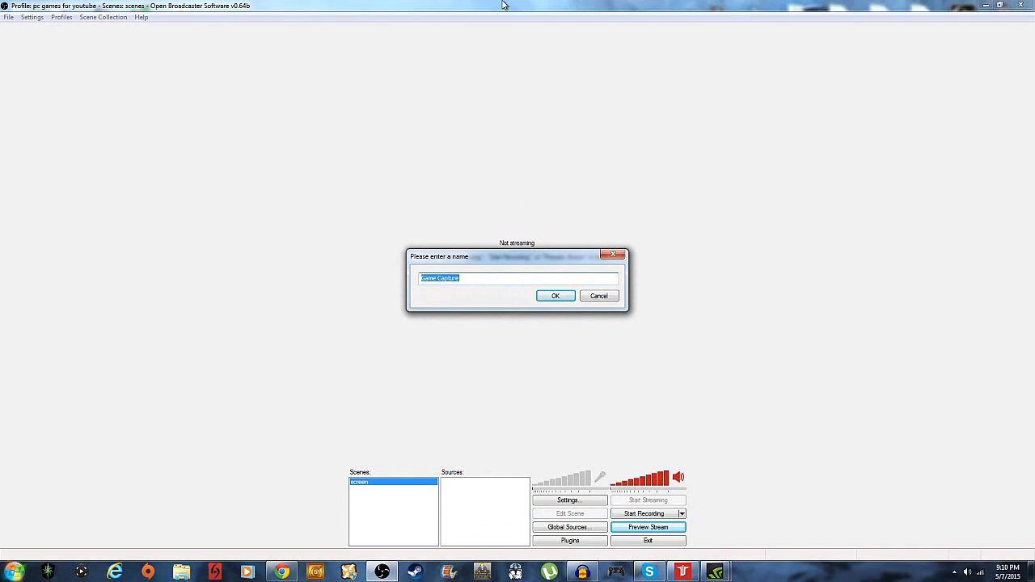
pyautogui.click(555, 295)
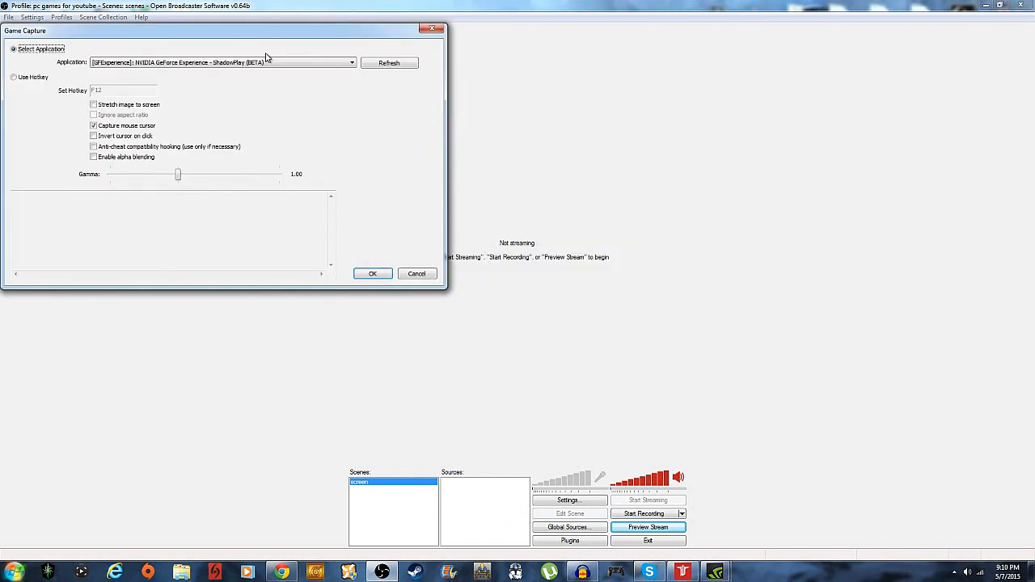
pyautogui.click(351, 62)
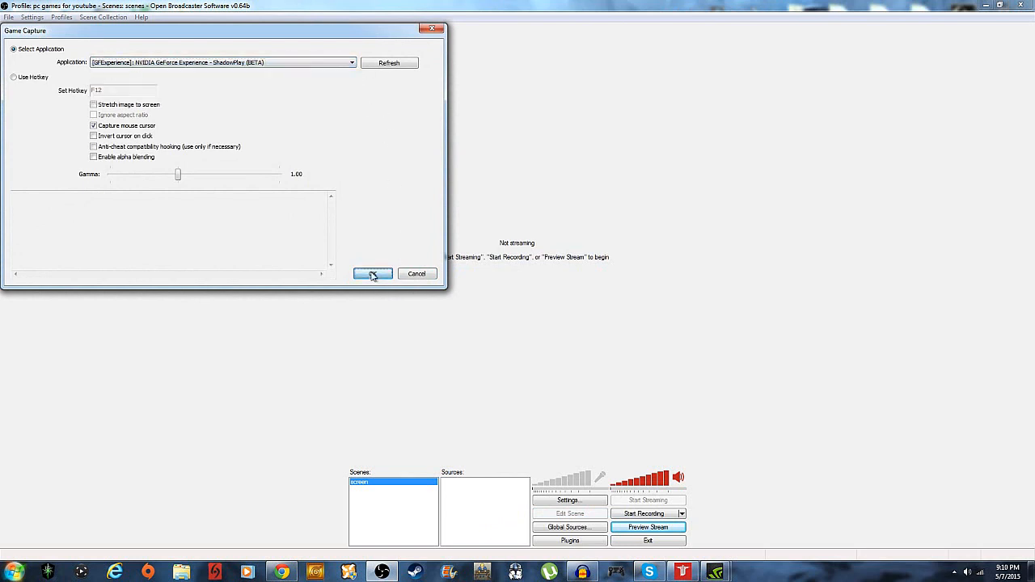
pyautogui.click(373, 273)
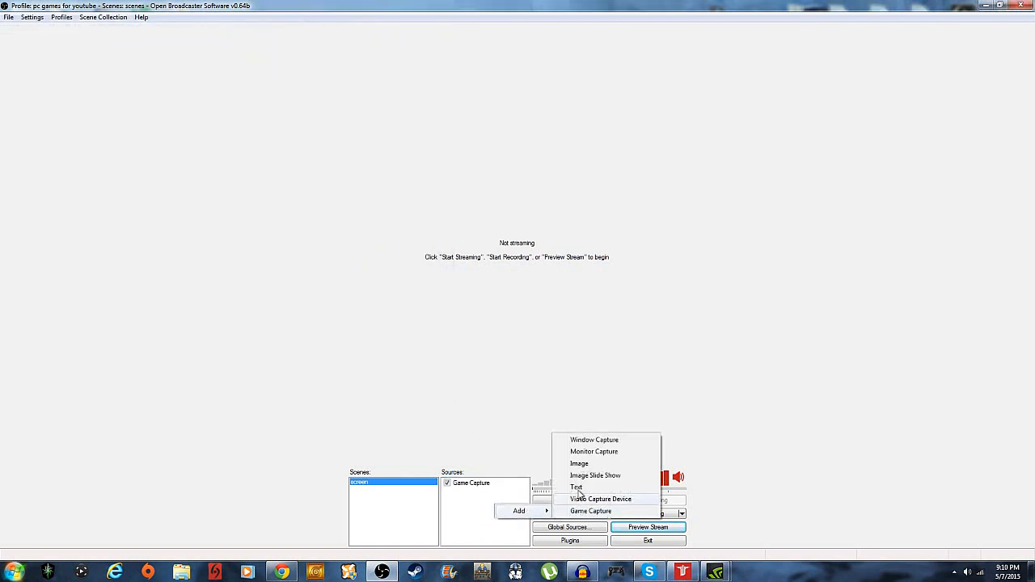
pyautogui.moveTo(603, 499)
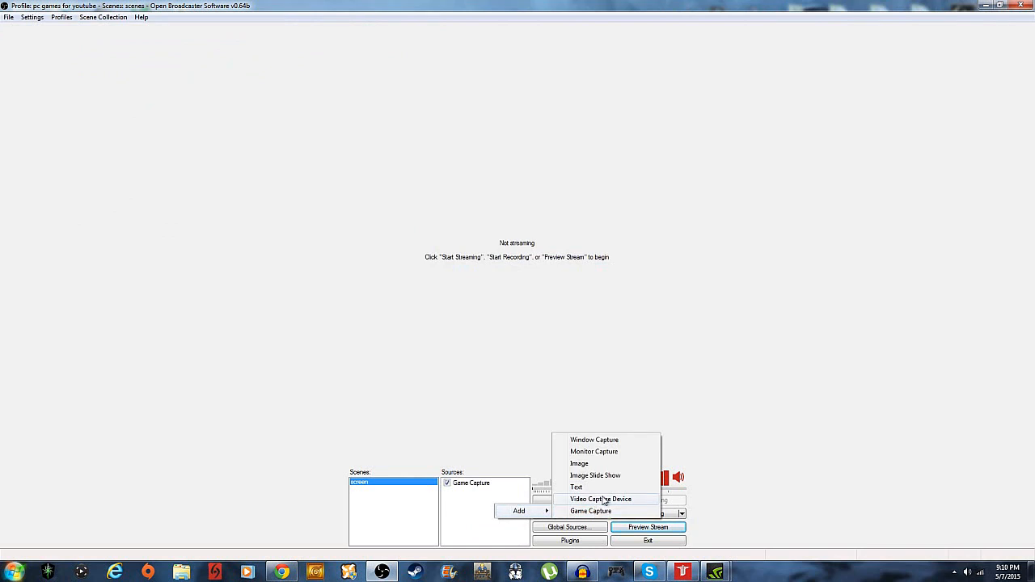
pyautogui.click(600, 499)
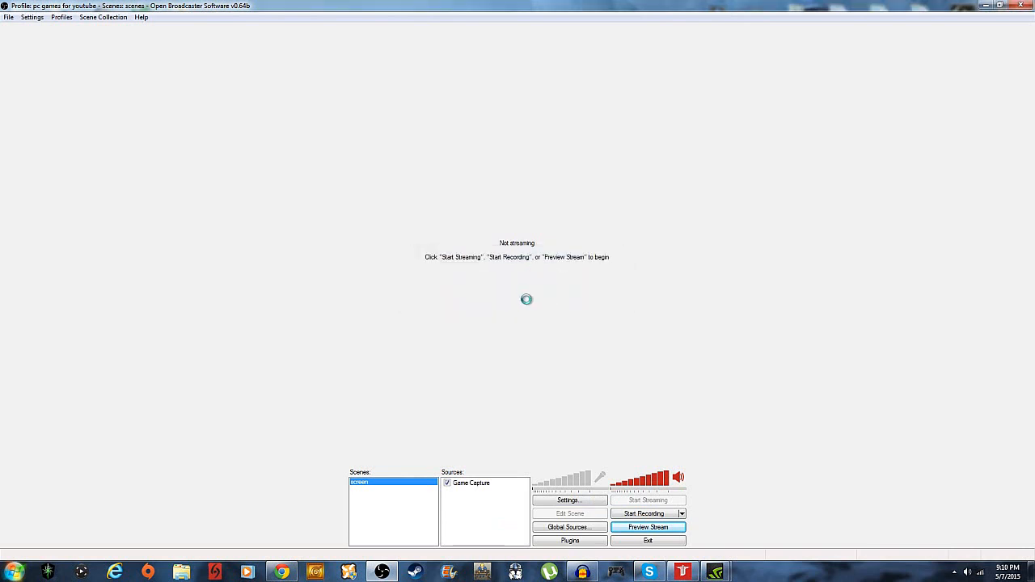
pyautogui.doubleClick(471, 483)
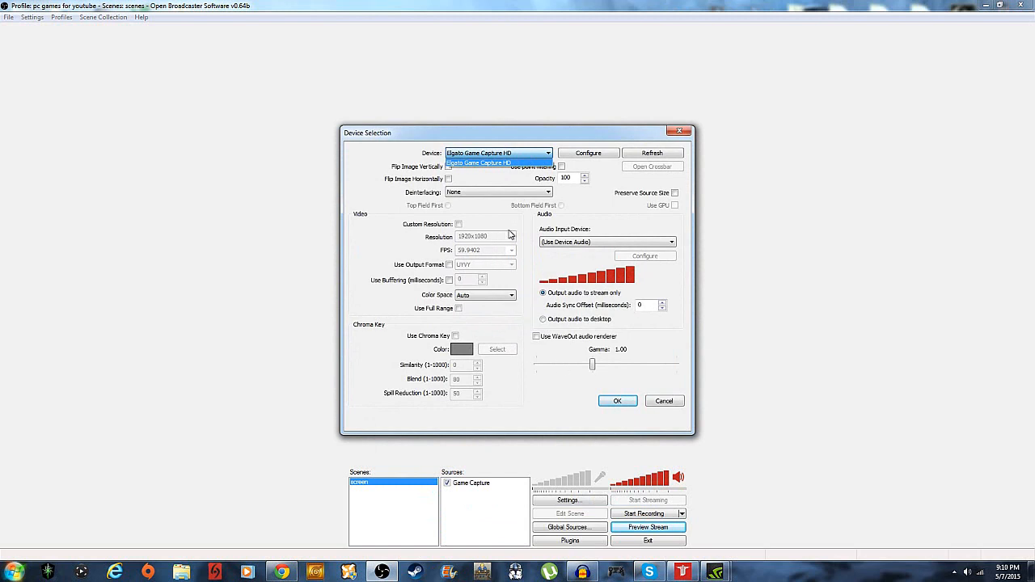
pyautogui.click(479, 163)
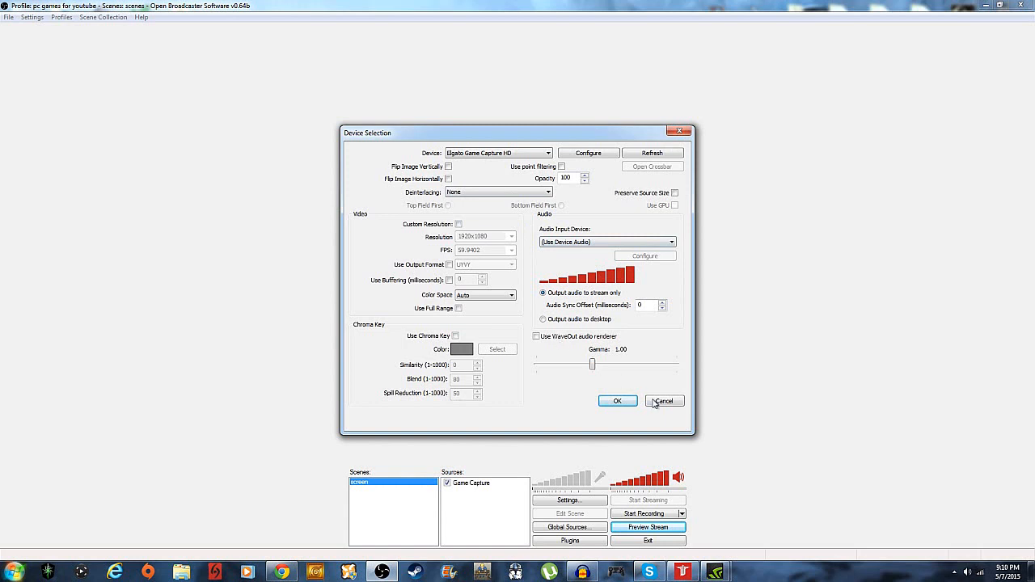
pyautogui.click(663, 401)
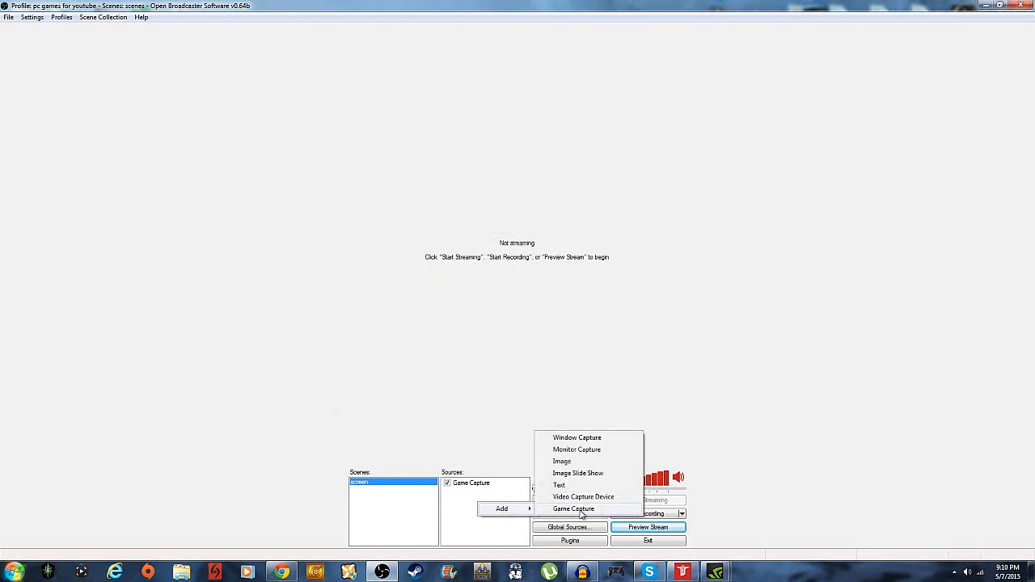
# Add an image source 'layout', previewing overlay images before choosing twitch.png
pyautogui.click(562, 461)
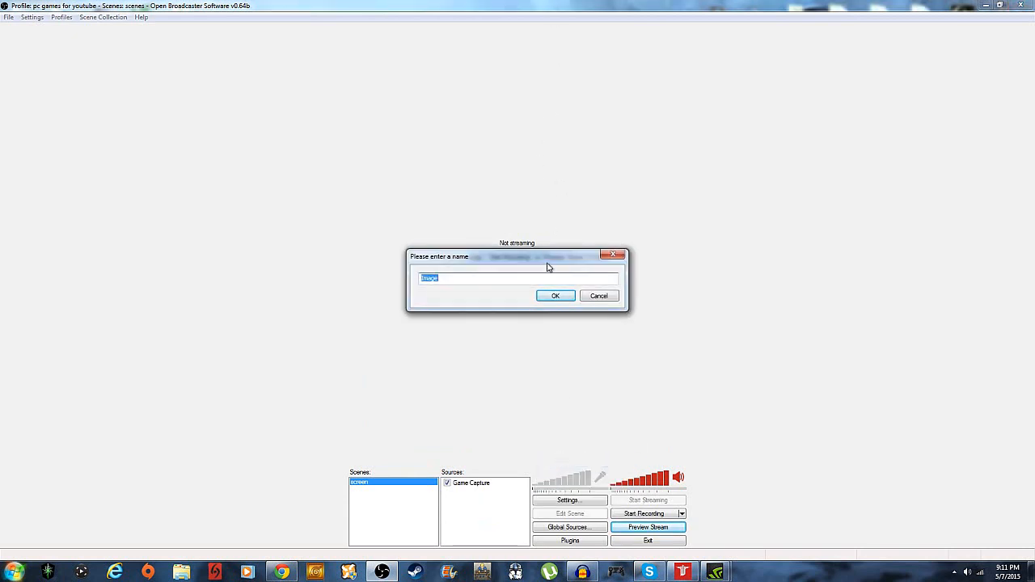
pyautogui.write('layo')
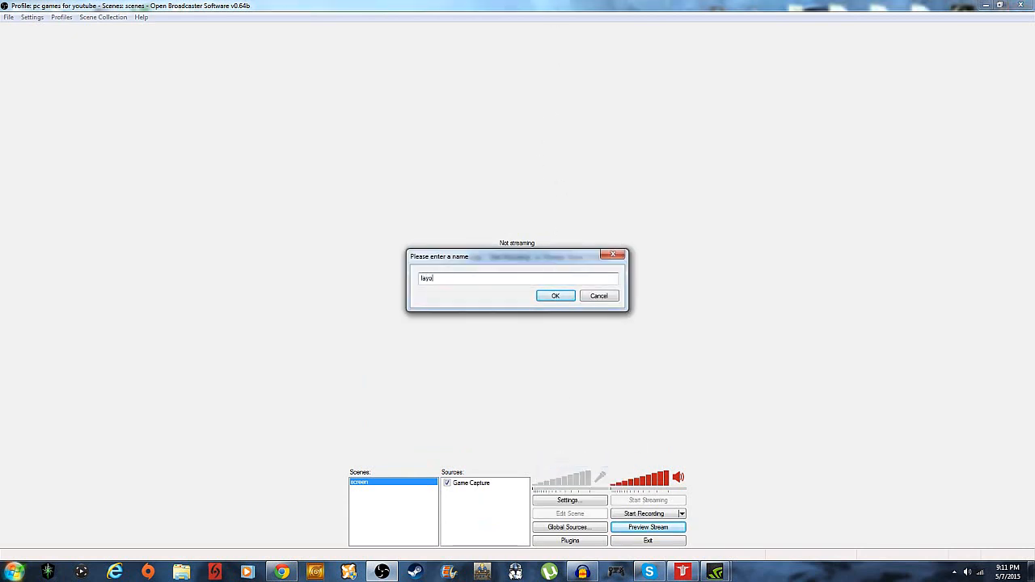
pyautogui.click(555, 295)
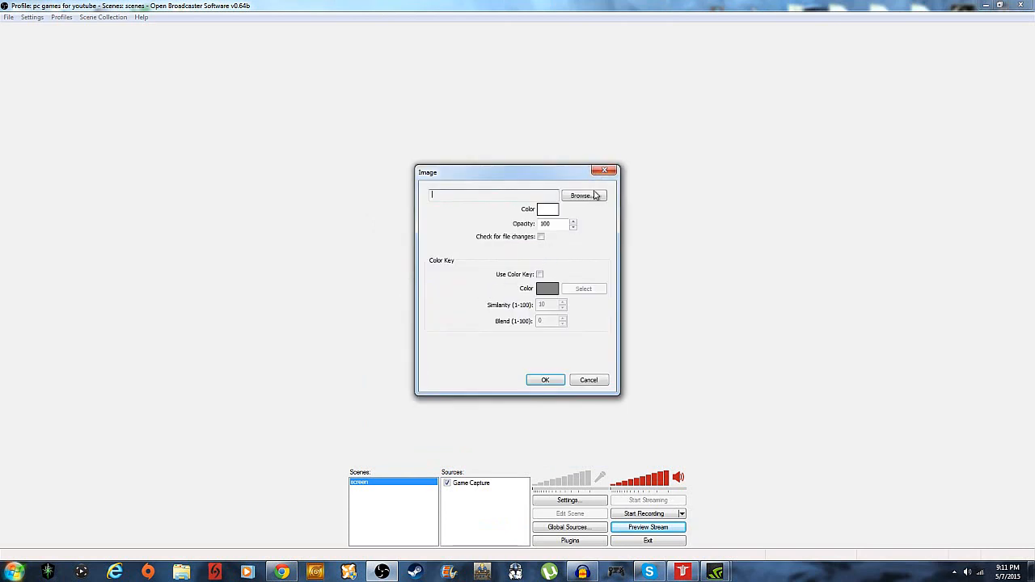
pyautogui.click(582, 196)
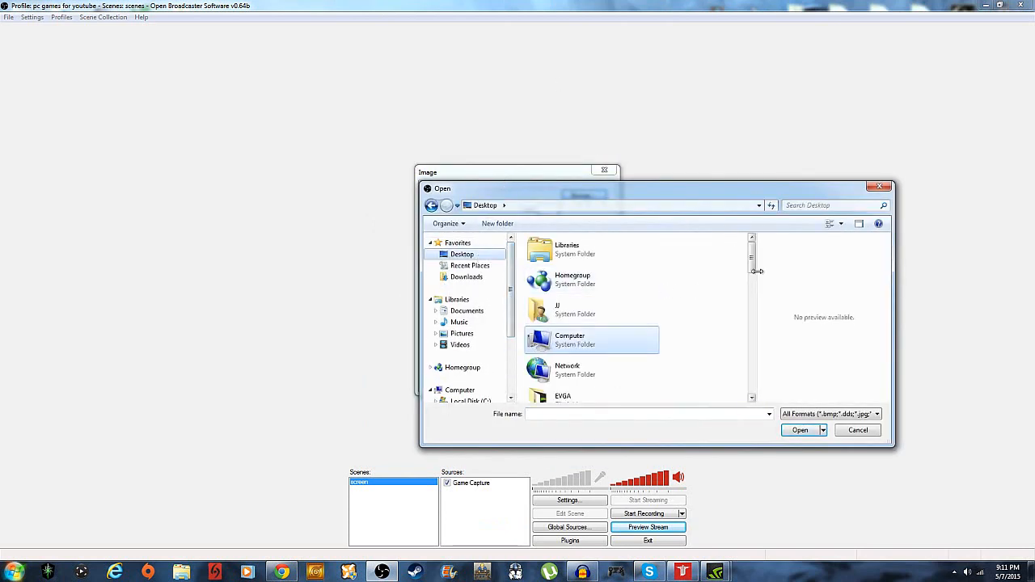
pyautogui.scroll(-3)
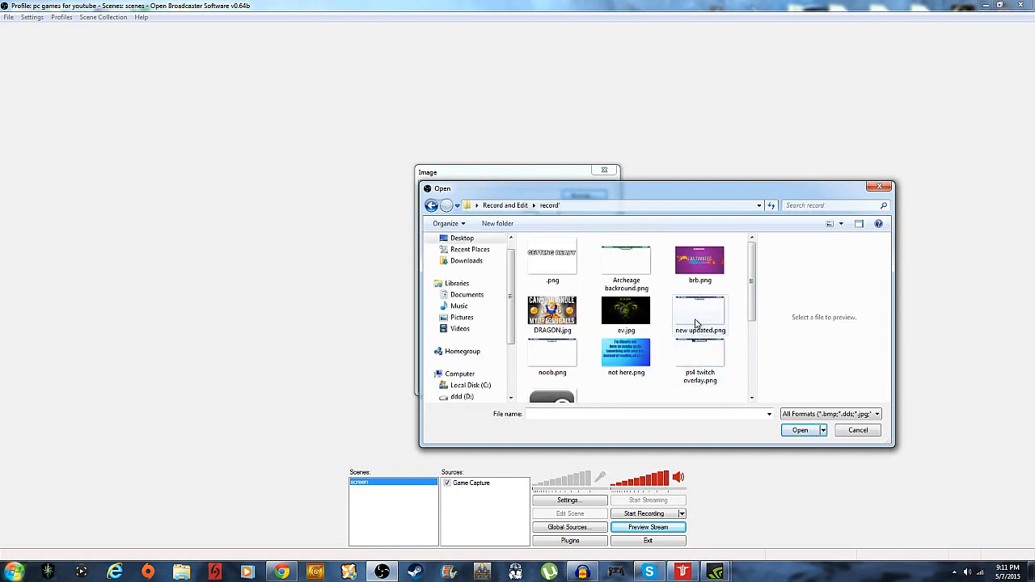
pyautogui.click(699, 352)
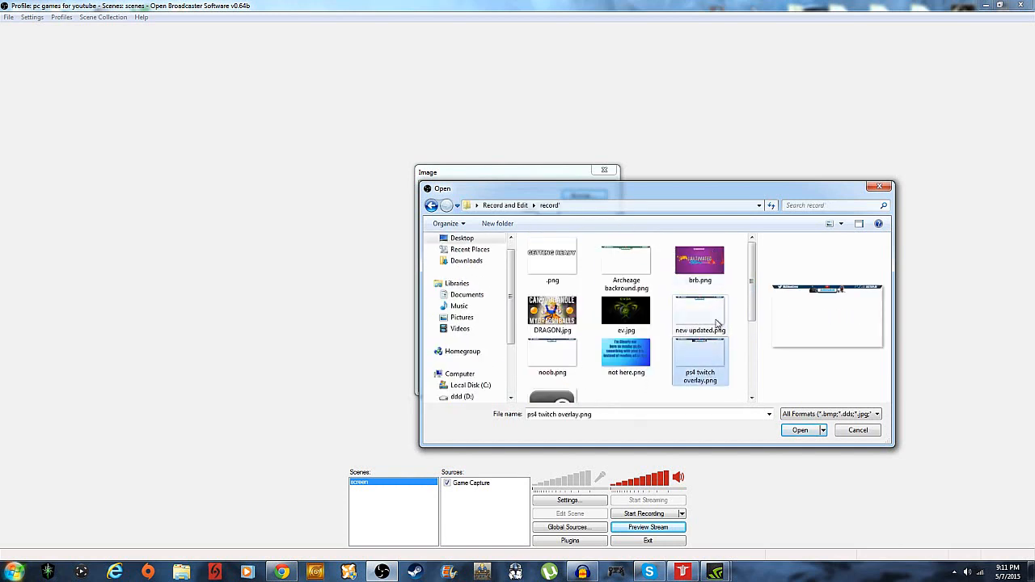
pyautogui.click(699, 313)
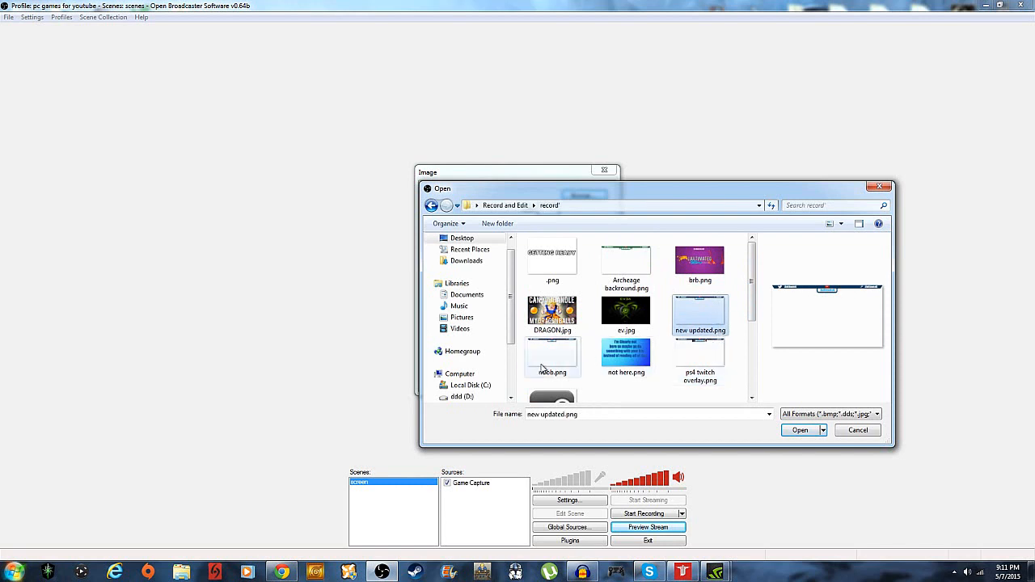
pyautogui.click(700, 351)
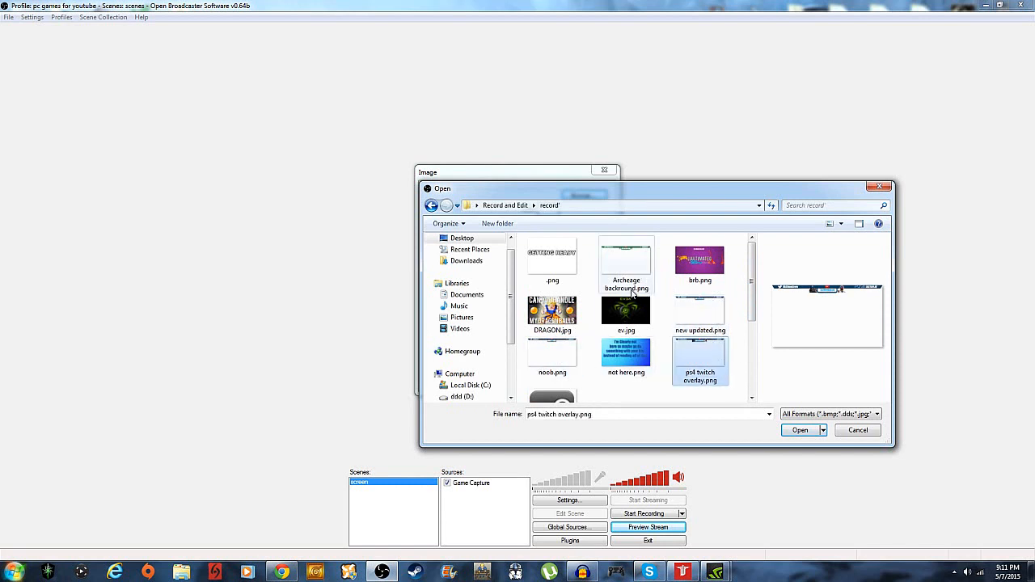
pyautogui.scroll(-3)
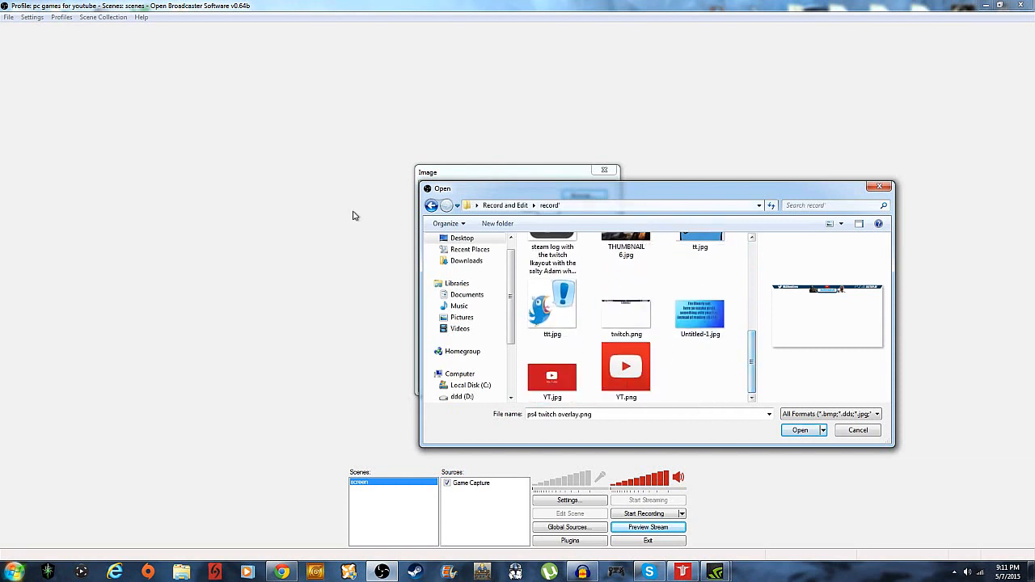
pyautogui.moveTo(499, 110)
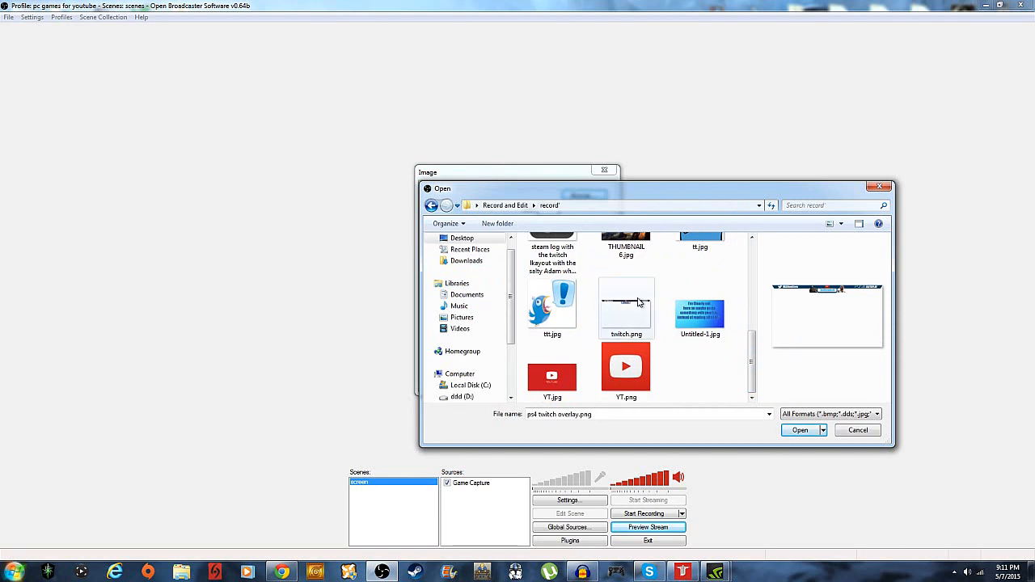
pyautogui.click(626, 306)
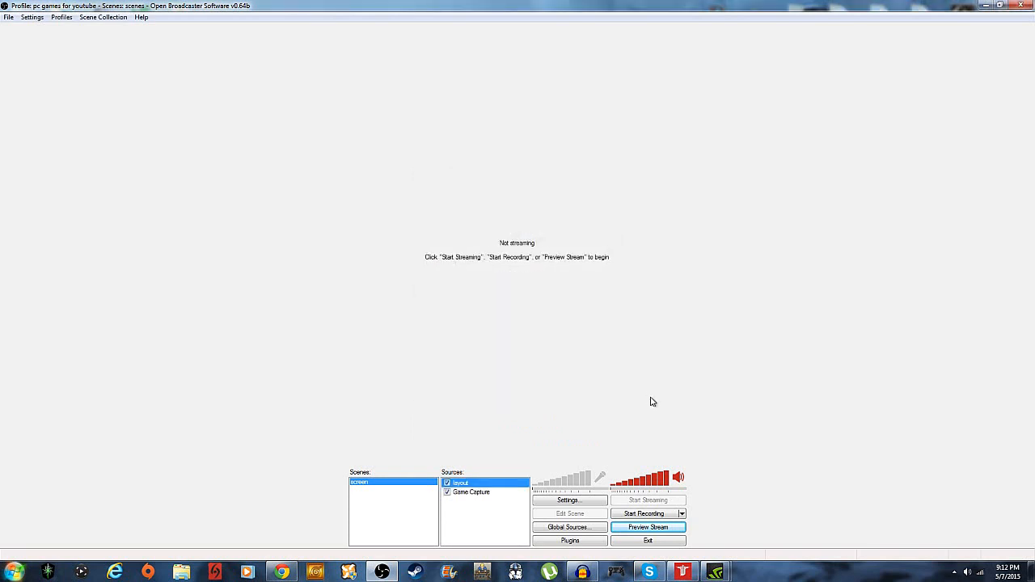
pyautogui.rightClick(471, 492)
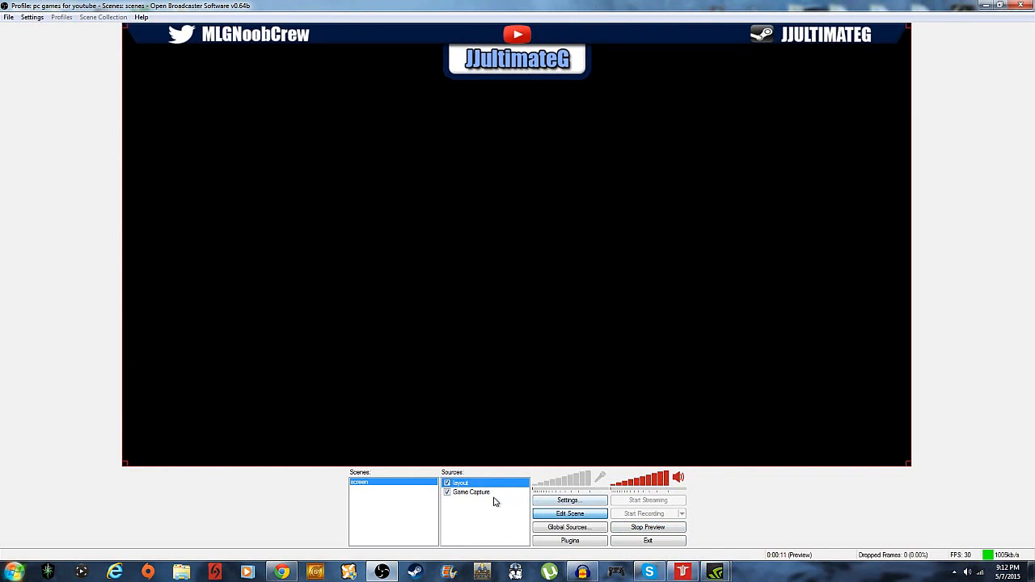
pyautogui.click(647, 528)
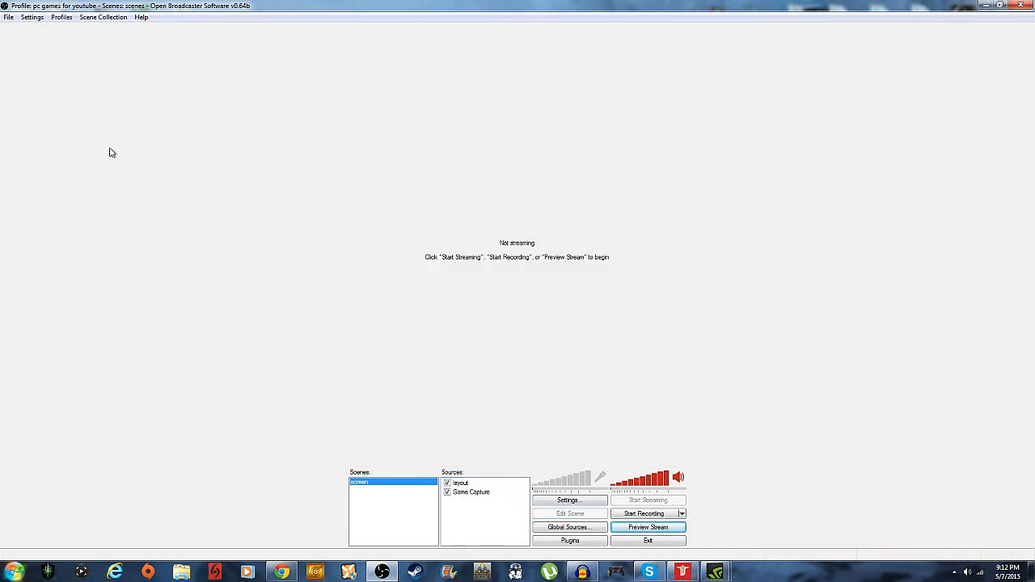
# Open OBS Settings and browse the Microphone Noise Gate and Quick Sync Encoder pages
pyautogui.click(32, 17)
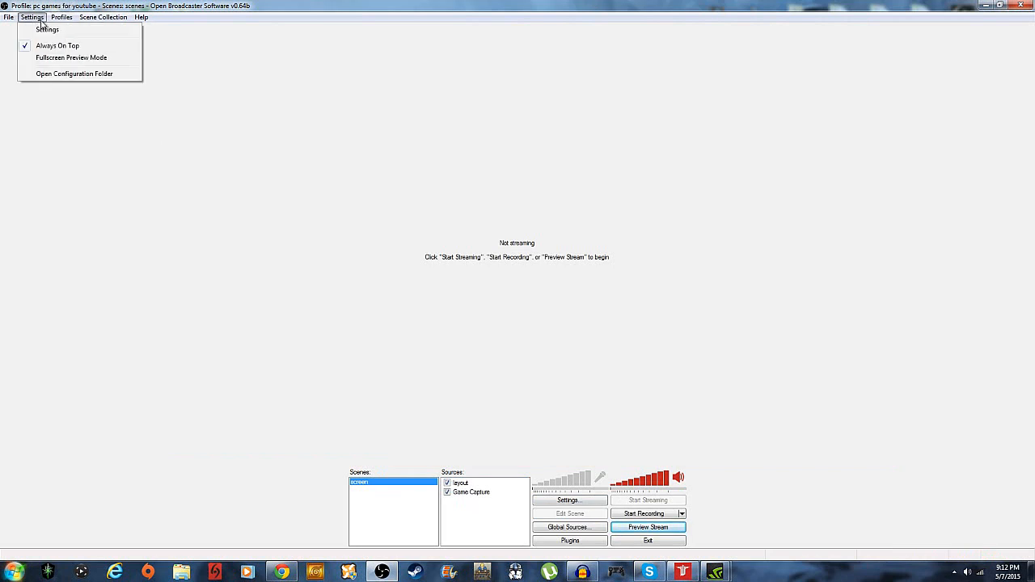
pyautogui.click(47, 29)
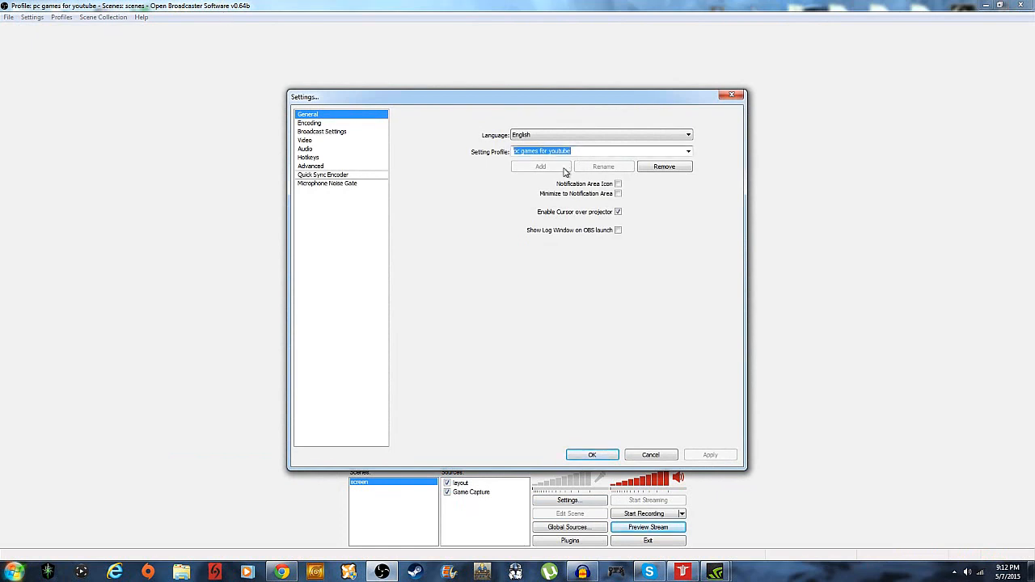
pyautogui.moveTo(328, 134)
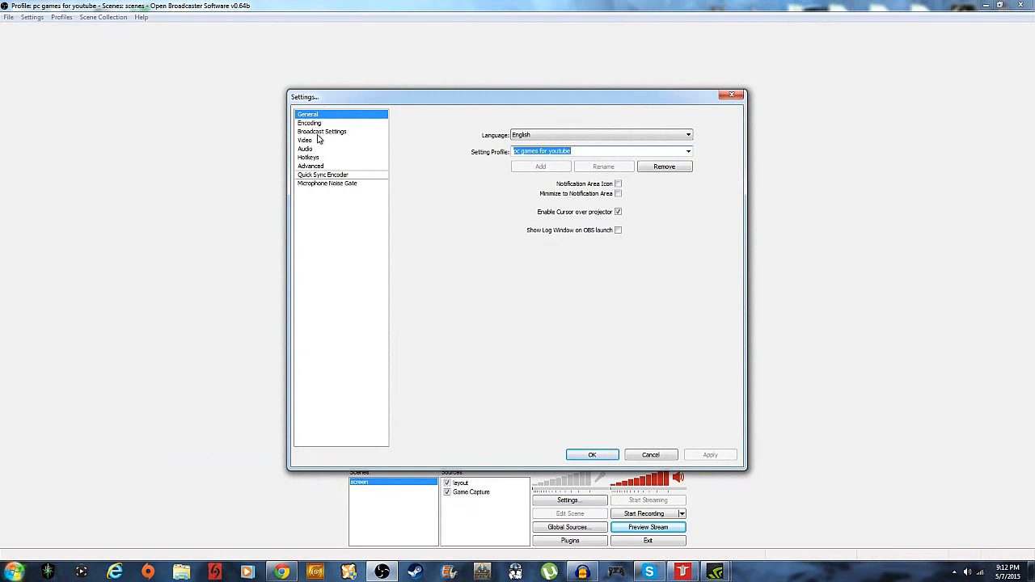
pyautogui.moveTo(323, 175)
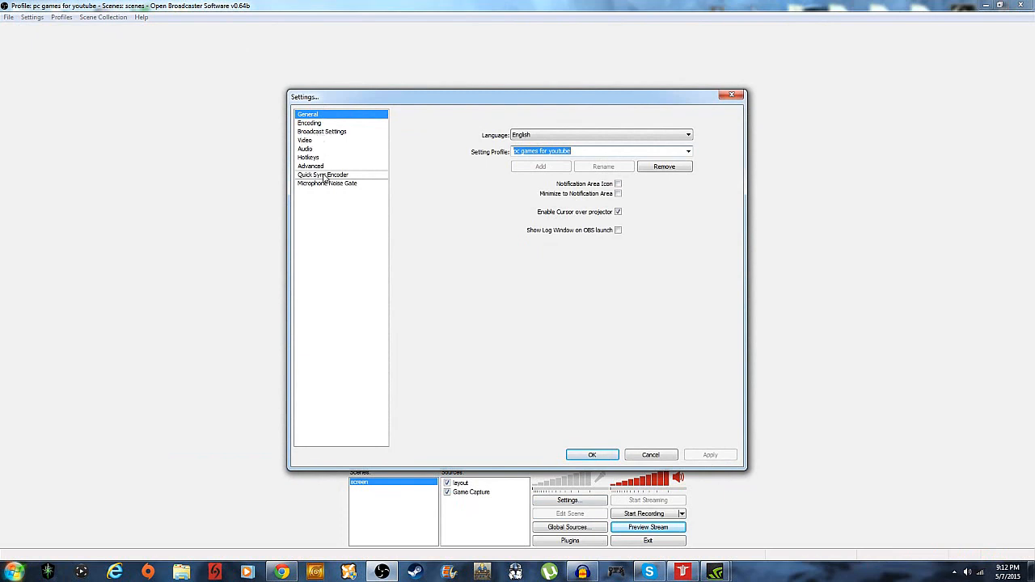
pyautogui.click(327, 183)
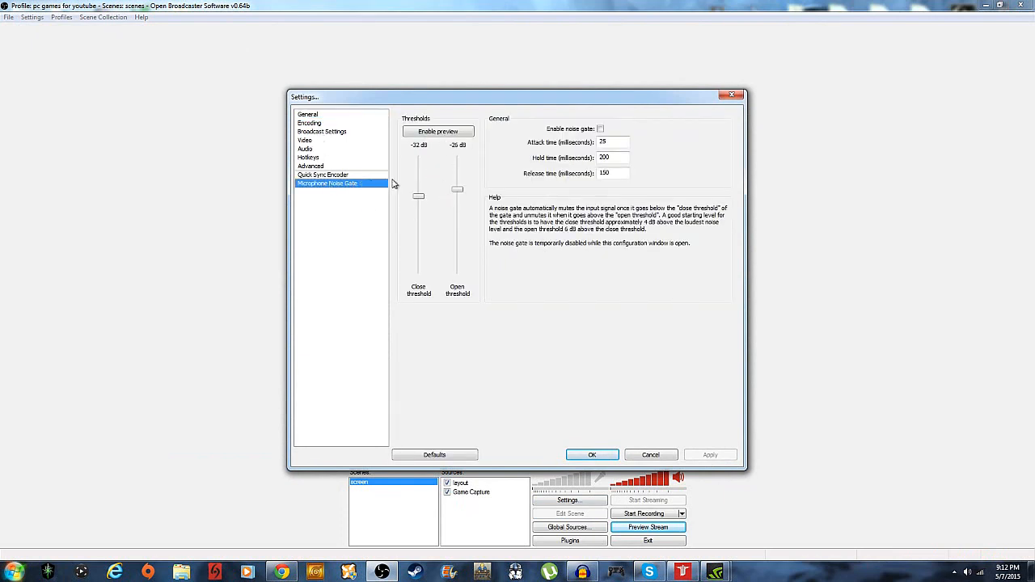
pyautogui.moveTo(479, 283)
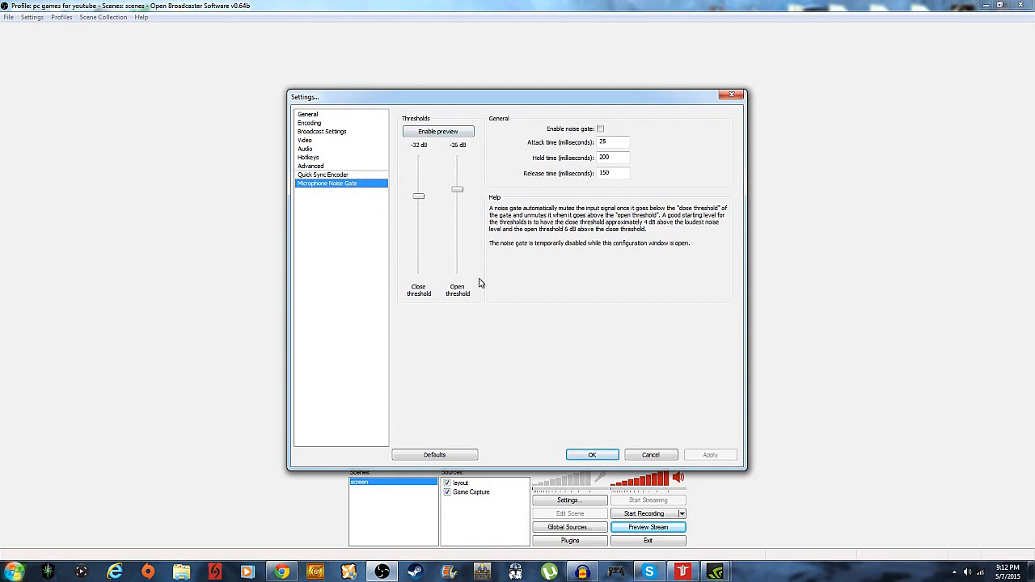
pyautogui.moveTo(489, 286)
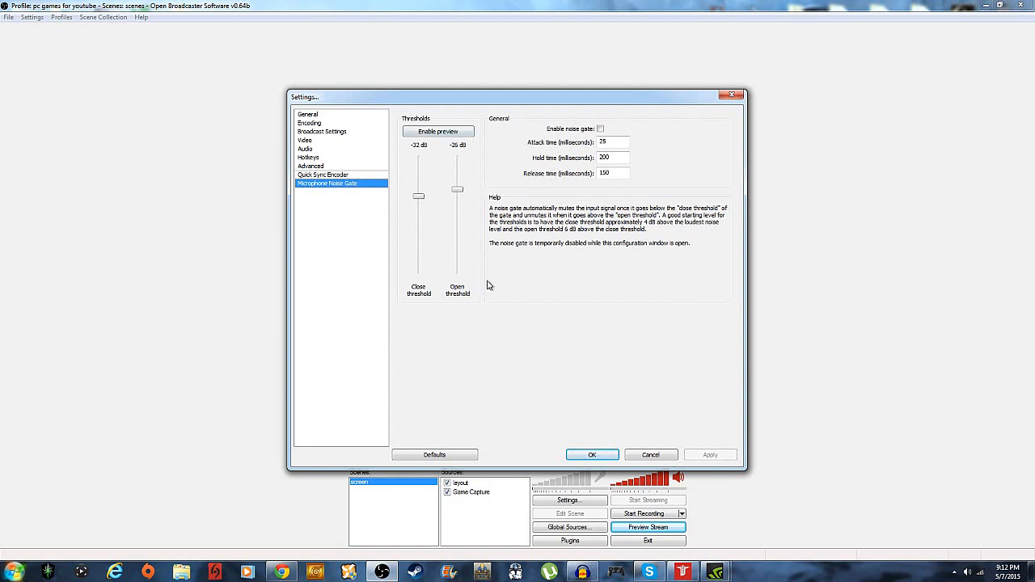
pyautogui.moveTo(317, 220)
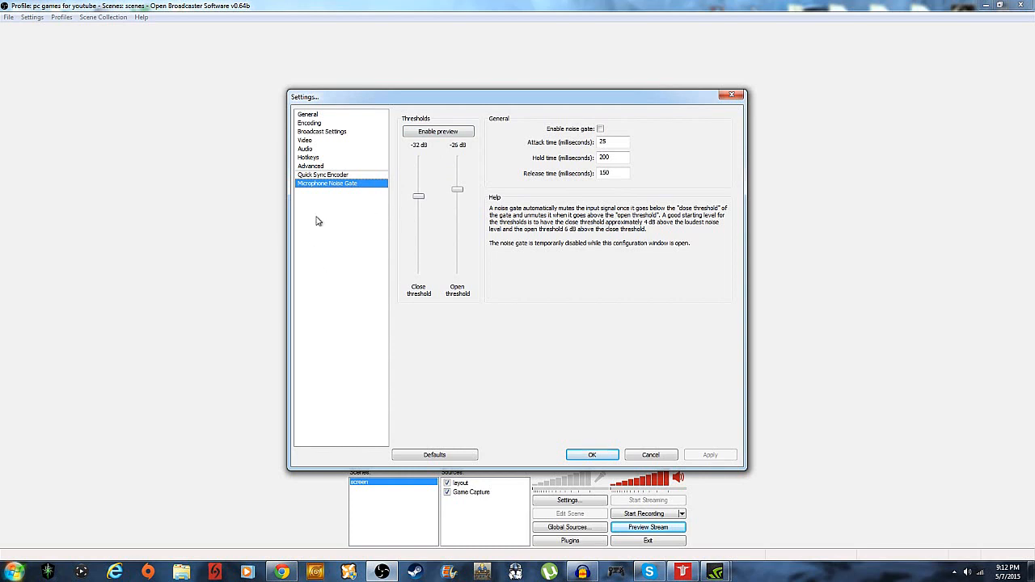
pyautogui.moveTo(438, 198)
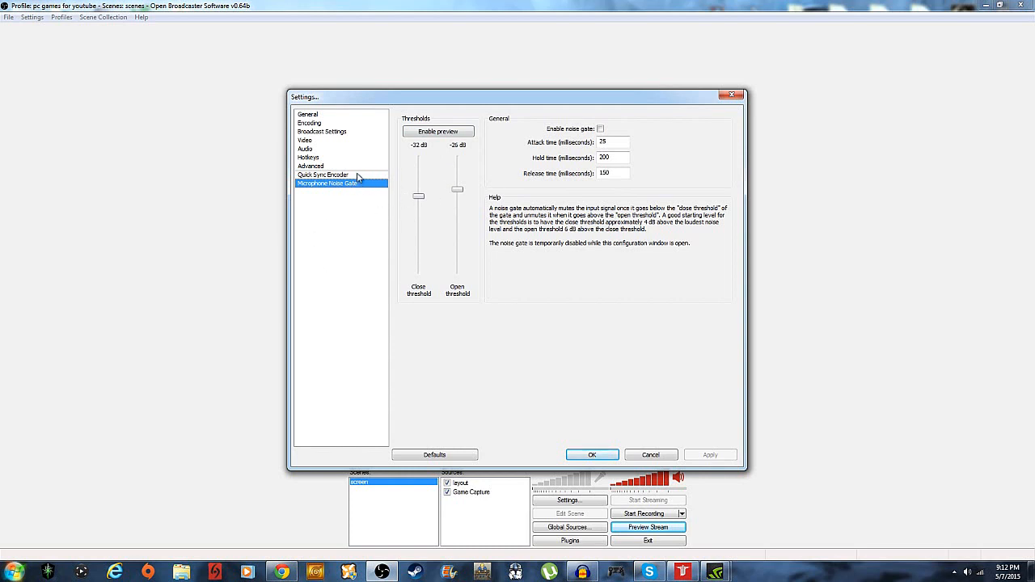
pyautogui.click(323, 175)
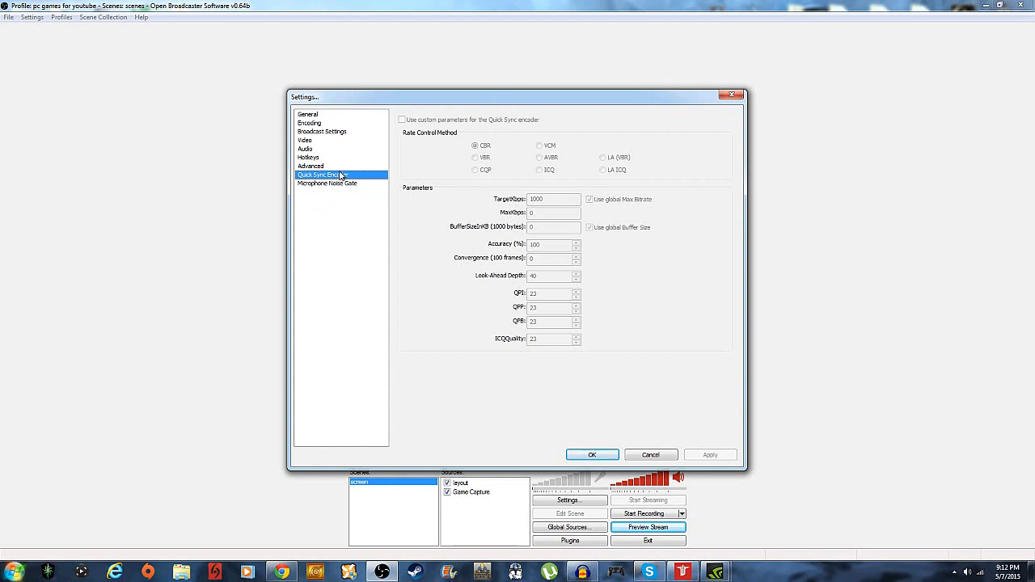
# Review the Advanced settings page, then the Hotkeys page
pyautogui.click(310, 166)
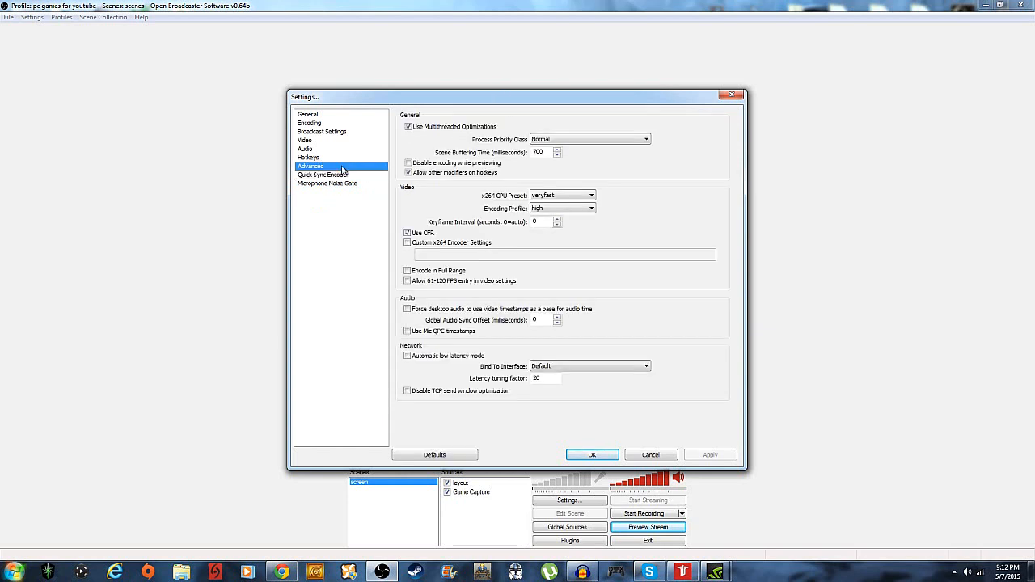
pyautogui.moveTo(534, 136)
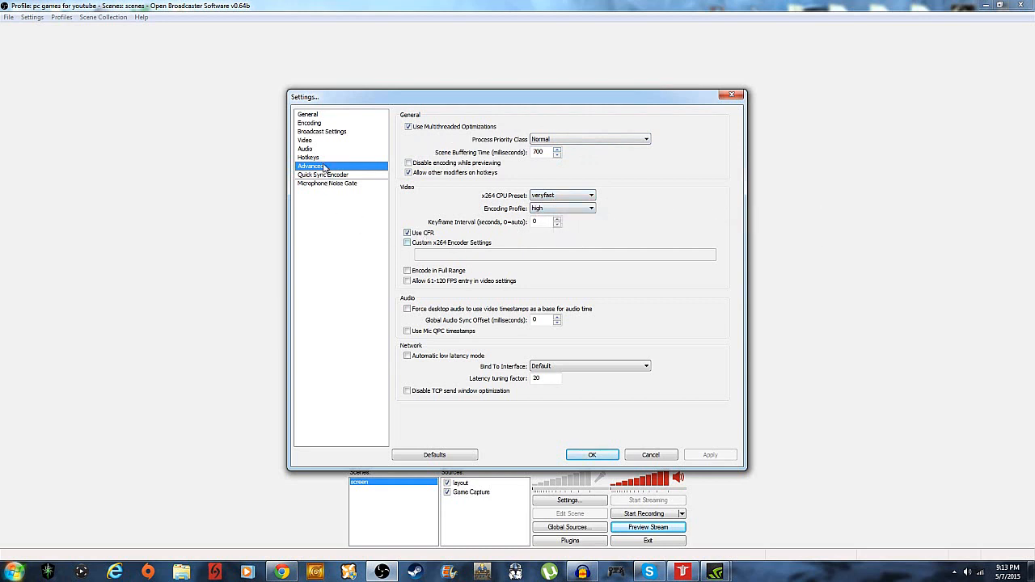
pyautogui.click(308, 157)
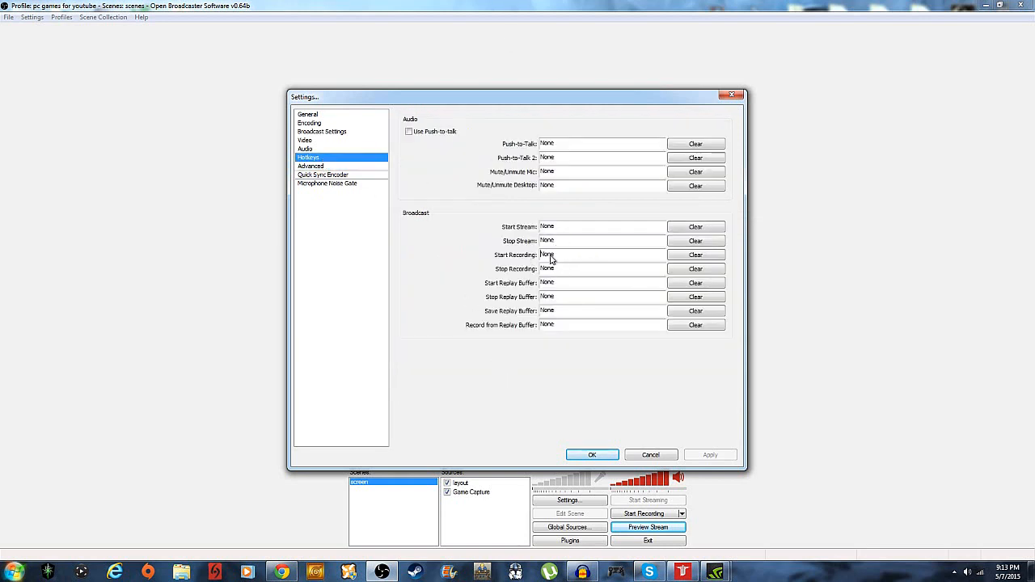
pyautogui.moveTo(665, 315)
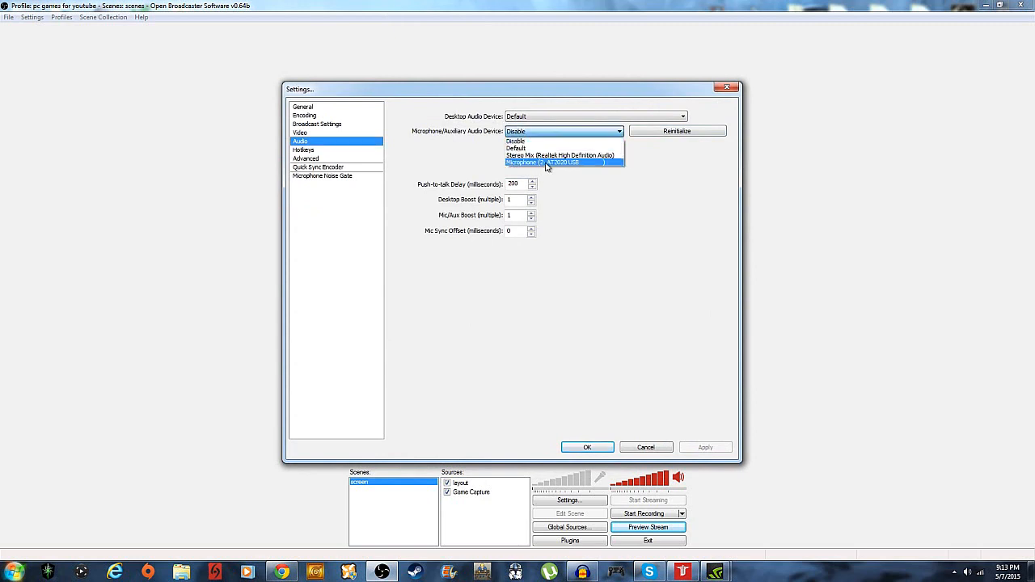
# Select Microphone (2- AT2020 USB) as microphone input, keeping Desktop Audio on Default
pyautogui.click(561, 162)
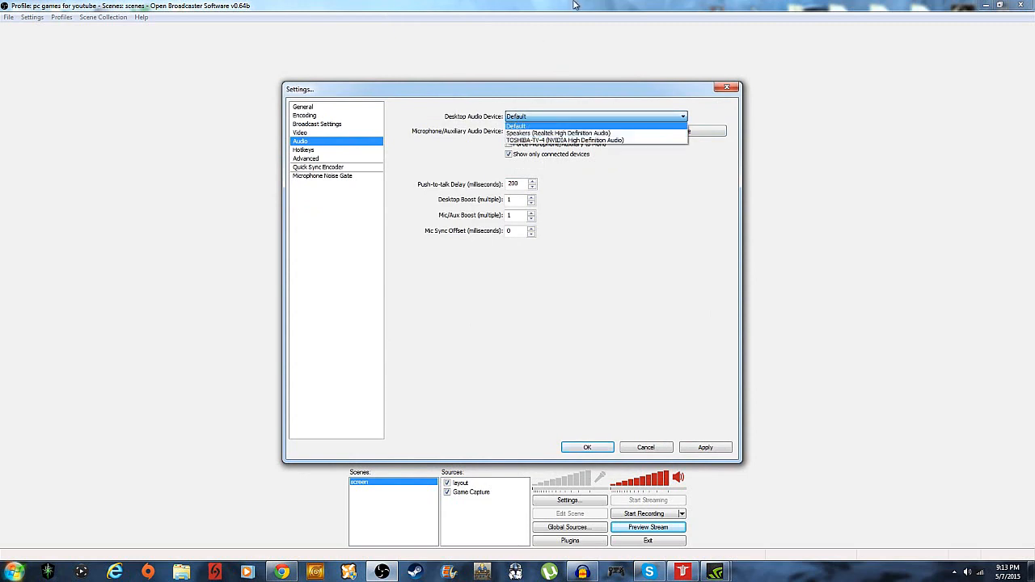
pyautogui.click(564, 131)
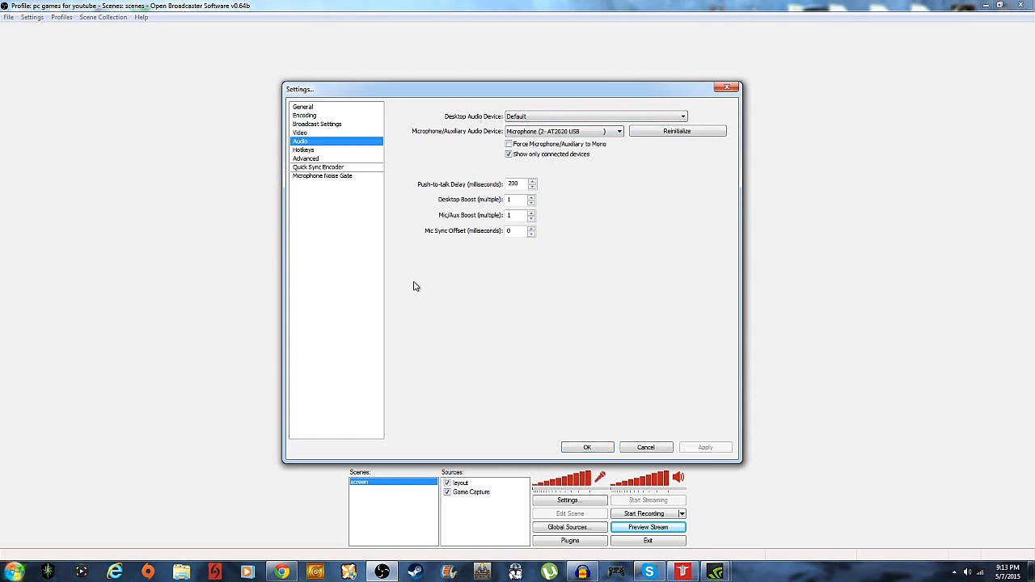
pyautogui.click(300, 133)
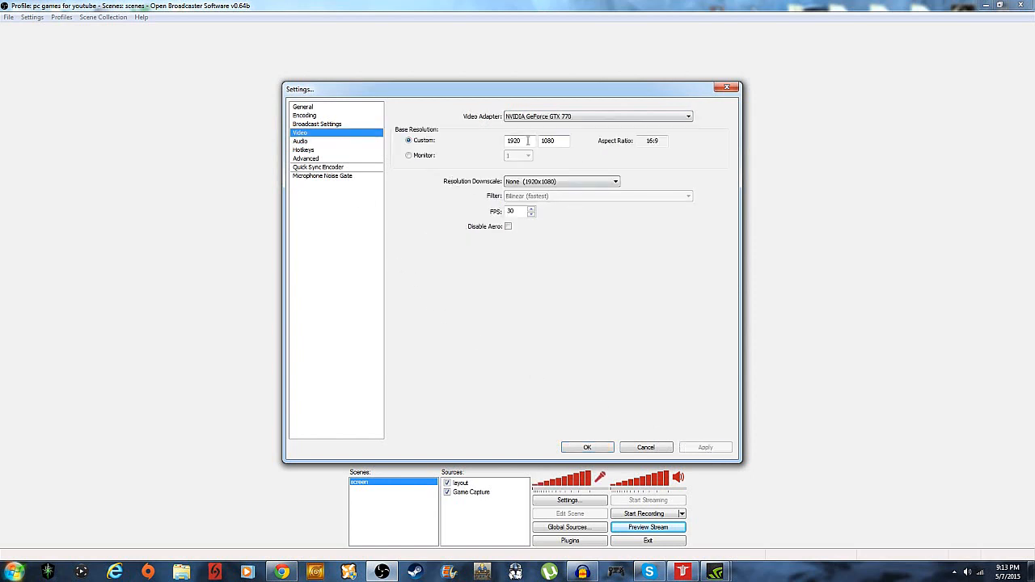
# Set a custom 1280x720 base resolution at 30 FPS and apply the settings
pyautogui.tripleClick(514, 140)
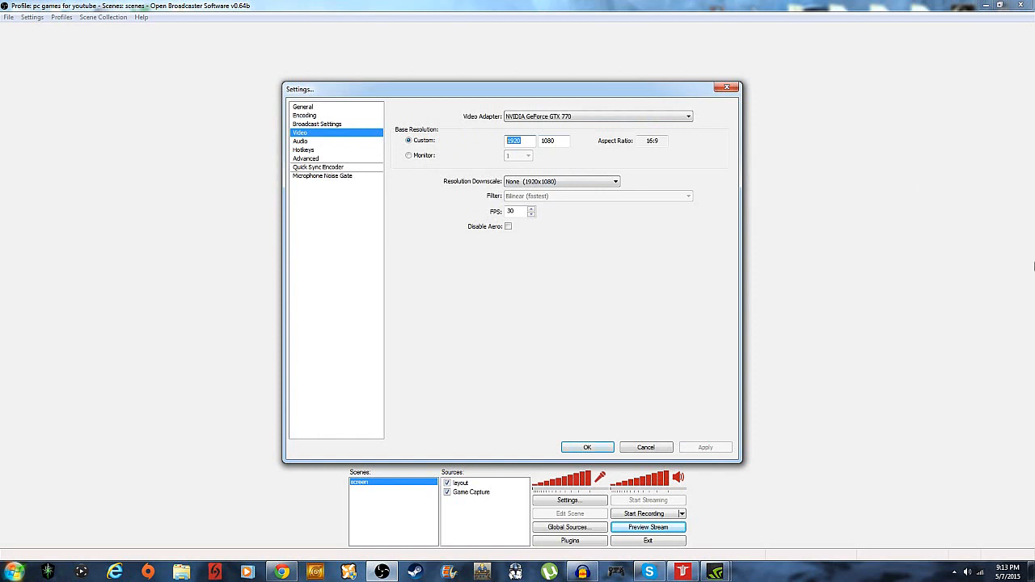
pyautogui.write('128')
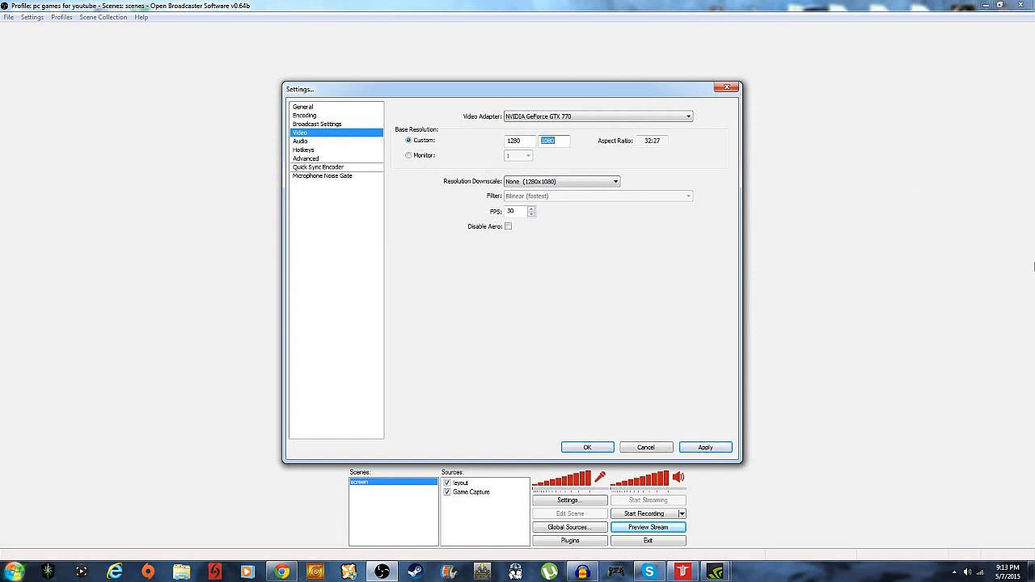
pyautogui.write('720')
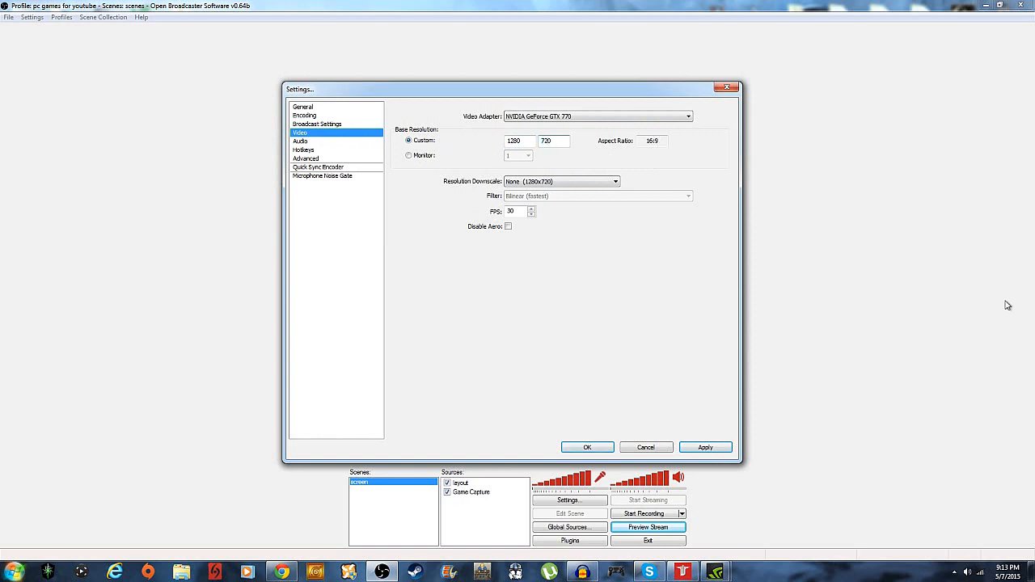
pyautogui.moveTo(578, 181)
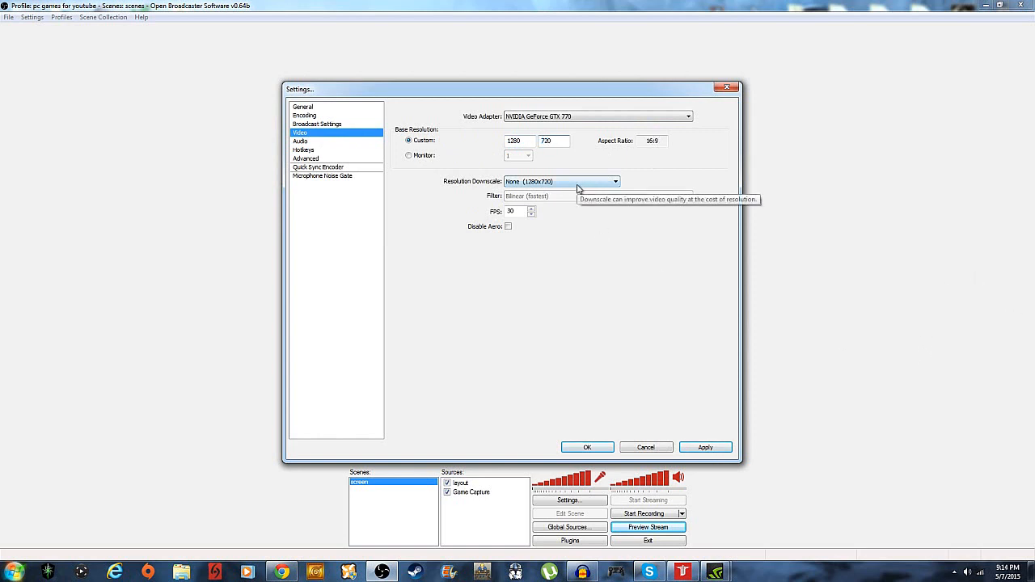
pyautogui.moveTo(862, 432)
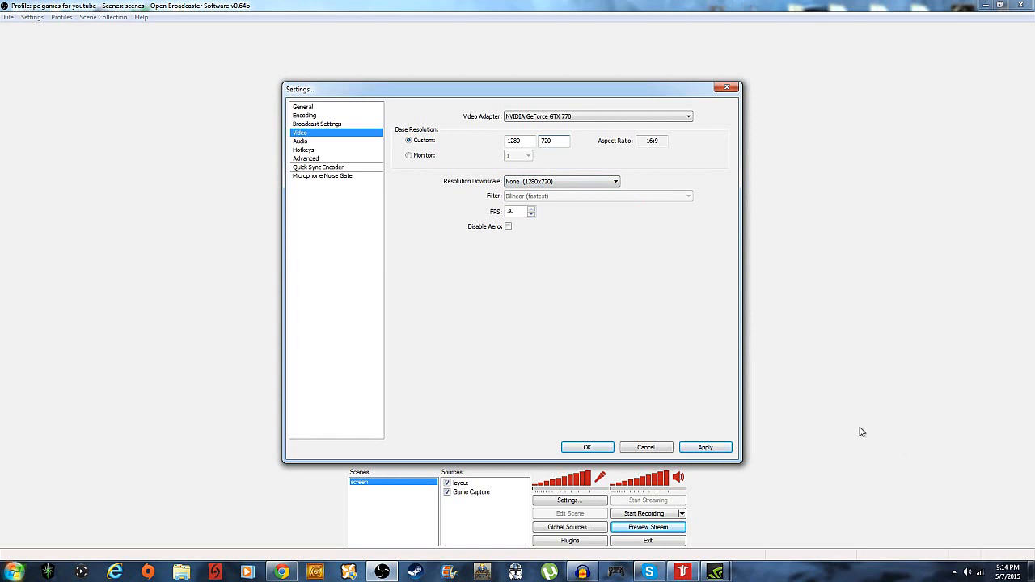
pyautogui.moveTo(535, 128)
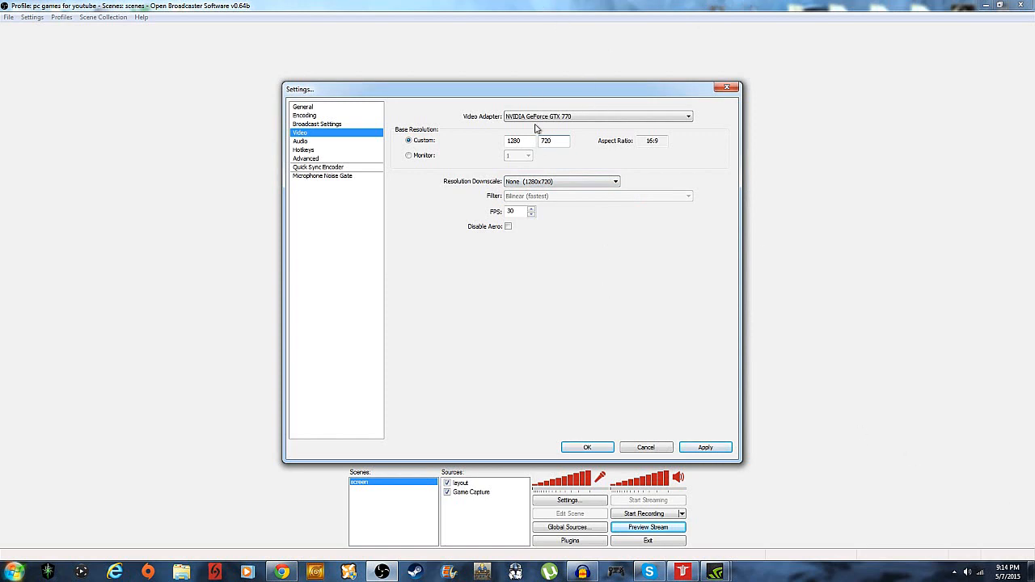
pyautogui.moveTo(544, 216)
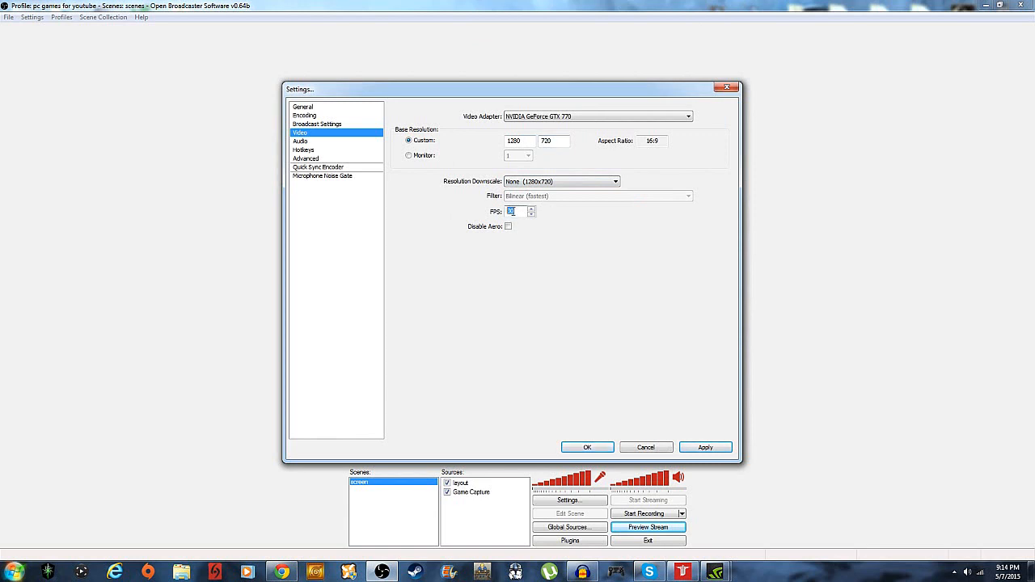
pyautogui.write('30')
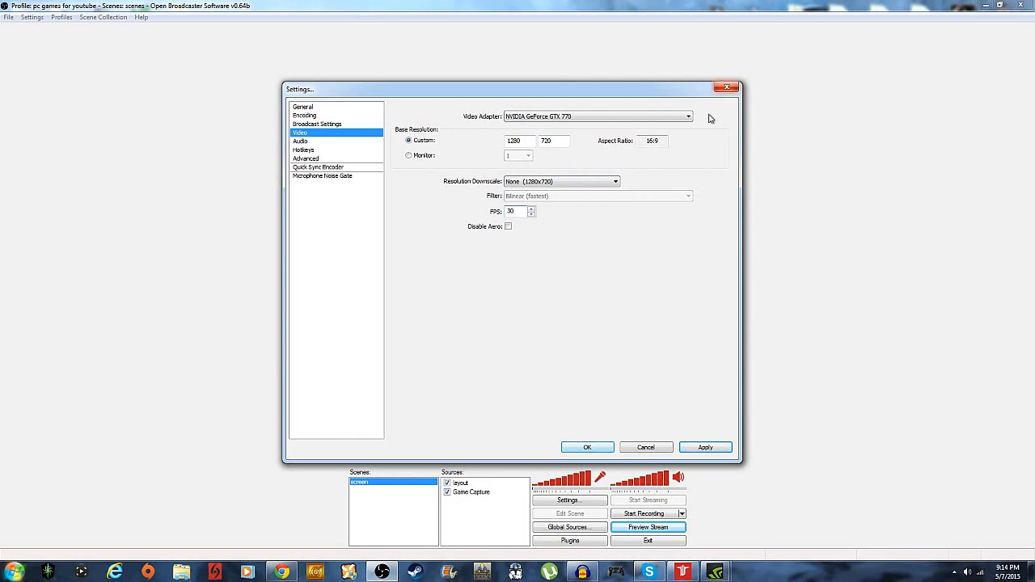
pyautogui.moveTo(652, 436)
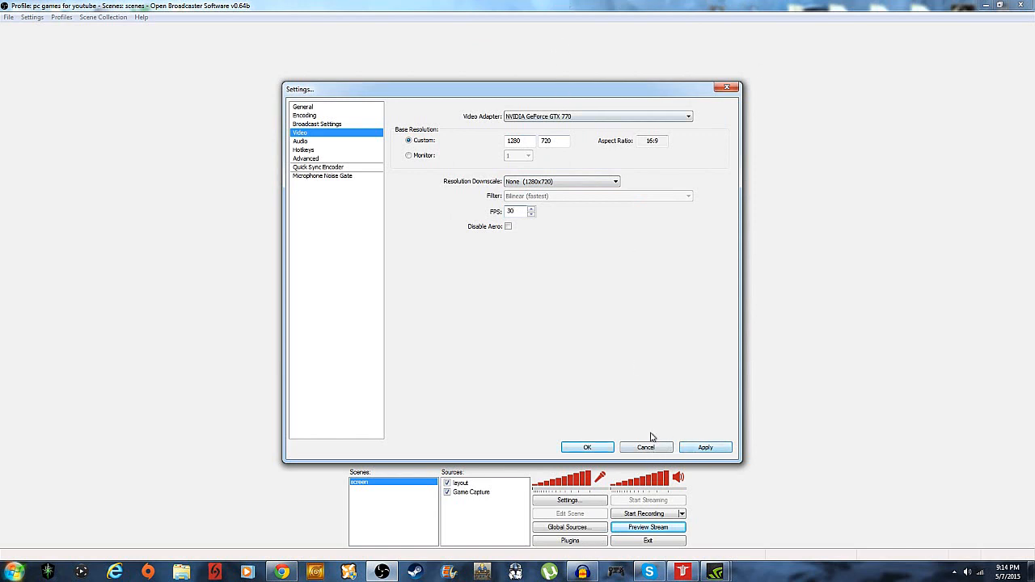
pyautogui.moveTo(548, 236)
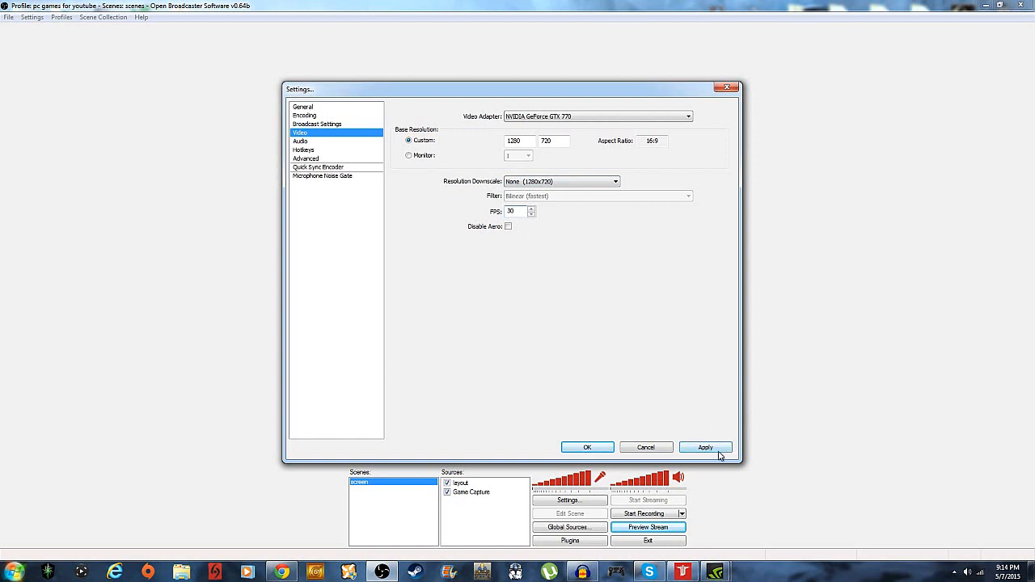
pyautogui.click(705, 447)
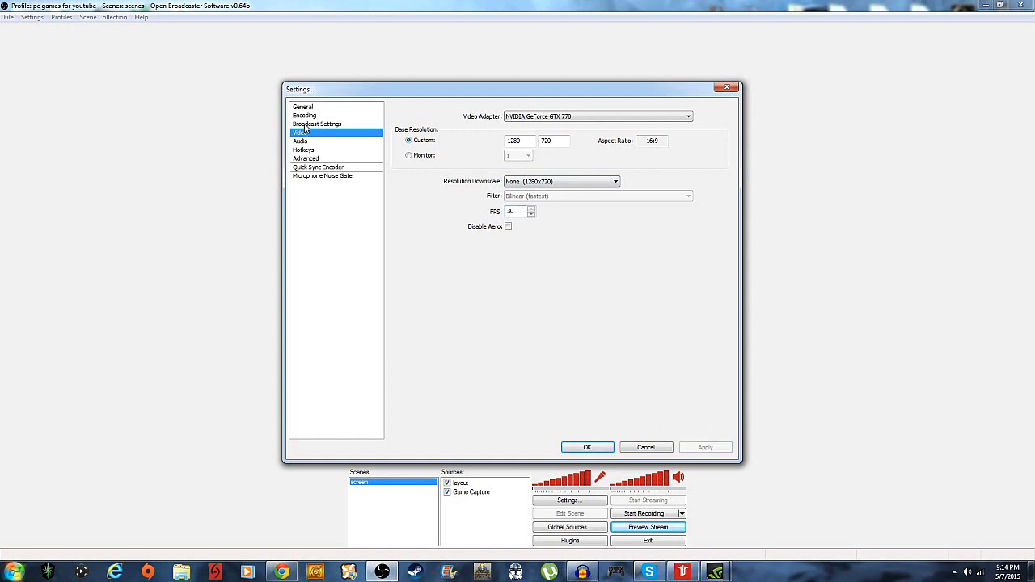
# Set broadcast mode to File Output Only and browse for the recording file path
pyautogui.click(317, 124)
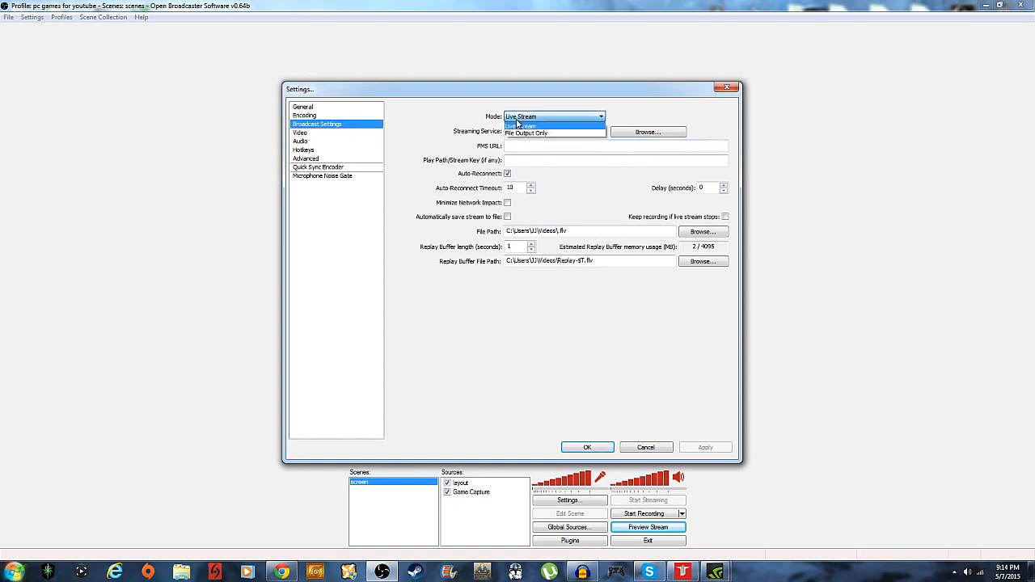
pyautogui.click(525, 132)
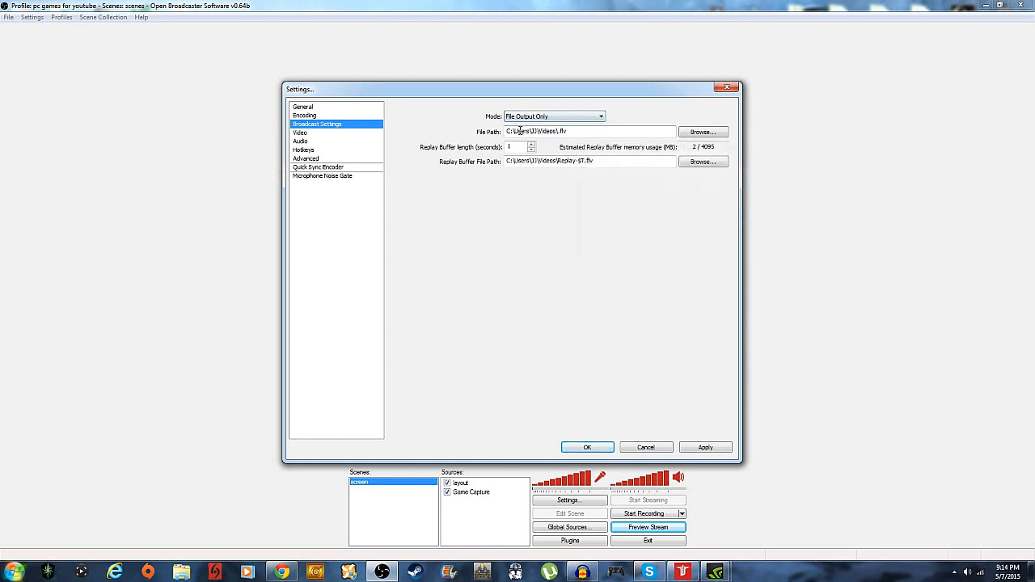
pyautogui.click(554, 115)
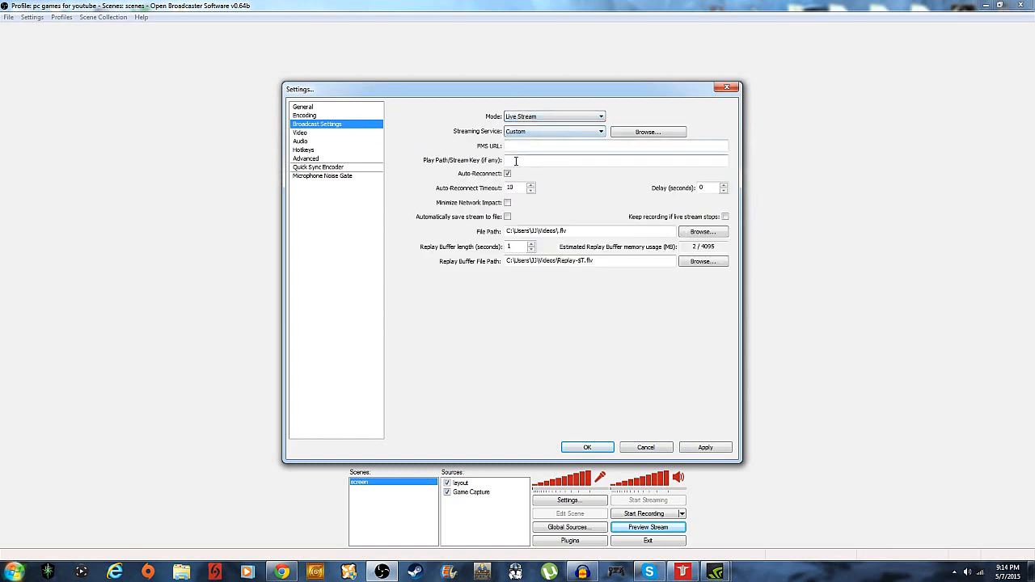
pyautogui.click(554, 116)
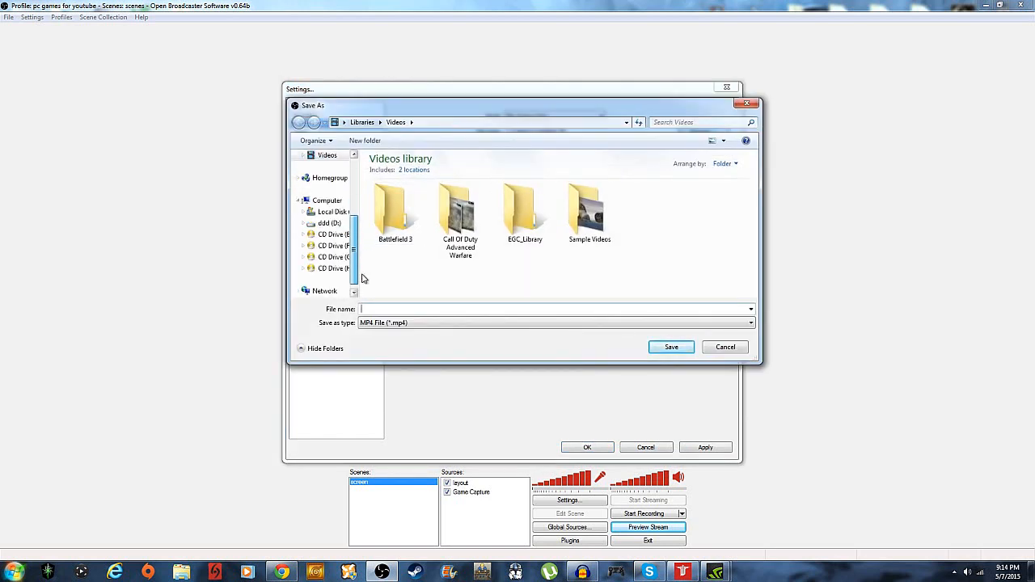
# In D:\youtube\obs, delete videos.mp4 and save the recording path as 'yt tt.mp4'
pyautogui.click(329, 224)
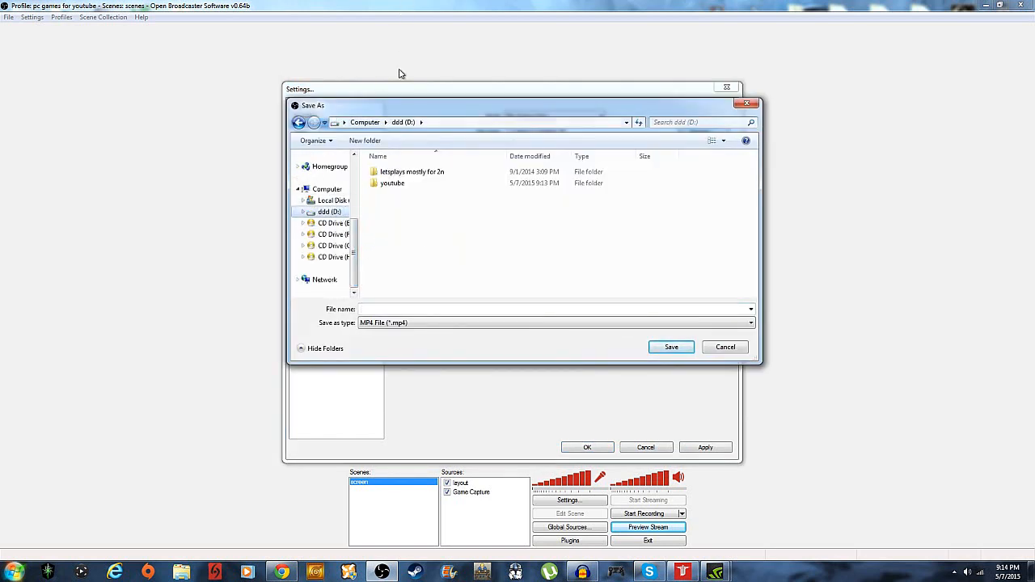
pyautogui.doubleClick(393, 182)
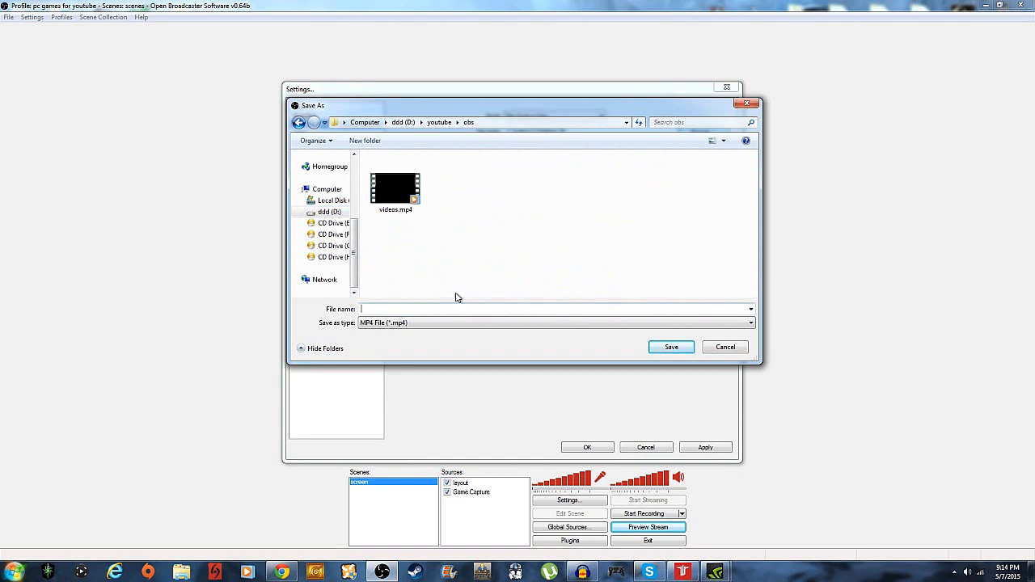
pyautogui.click(396, 186)
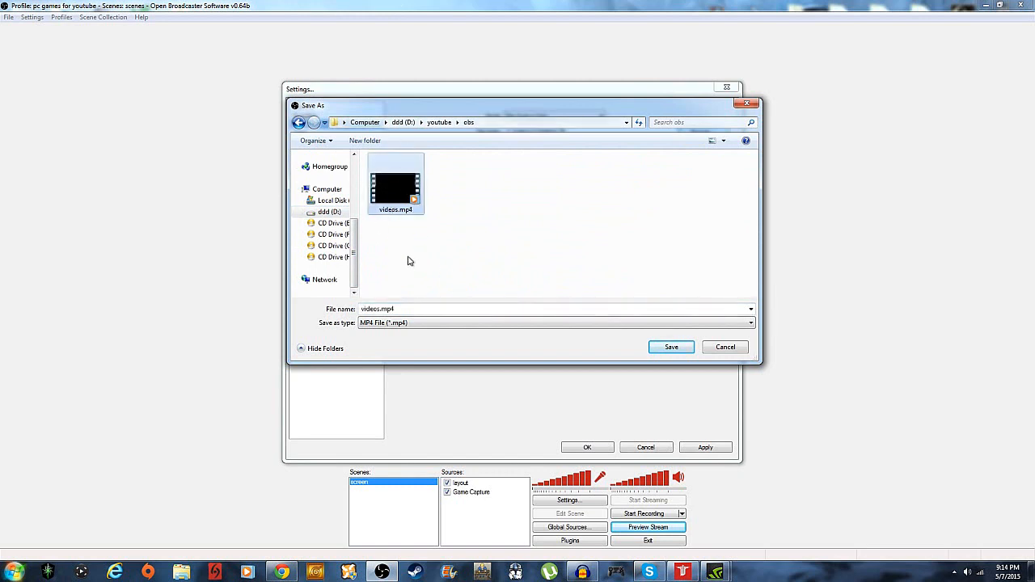
pyautogui.rightClick(396, 184)
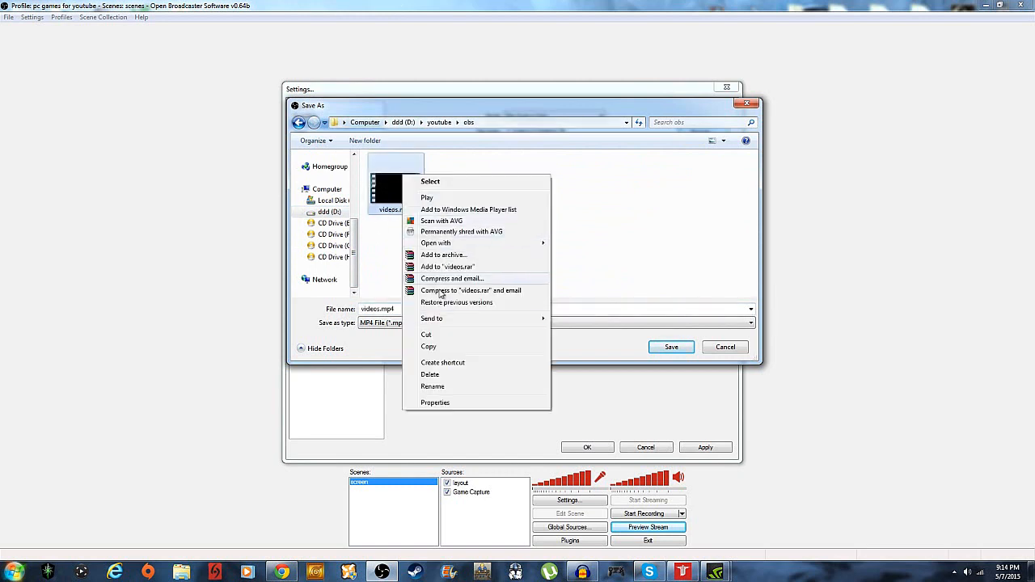
pyautogui.click(430, 375)
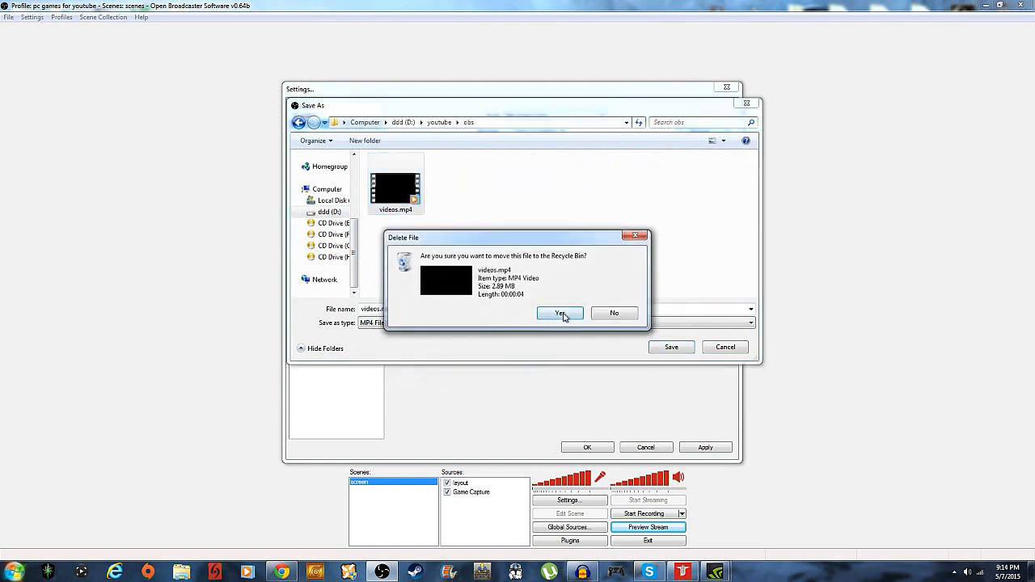
pyautogui.click(560, 313)
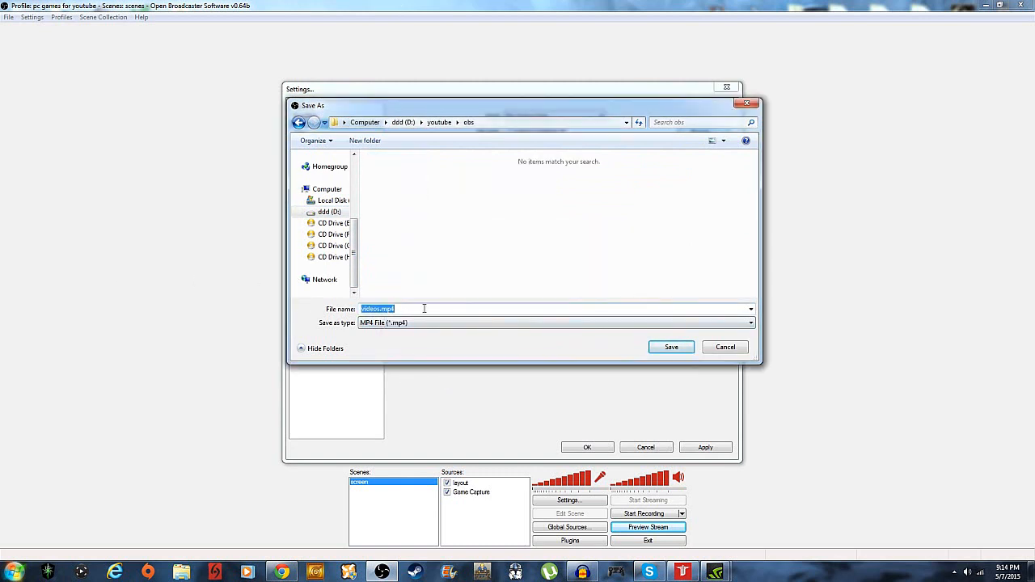
pyautogui.write('yt')
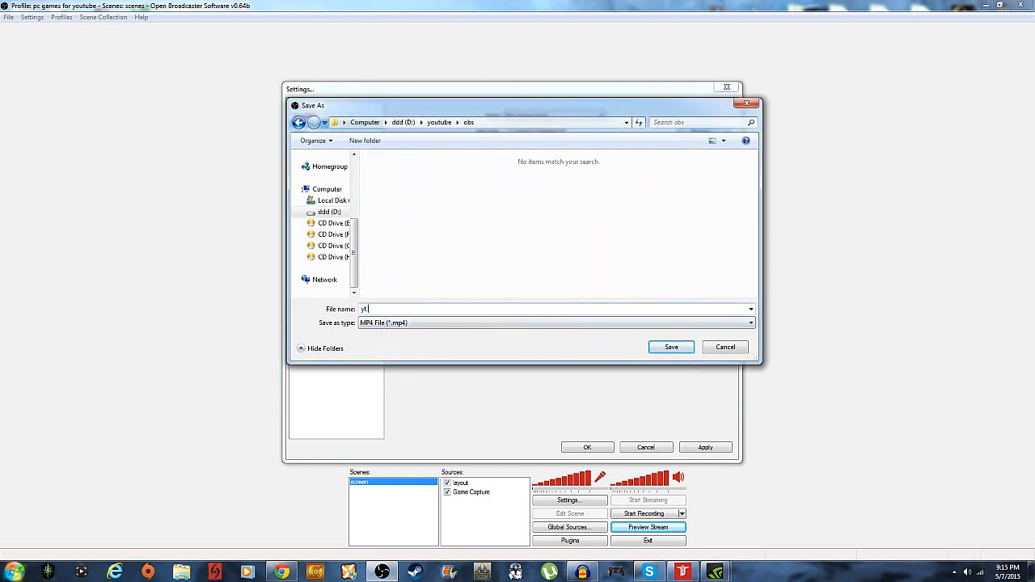
pyautogui.click(671, 347)
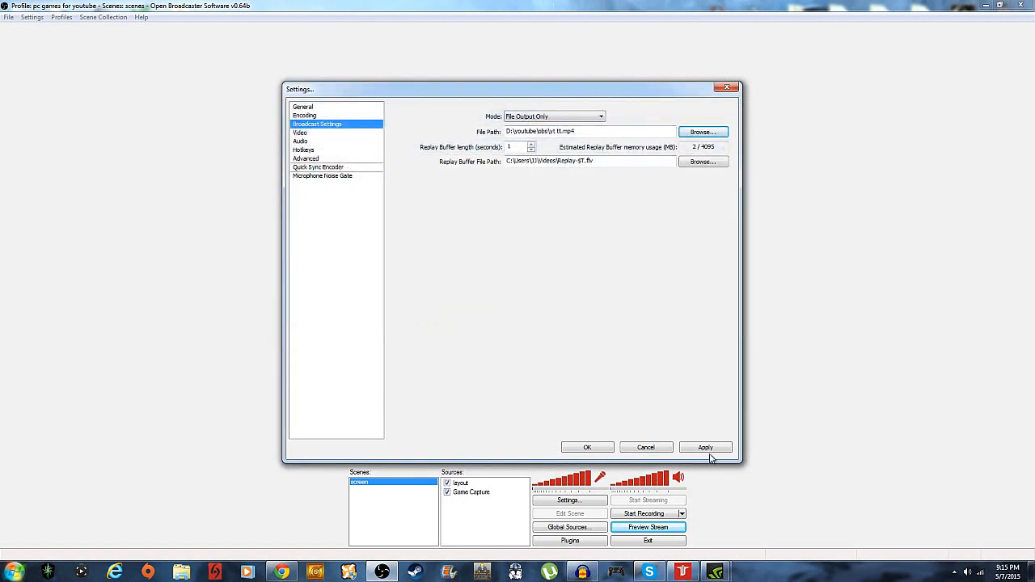
# Apply the new recording path and disable CBR for x264, leaving quality balance at 10
pyautogui.click(303, 107)
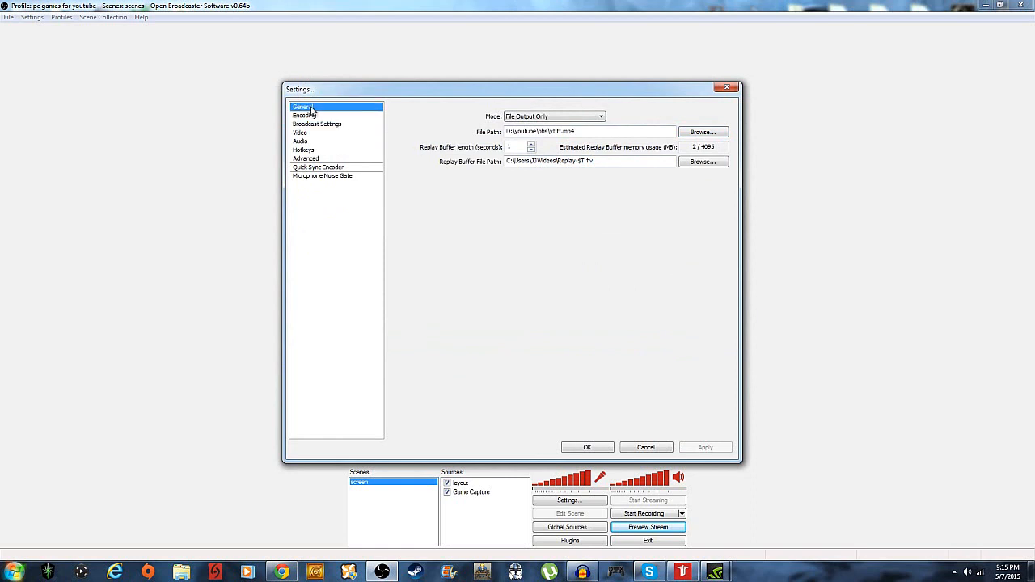
pyautogui.click(305, 114)
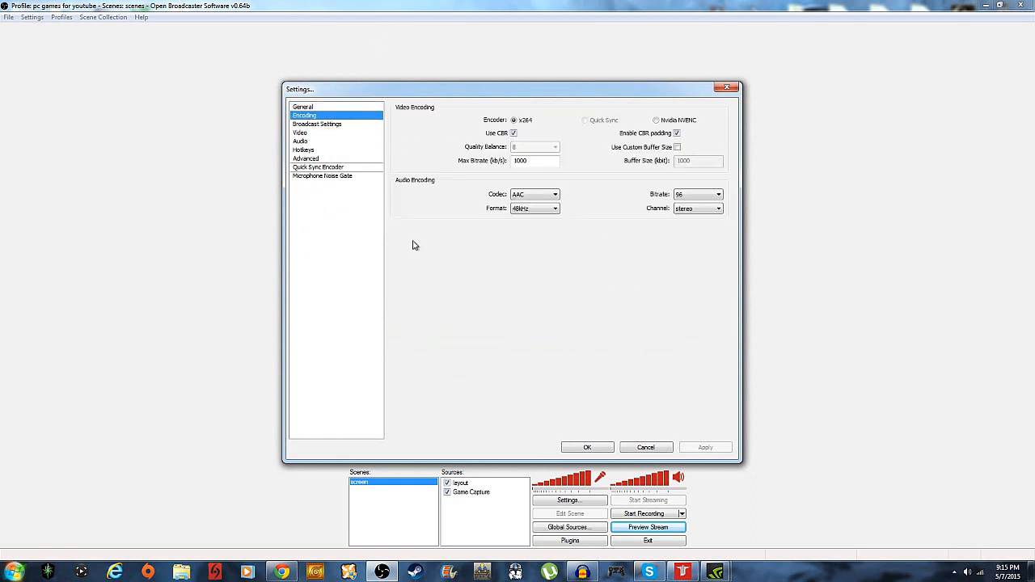
pyautogui.moveTo(497, 310)
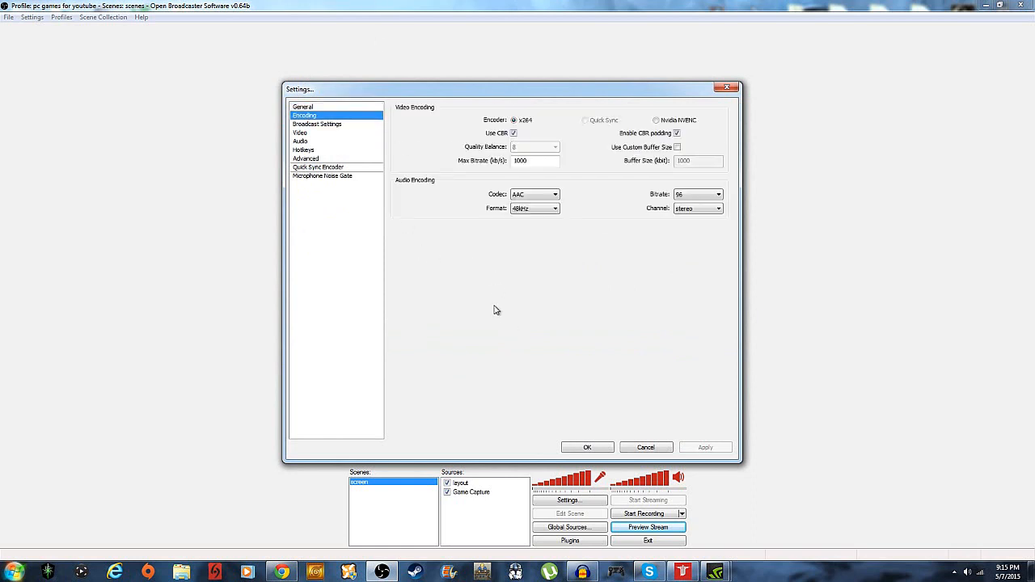
pyautogui.moveTo(460, 205)
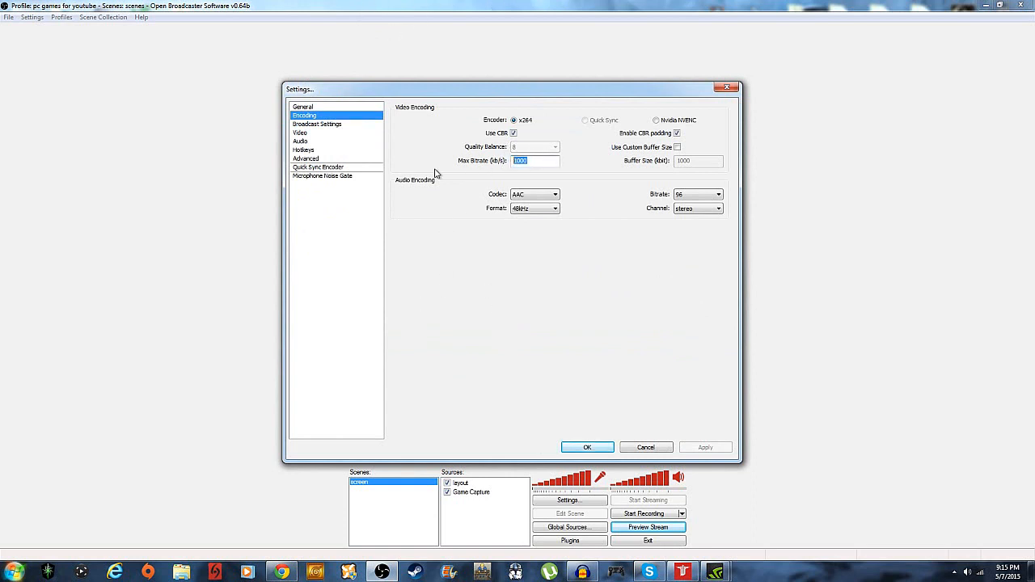
pyautogui.click(300, 132)
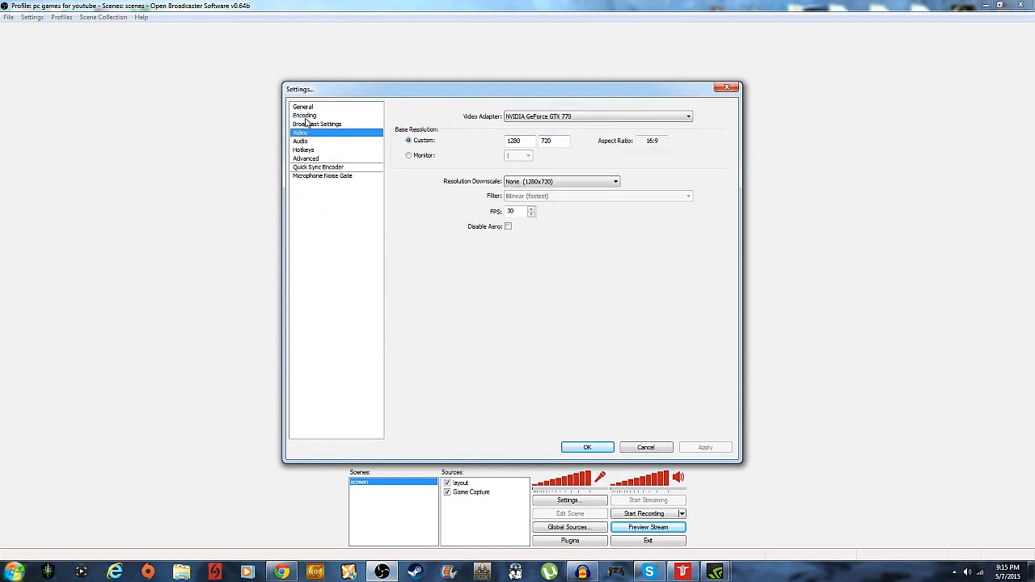
pyautogui.click(304, 115)
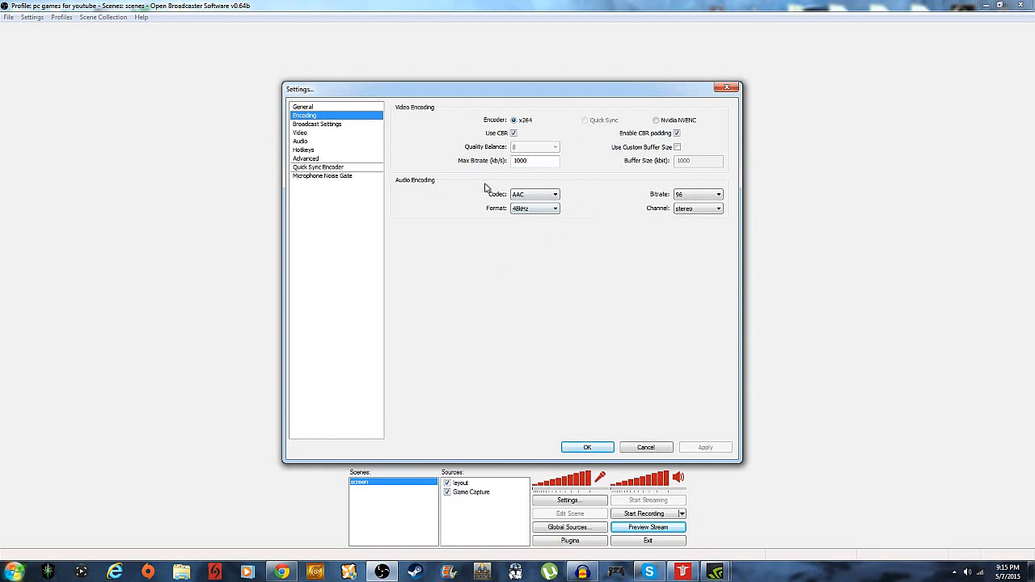
pyautogui.moveTo(524, 142)
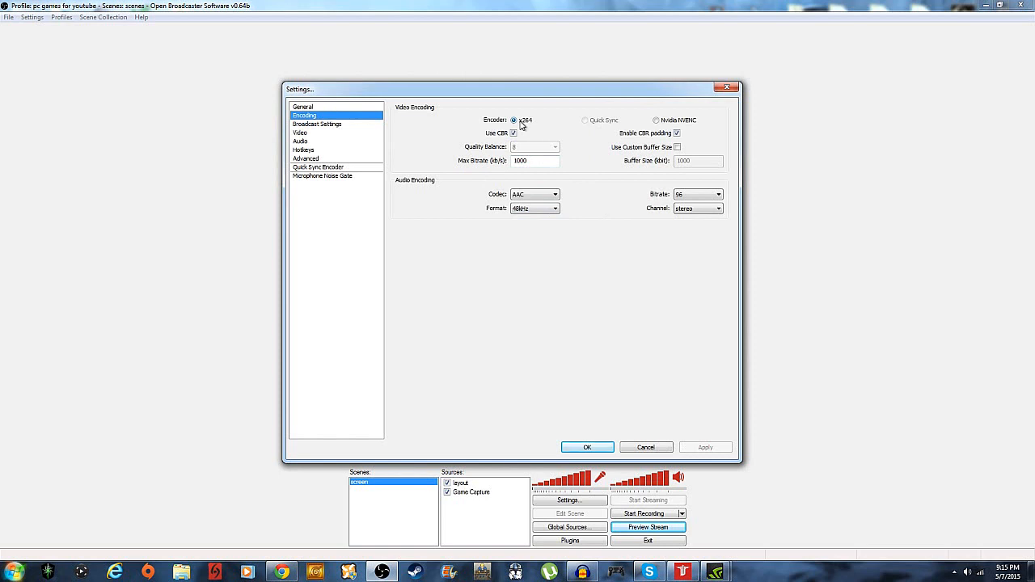
pyautogui.click(513, 133)
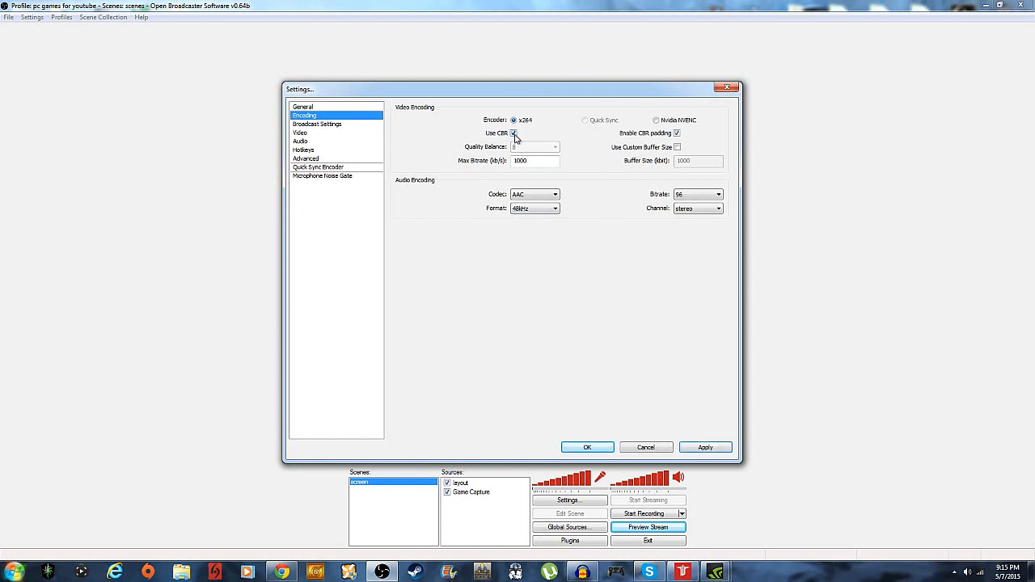
pyautogui.click(514, 133)
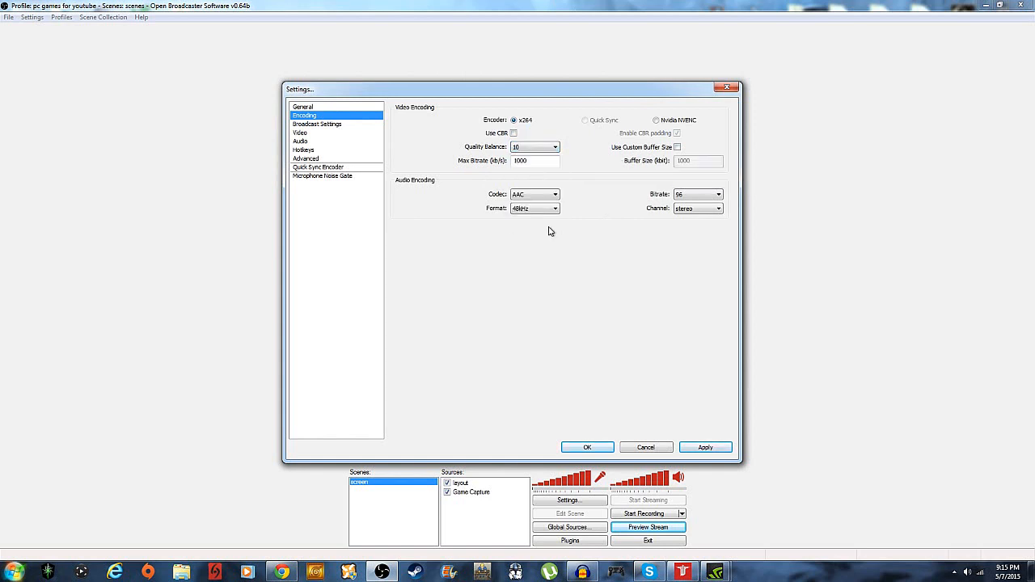
pyautogui.click(554, 147)
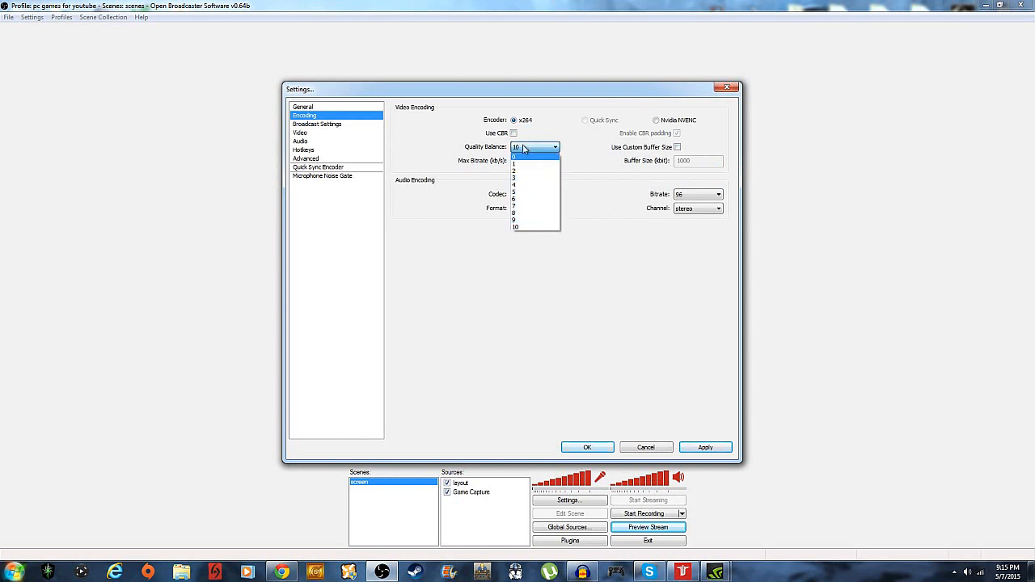
pyautogui.moveTo(520, 202)
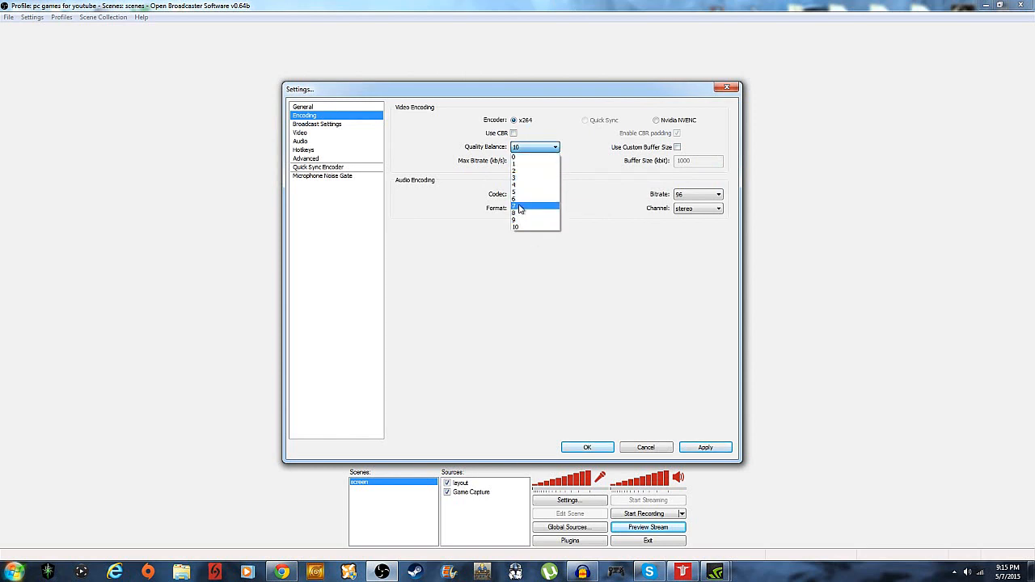
pyautogui.moveTo(520, 200)
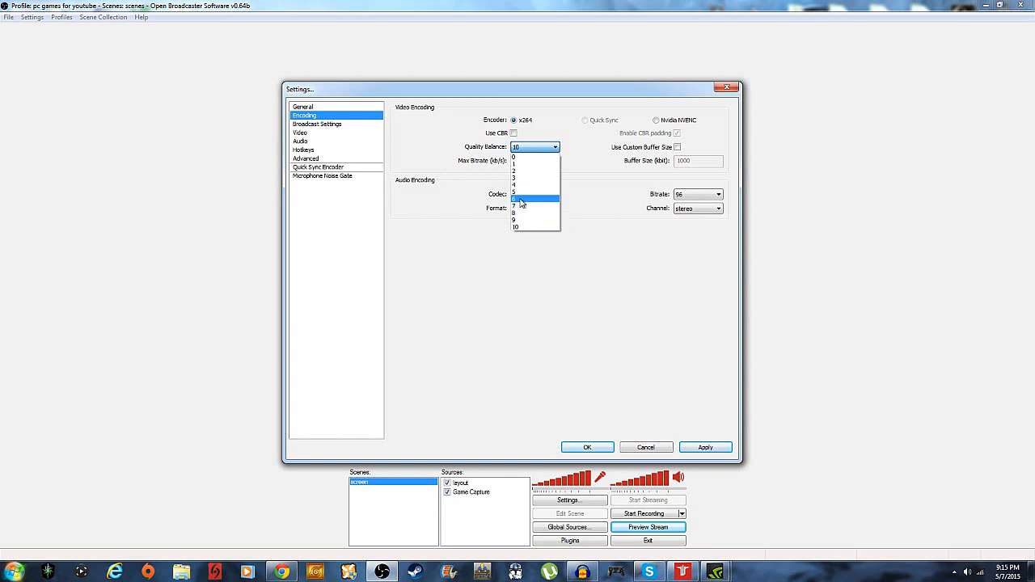
pyautogui.moveTo(520, 206)
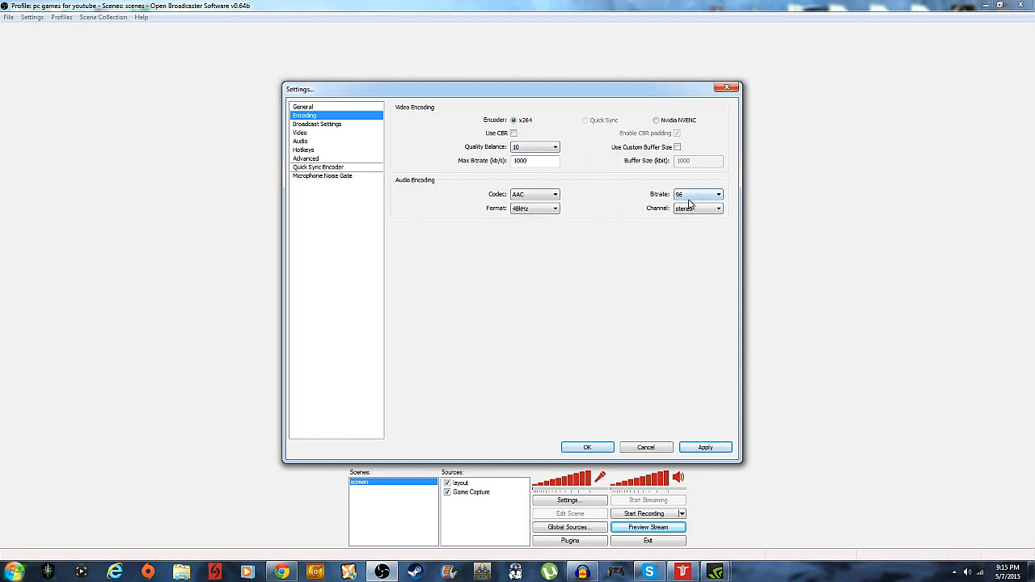
# Change the AAC audio bitrate from 96 to 192
pyautogui.click(716, 194)
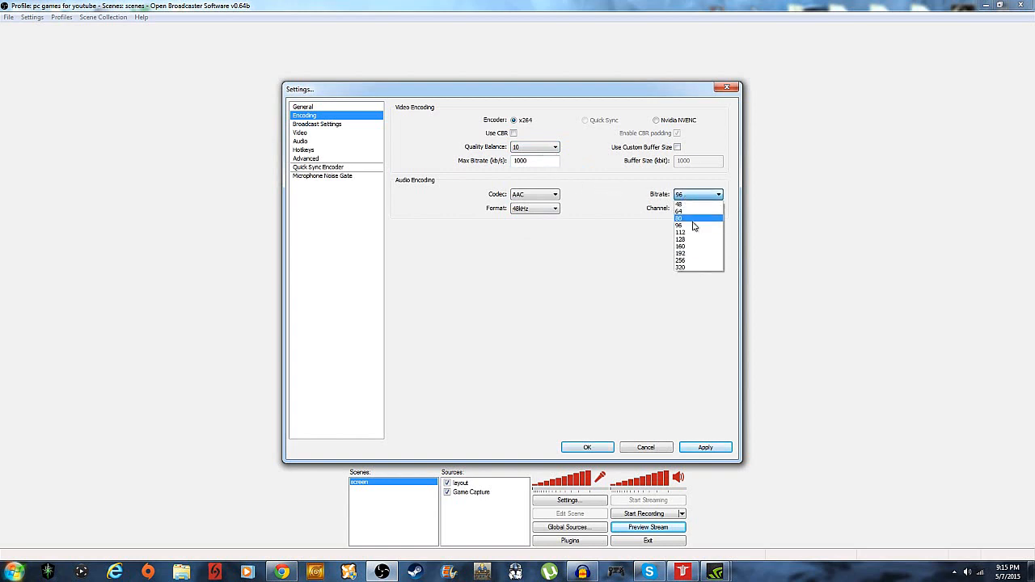
pyautogui.moveTo(691, 225)
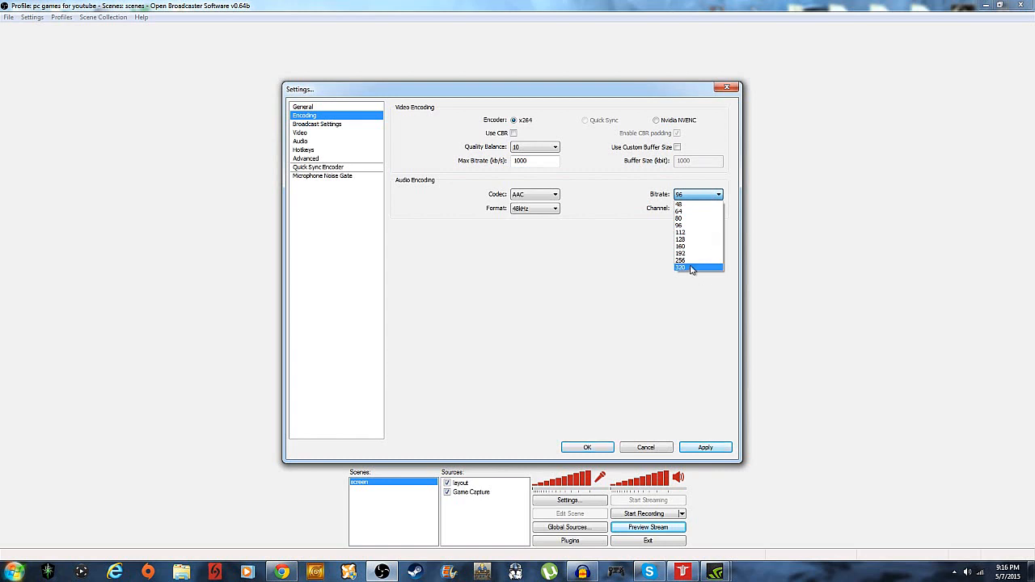
pyautogui.moveTo(691, 271)
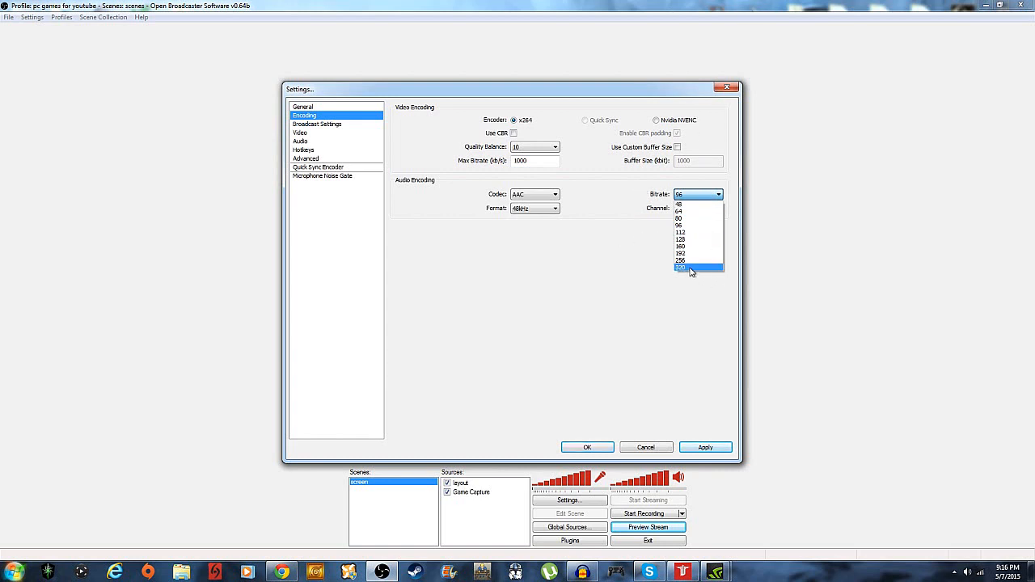
pyautogui.moveTo(696, 253)
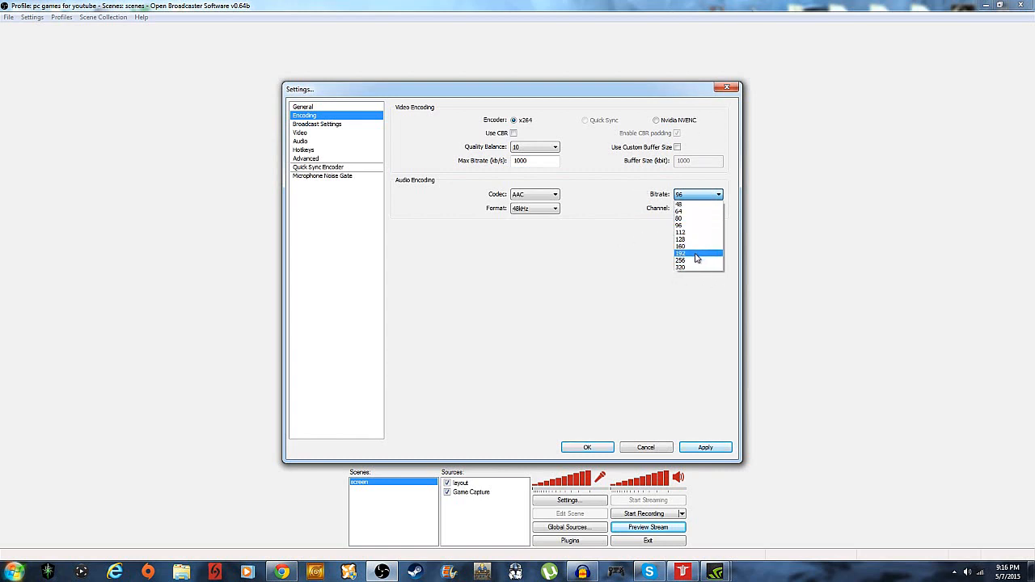
pyautogui.click(682, 253)
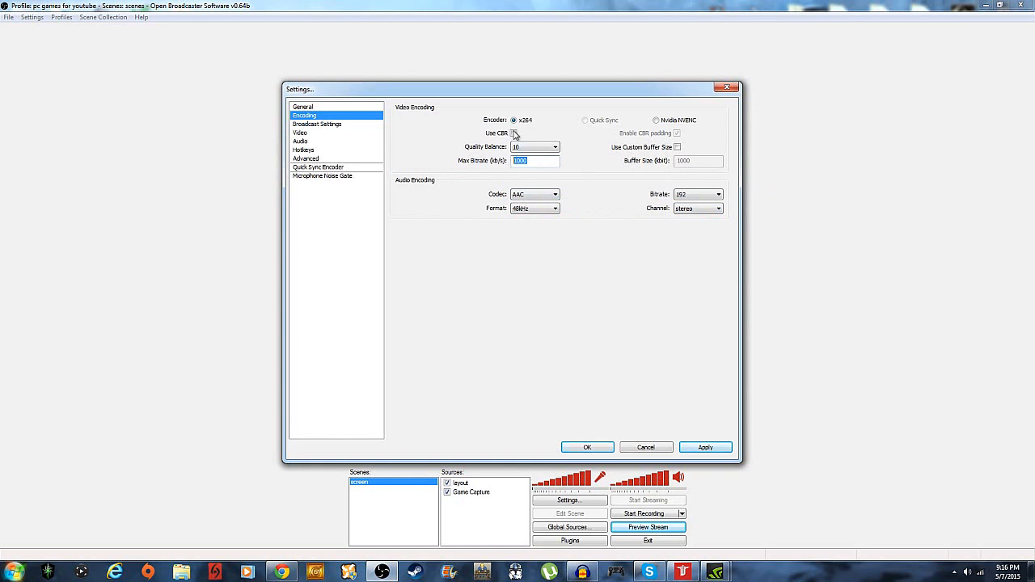
# Re-enable CBR for x264 and begin entering a maximum bitrate value
pyautogui.click(514, 132)
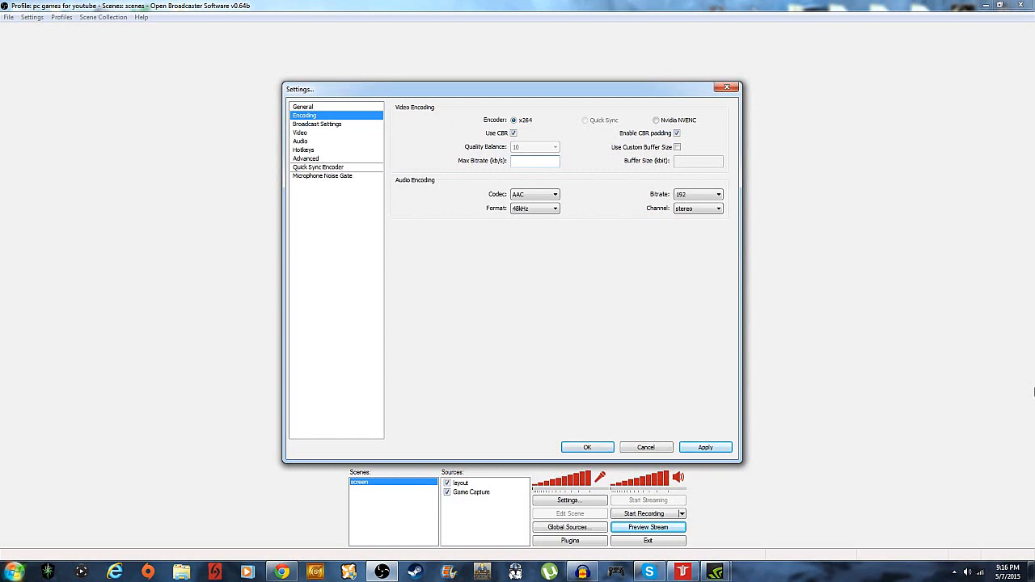
pyautogui.click(534, 160)
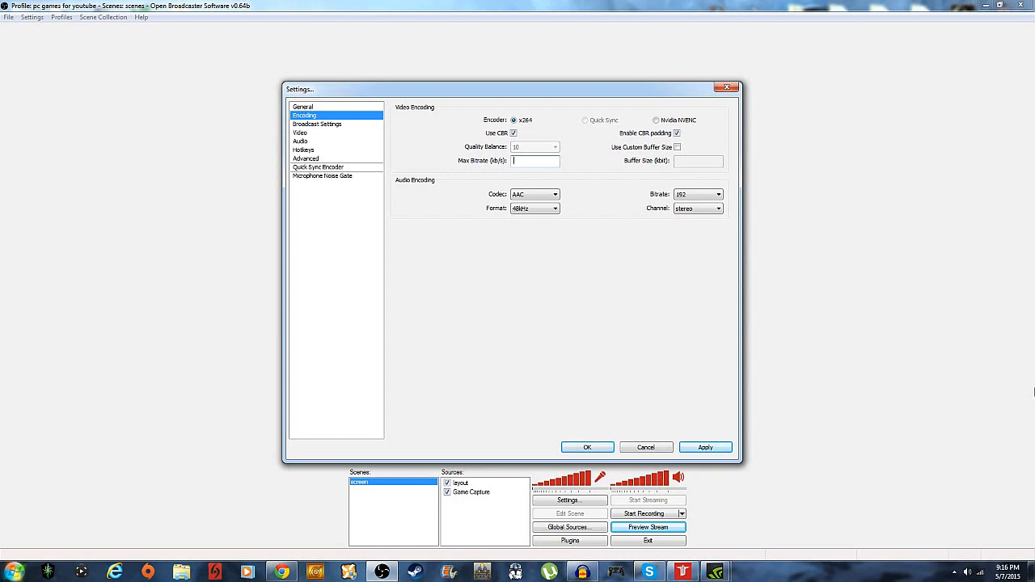
pyautogui.write('2')
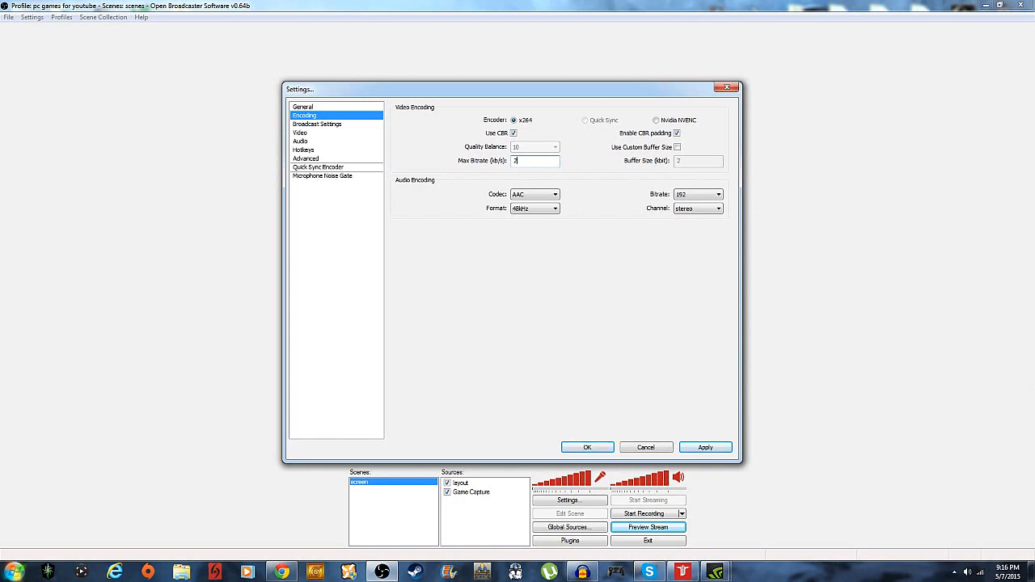
pyautogui.write('5')
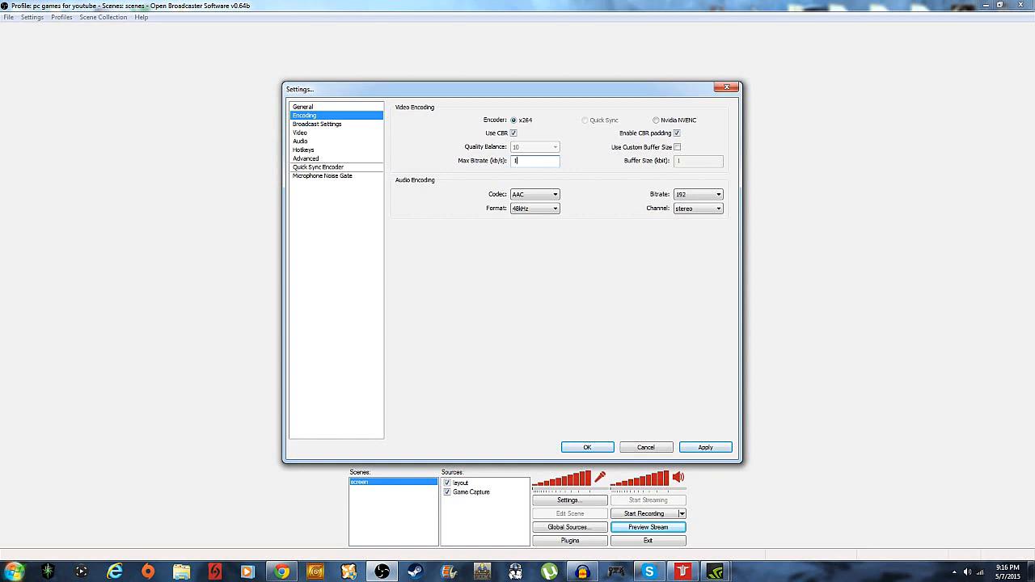
pyautogui.write('300')
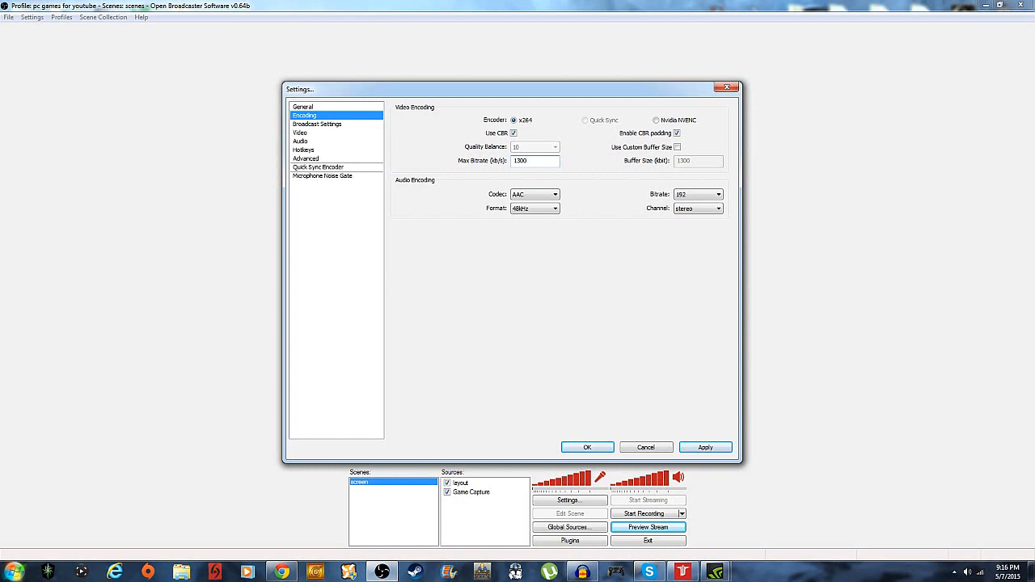
pyautogui.click(534, 160)
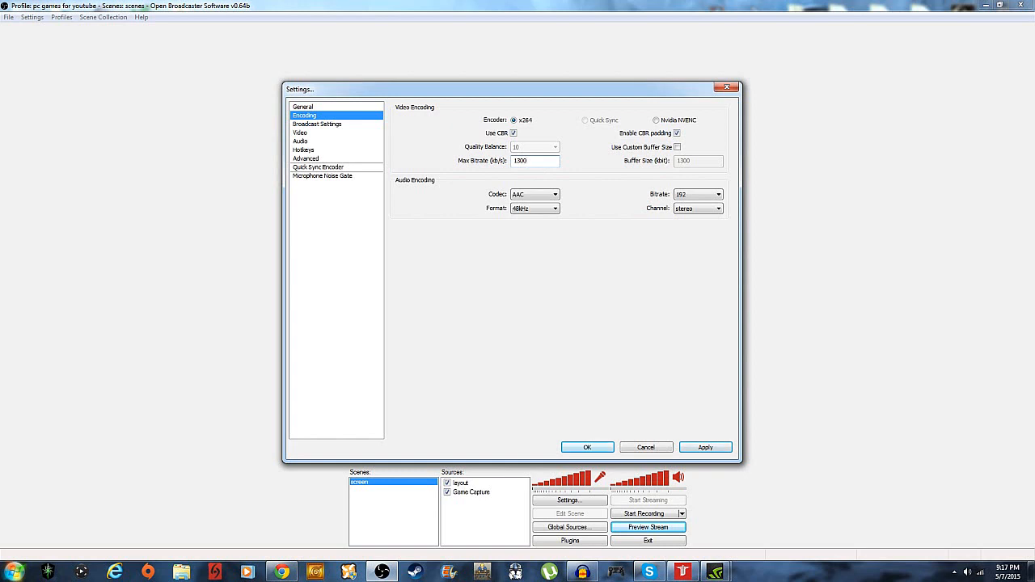
# Replace the maximum video bitrate, settling on 10000
pyautogui.click(534, 161)
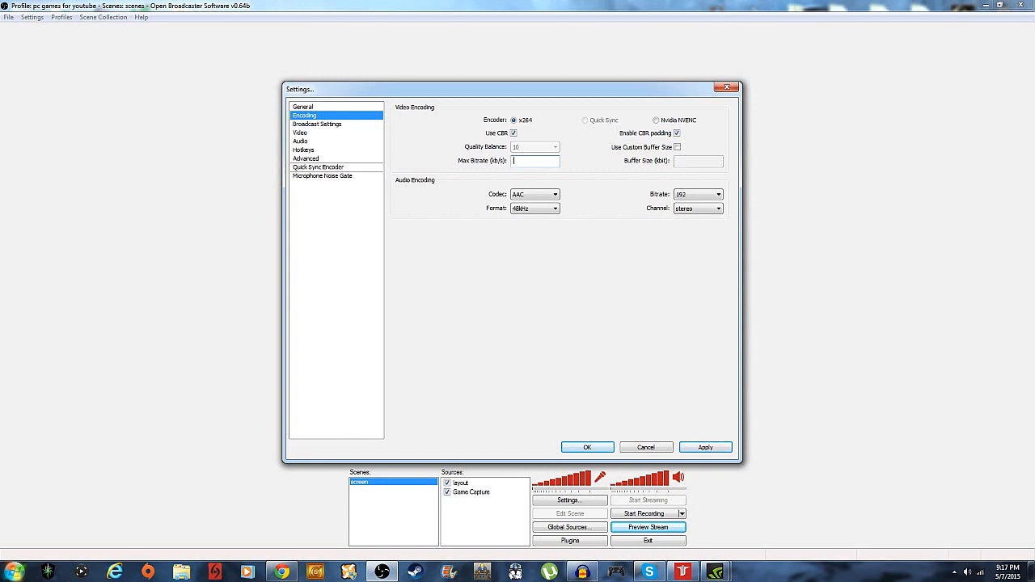
pyautogui.write('5000')
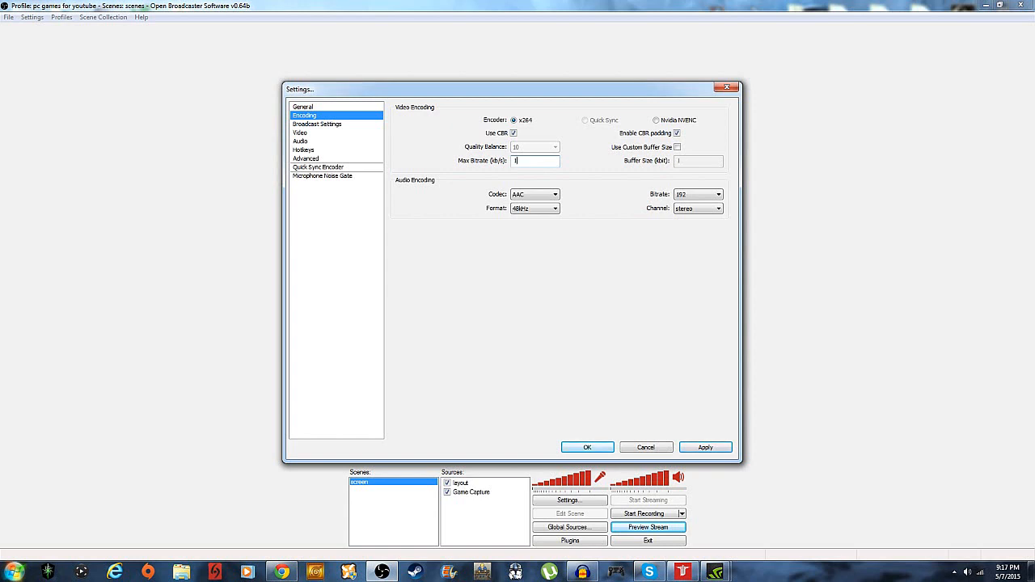
pyautogui.write('10000')
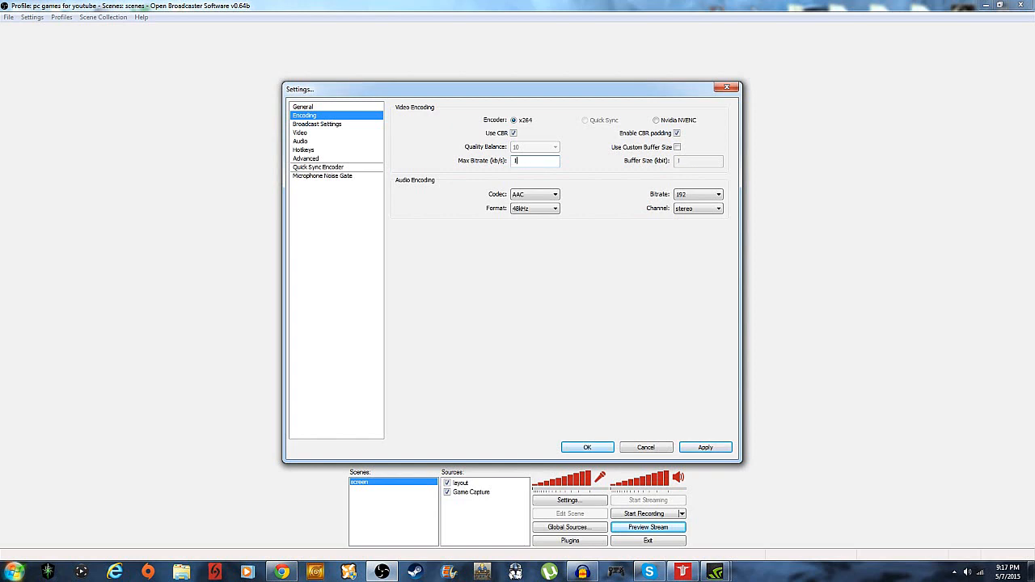
pyautogui.write('15000')
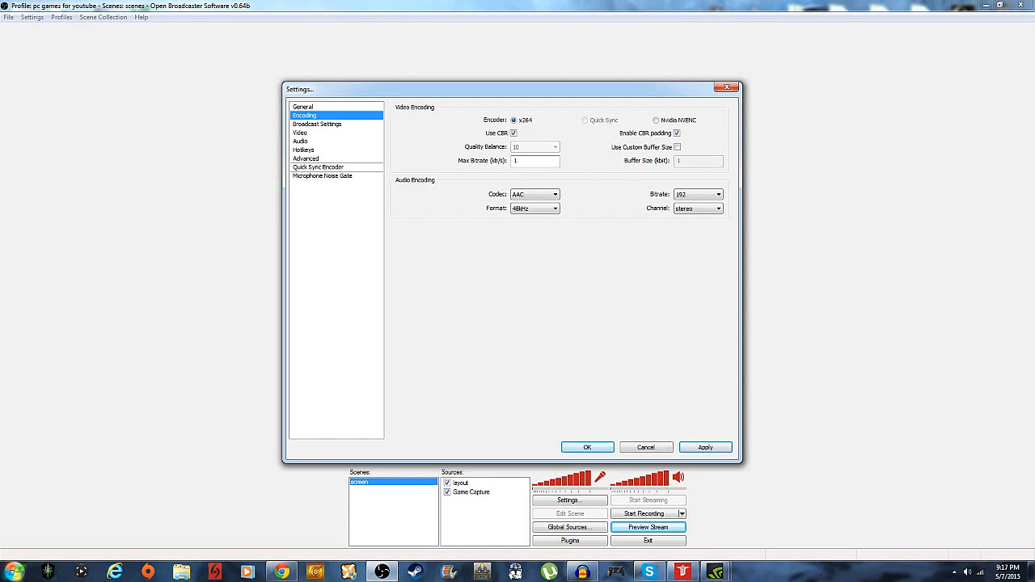
pyautogui.write('10000')
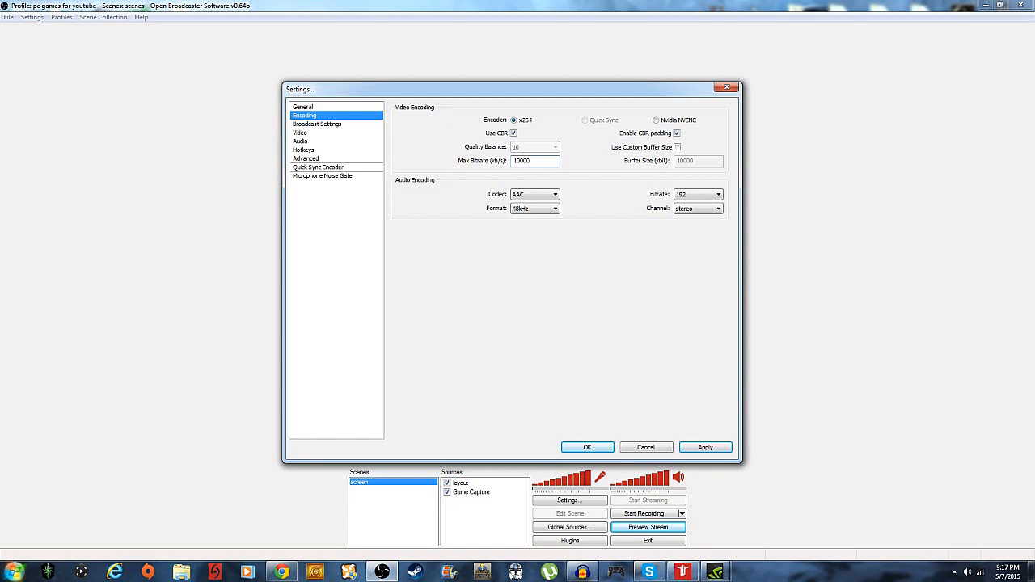
pyautogui.moveTo(551, 200)
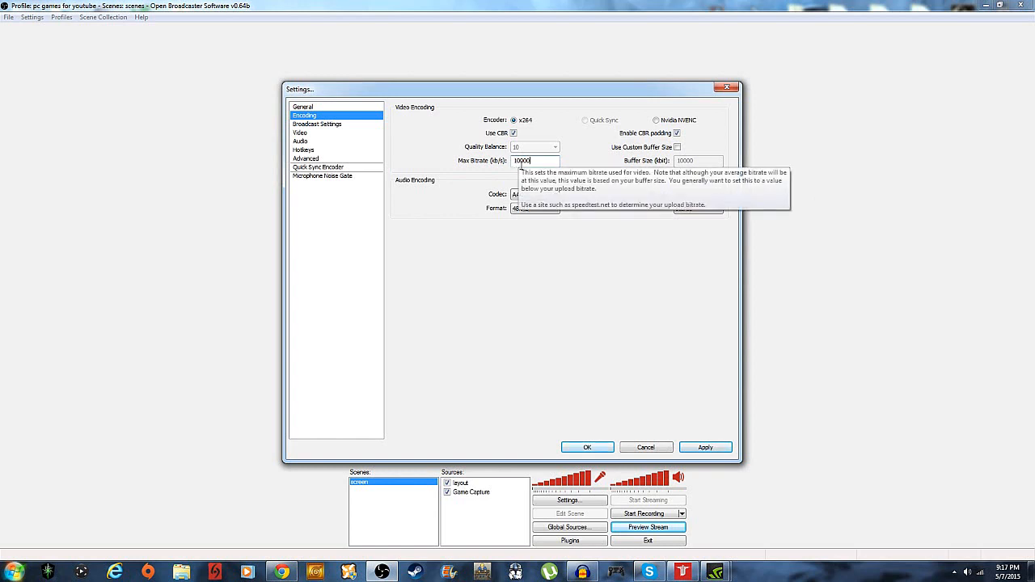
pyautogui.moveTo(388, 165)
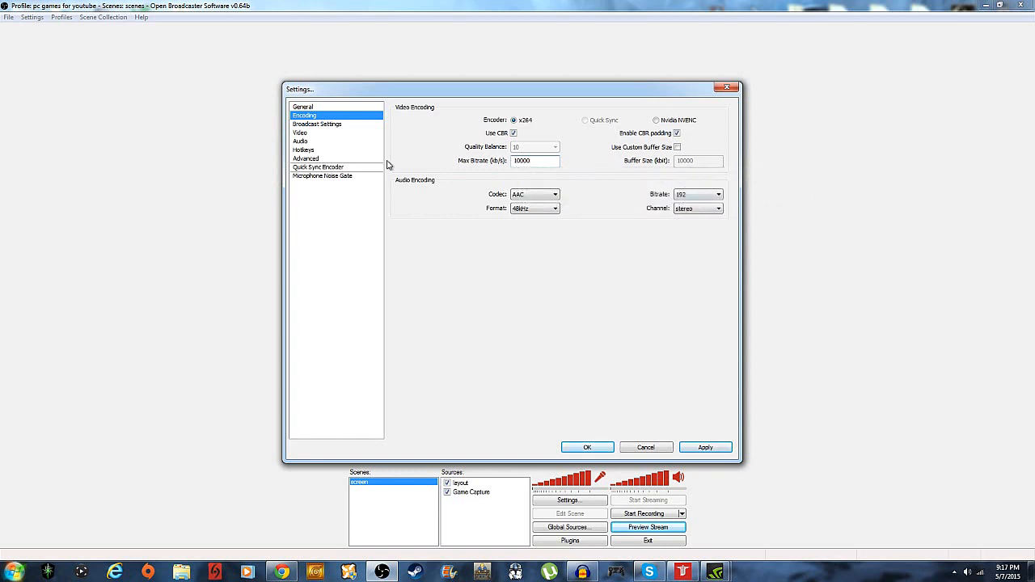
# Apply the encoding changes and review the Broadcast Settings, Video and Audio pages
pyautogui.click(704, 447)
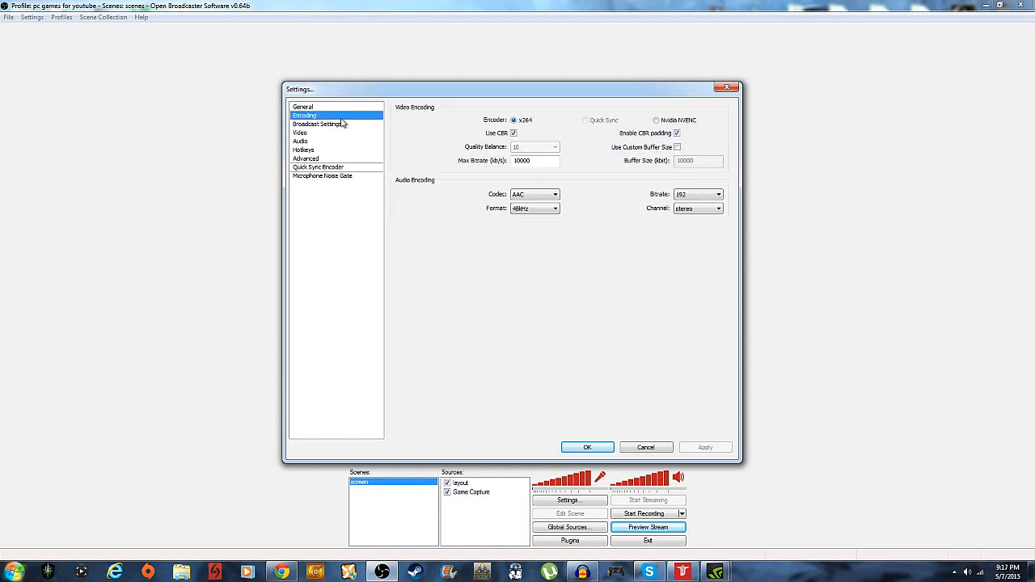
pyautogui.click(317, 124)
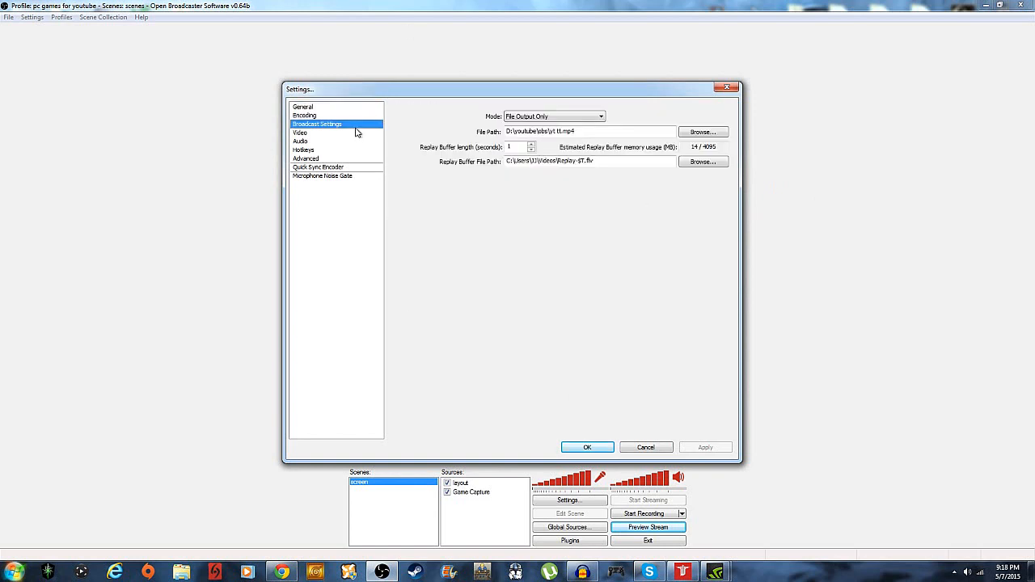
pyautogui.click(300, 132)
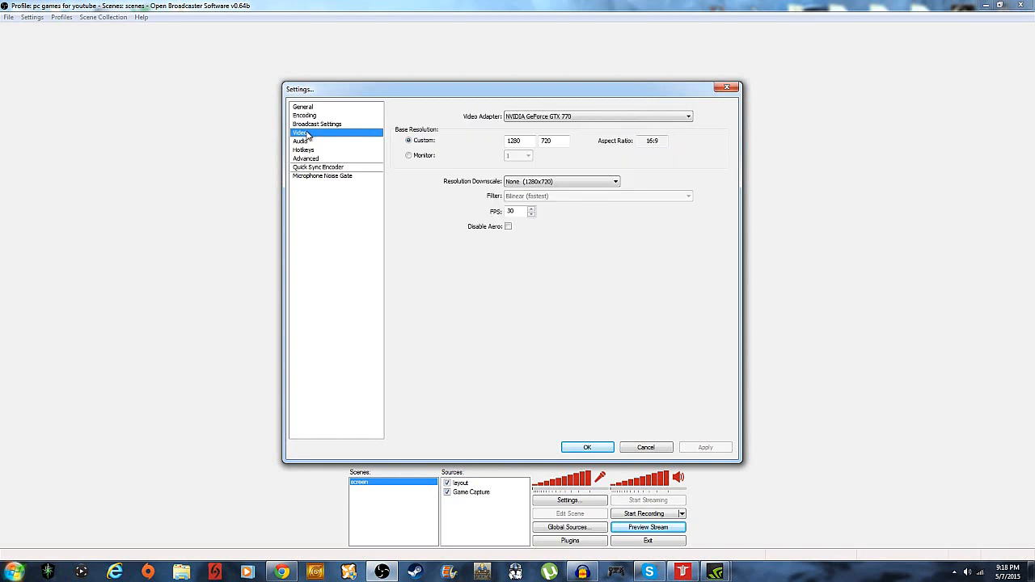
pyautogui.click(300, 141)
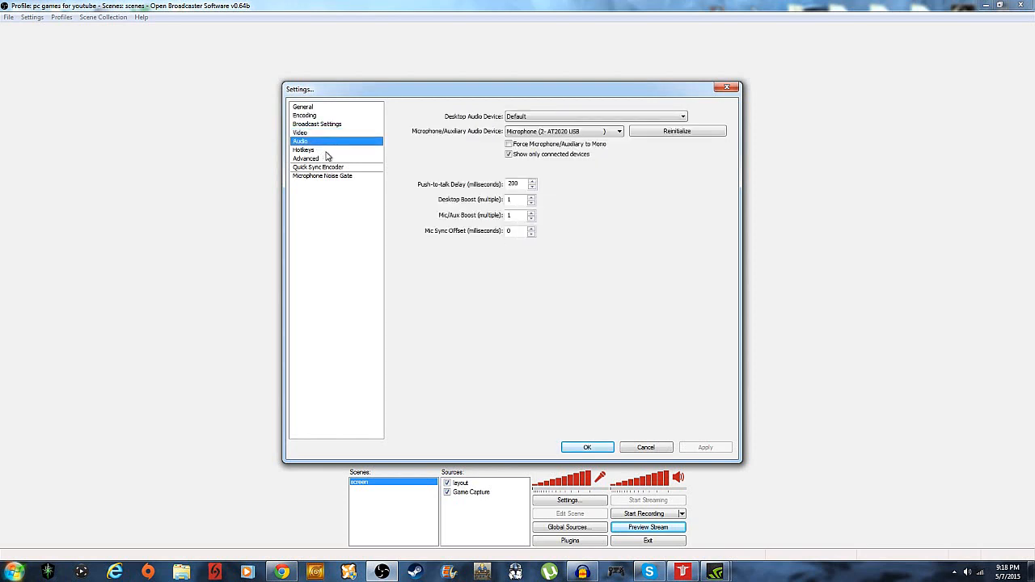
# Review the Quick Sync, Advanced and Microphone Noise Gate pages, then confirm with OK
pyautogui.click(318, 167)
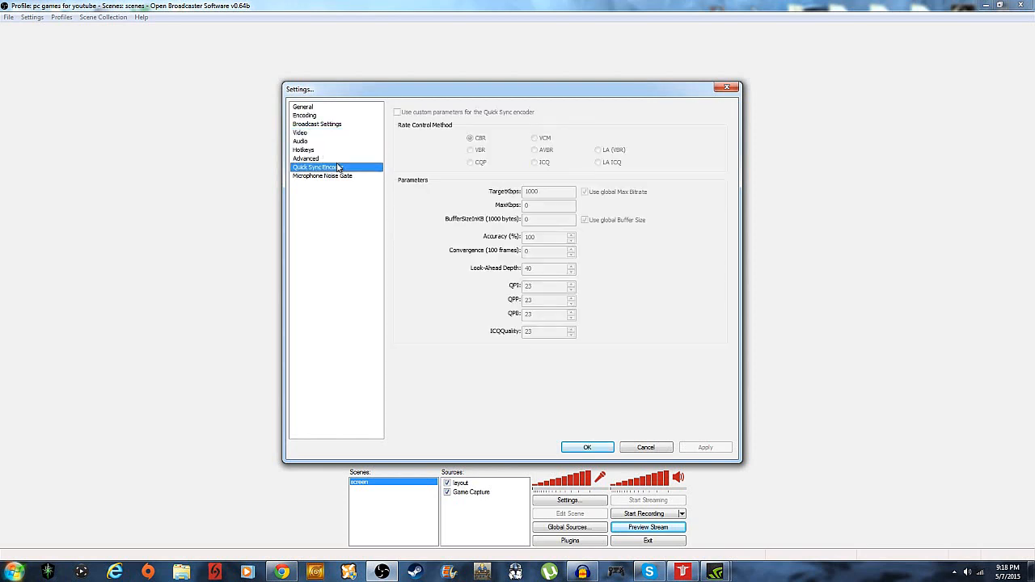
pyautogui.click(305, 158)
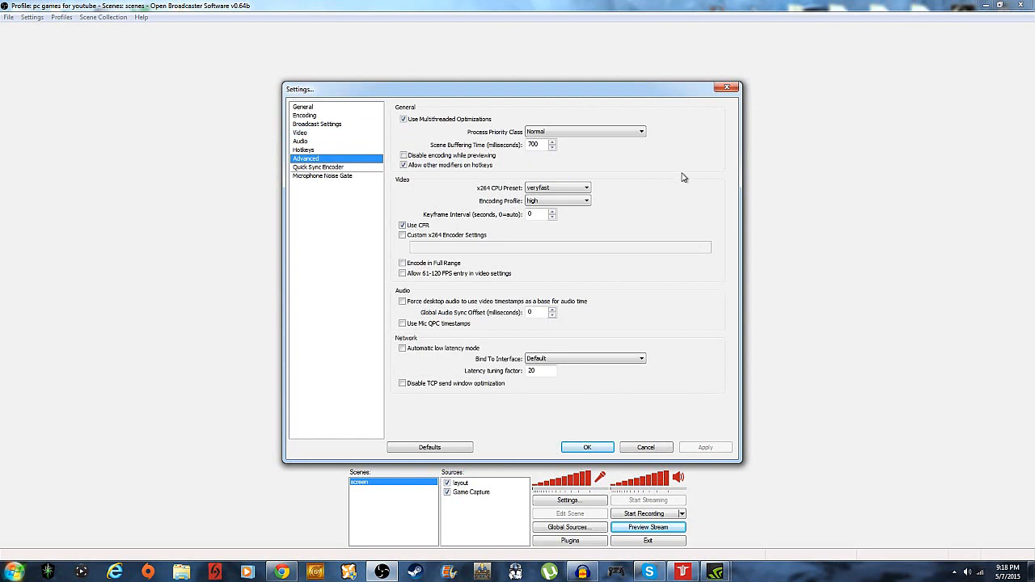
pyautogui.moveTo(560, 285)
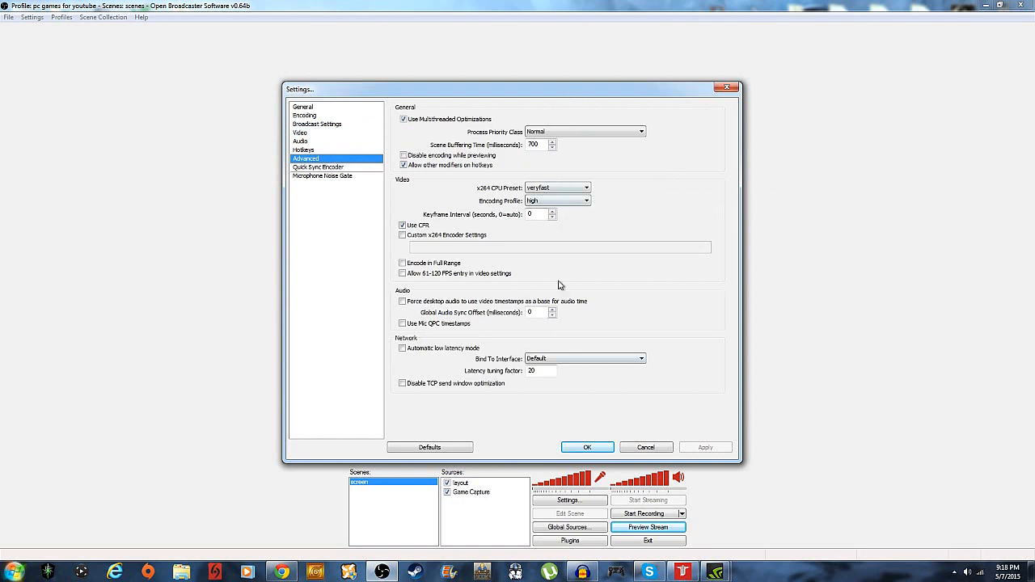
pyautogui.click(317, 167)
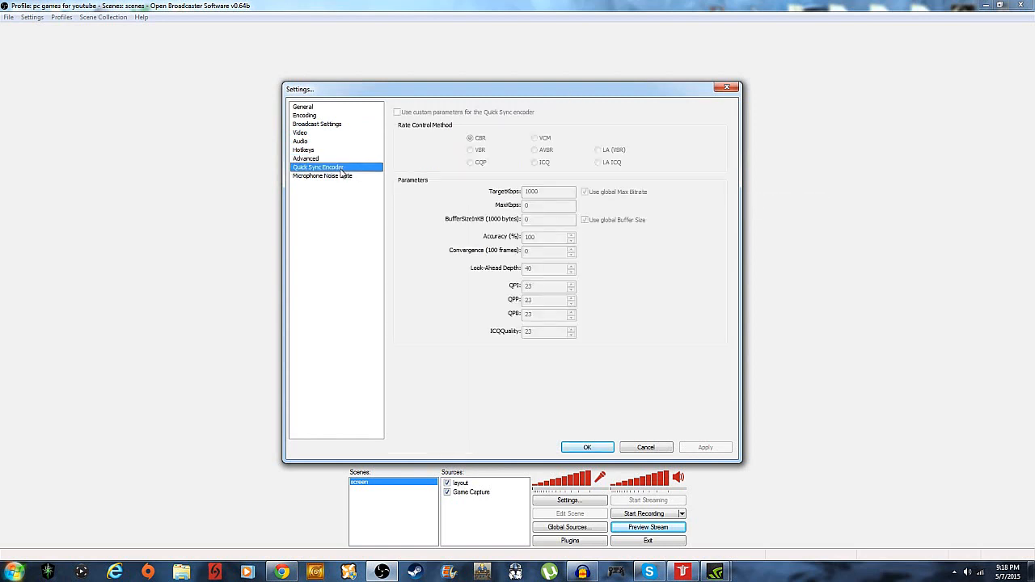
pyautogui.click(322, 175)
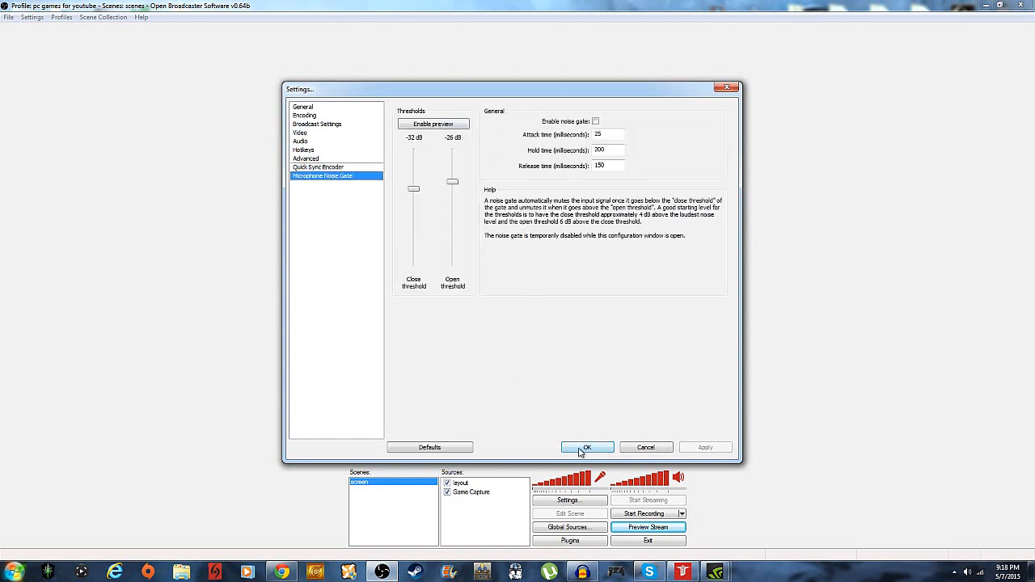
pyautogui.click(586, 448)
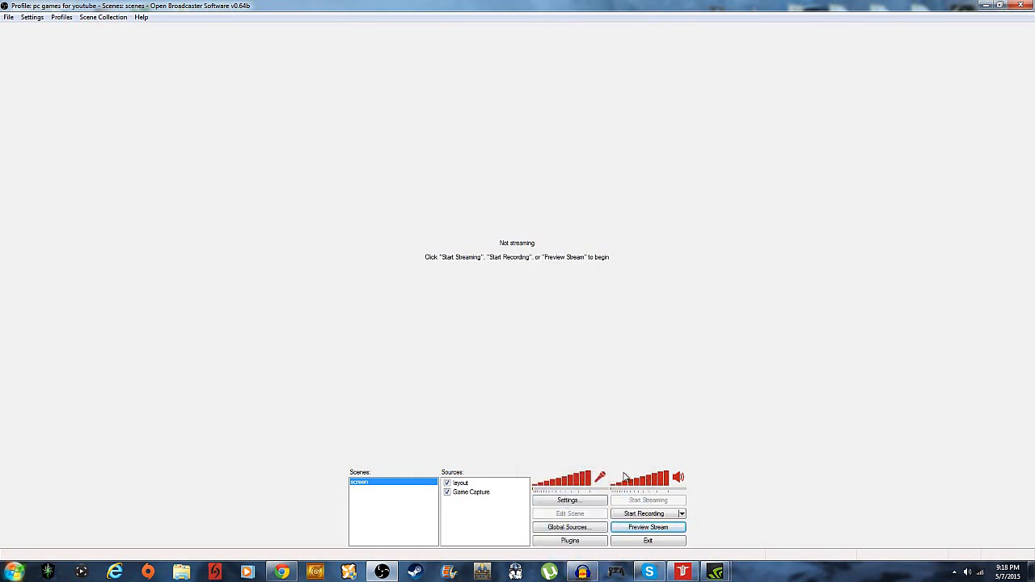
pyautogui.moveTo(591, 483)
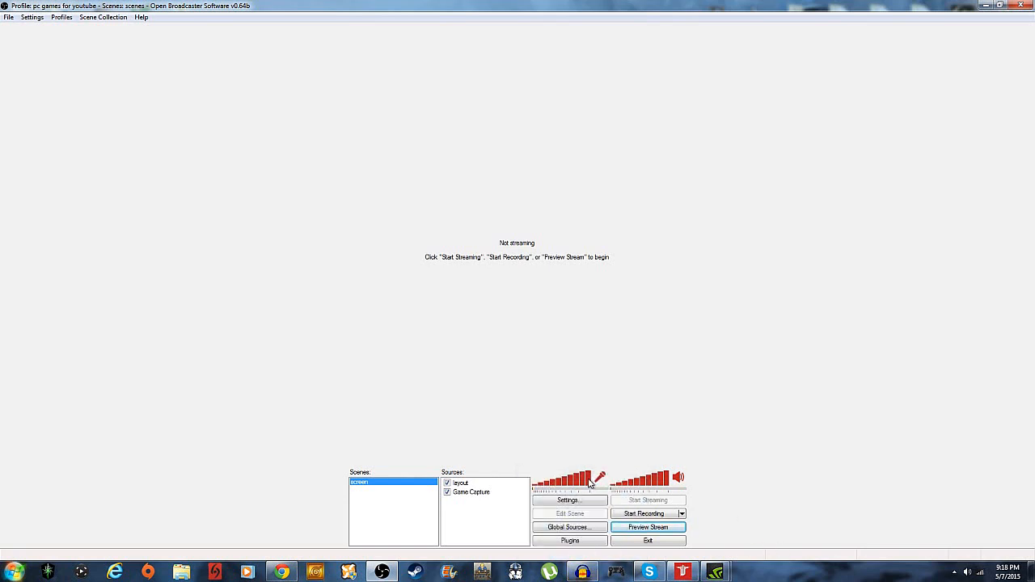
pyautogui.moveTo(612, 476)
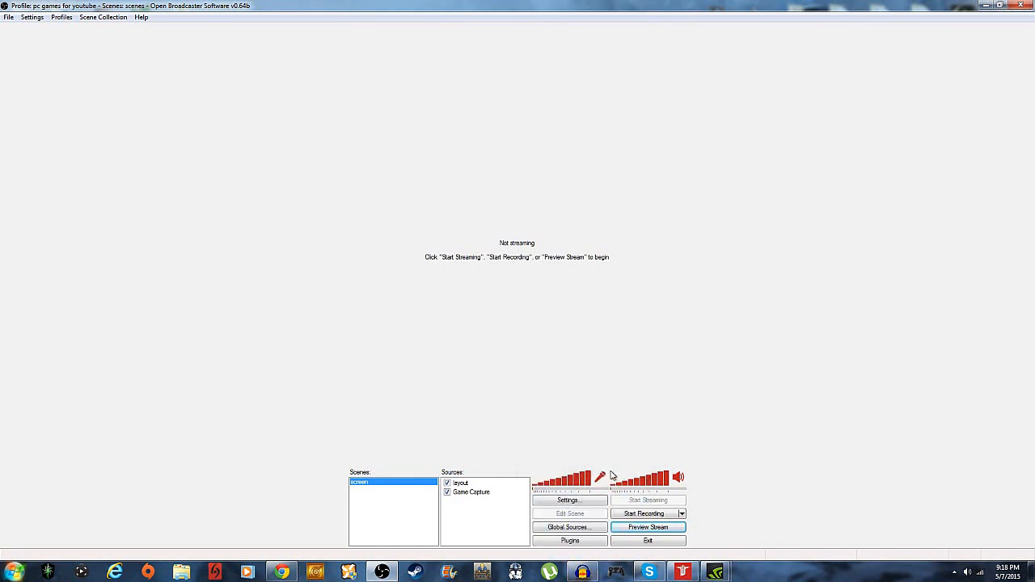
pyautogui.moveTo(644, 448)
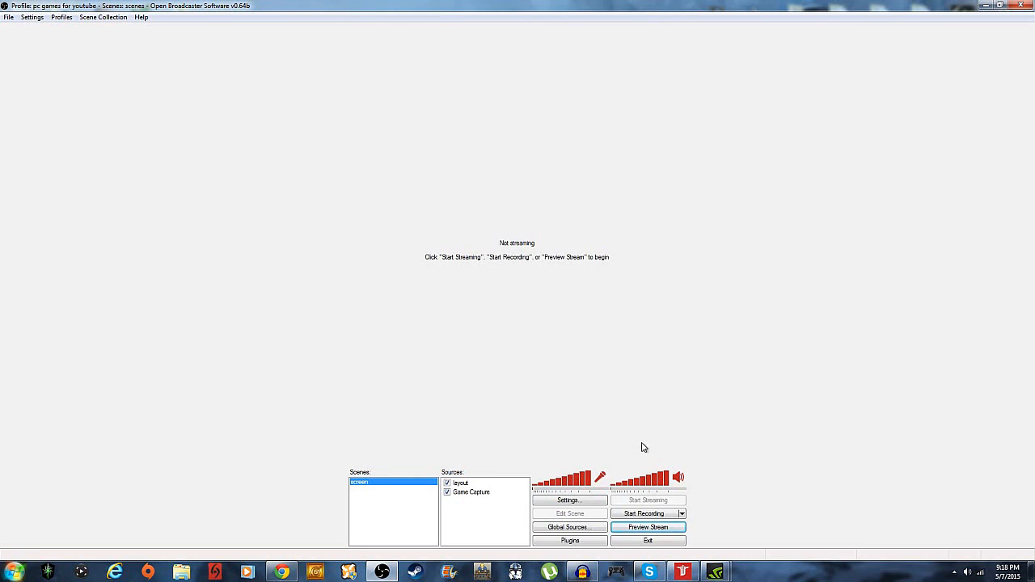
pyautogui.moveTo(669, 453)
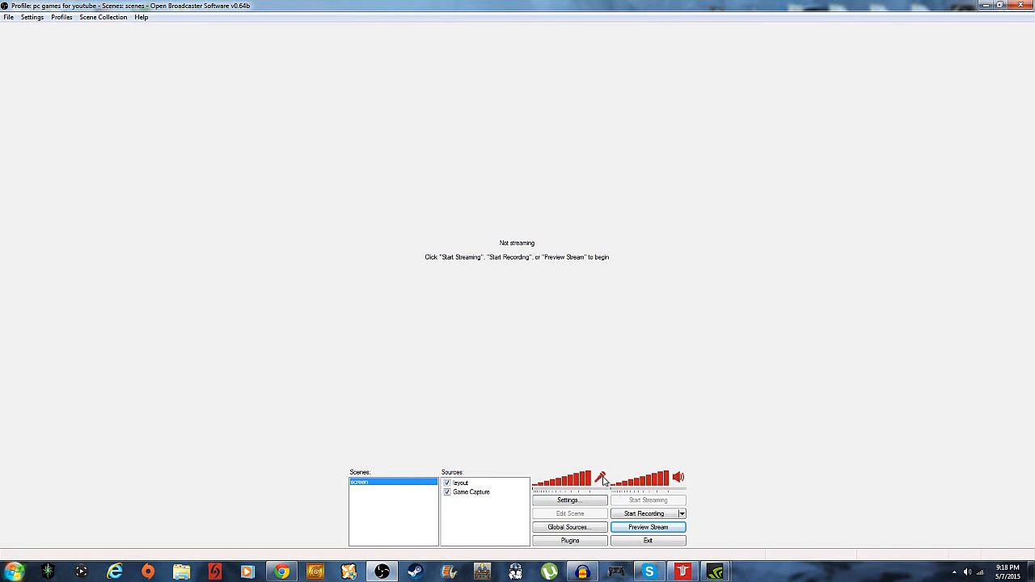
pyautogui.moveTo(670, 483)
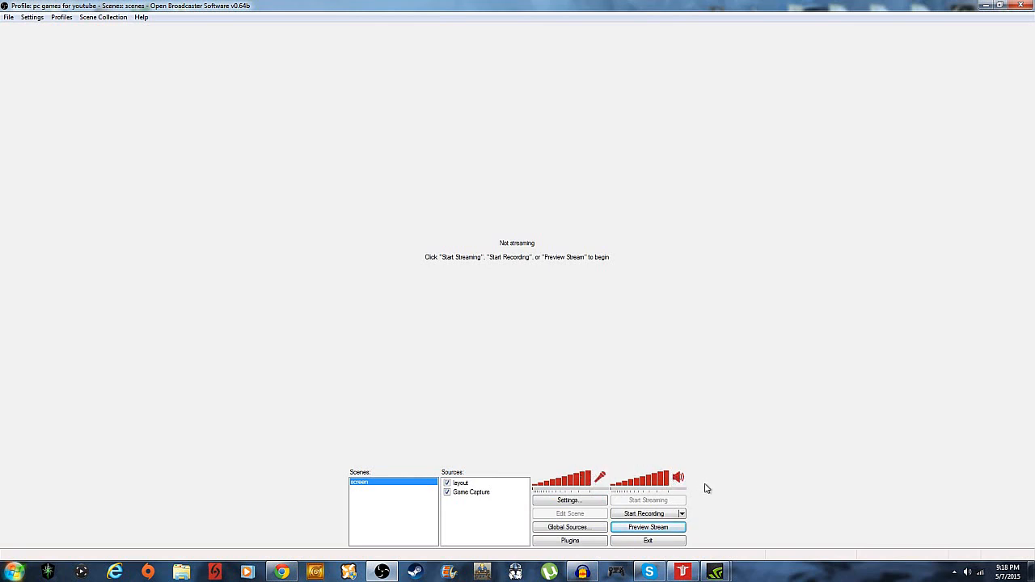
pyautogui.moveTo(655, 466)
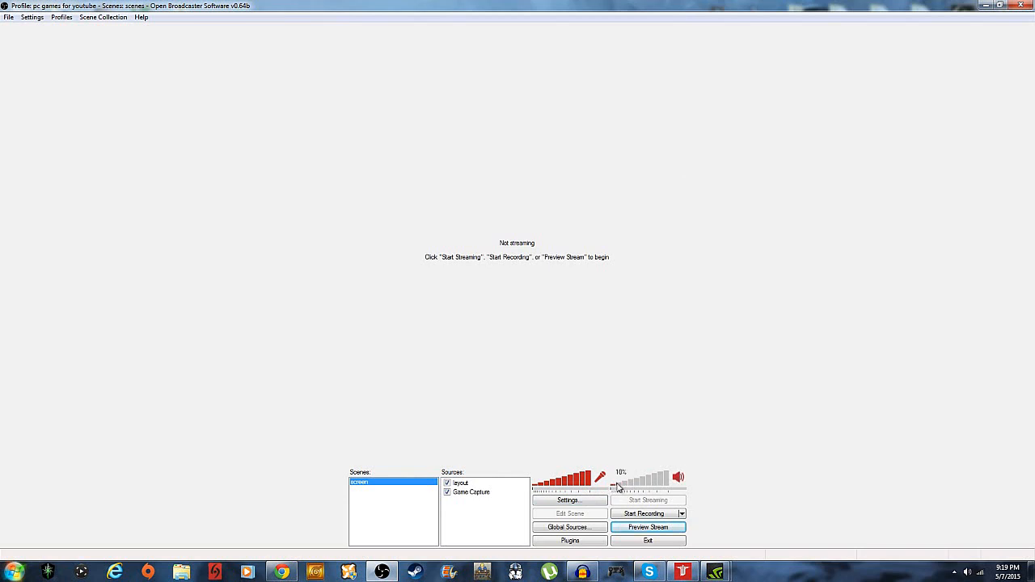
# Set the desktop audio slider to about 26%, leaving the microphone at full
pyautogui.moveTo(619, 485); pyautogui.dragTo(631, 485)
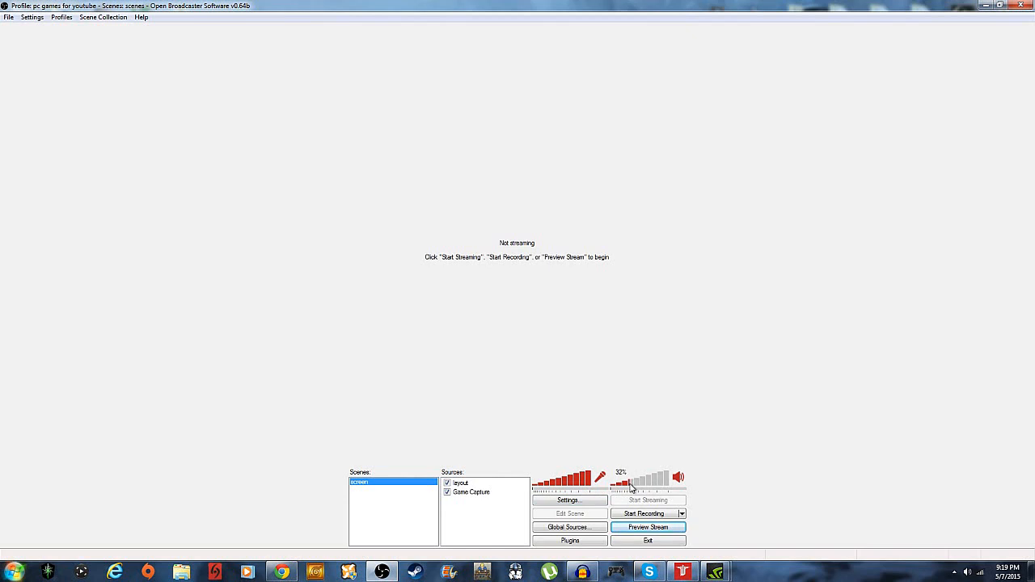
pyautogui.moveTo(631, 483); pyautogui.dragTo(647, 483)
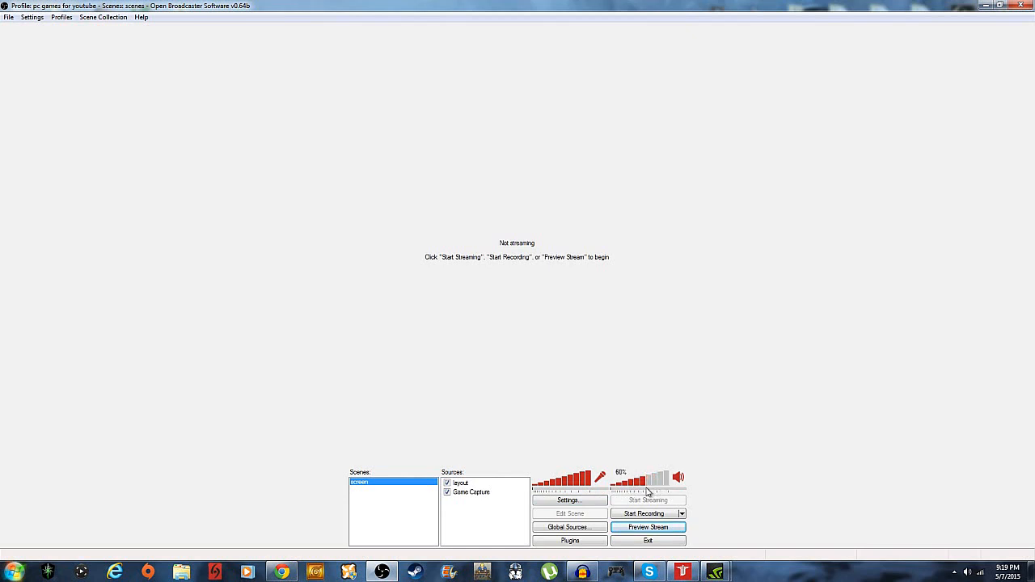
pyautogui.moveTo(647, 481); pyautogui.dragTo(641, 485)
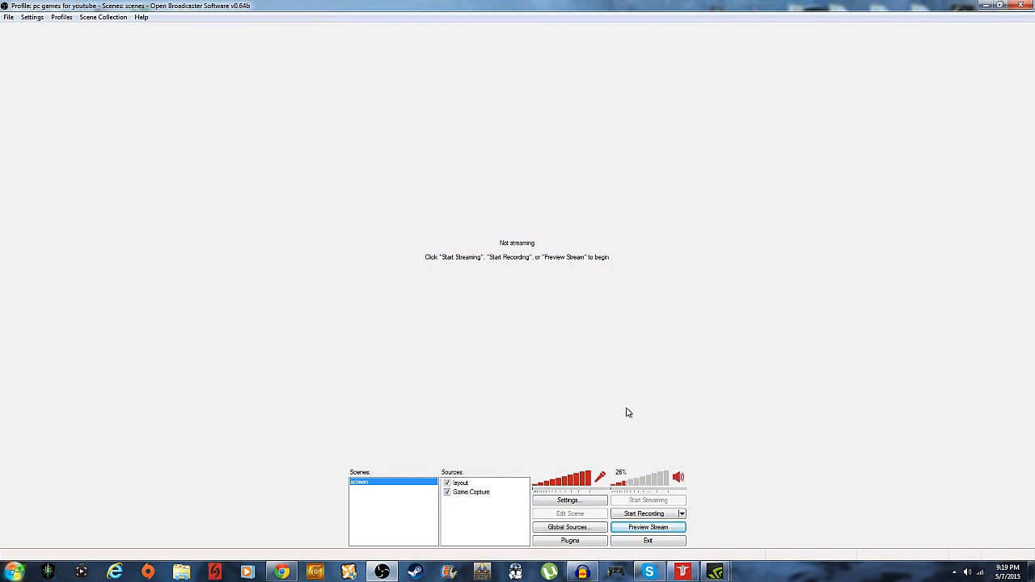
pyautogui.moveTo(633, 420)
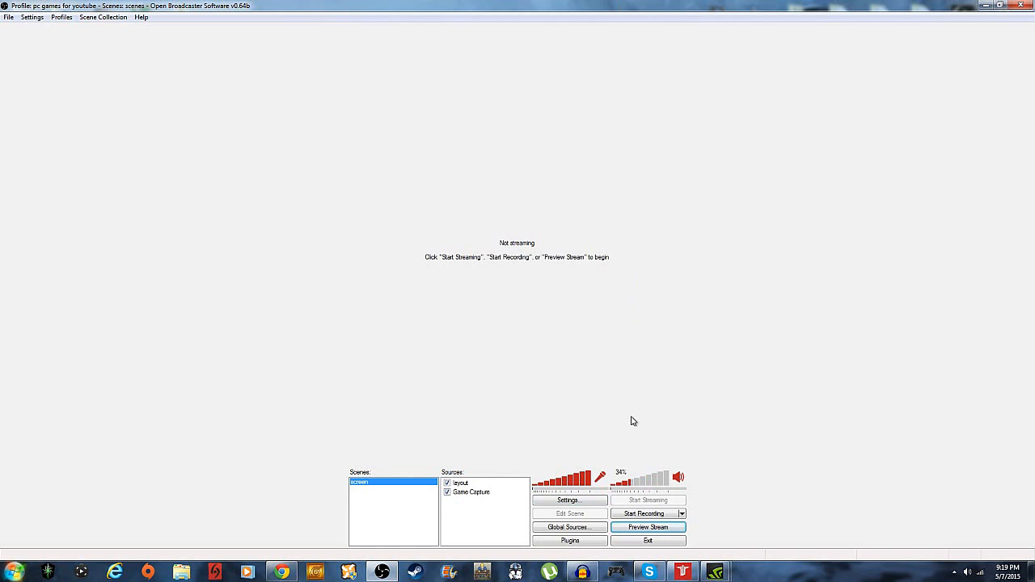
pyautogui.moveTo(620, 430)
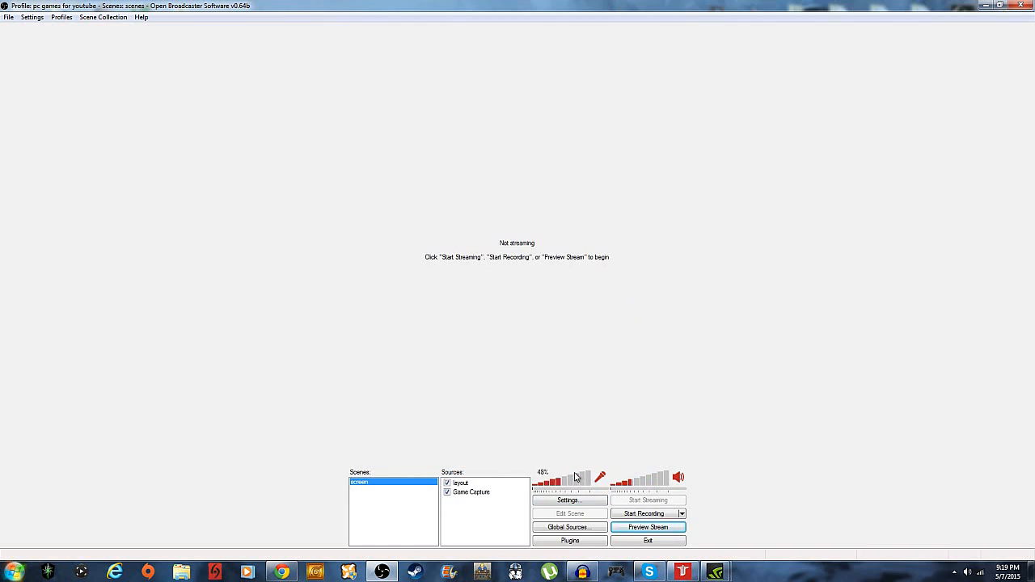
pyautogui.moveTo(580, 432)
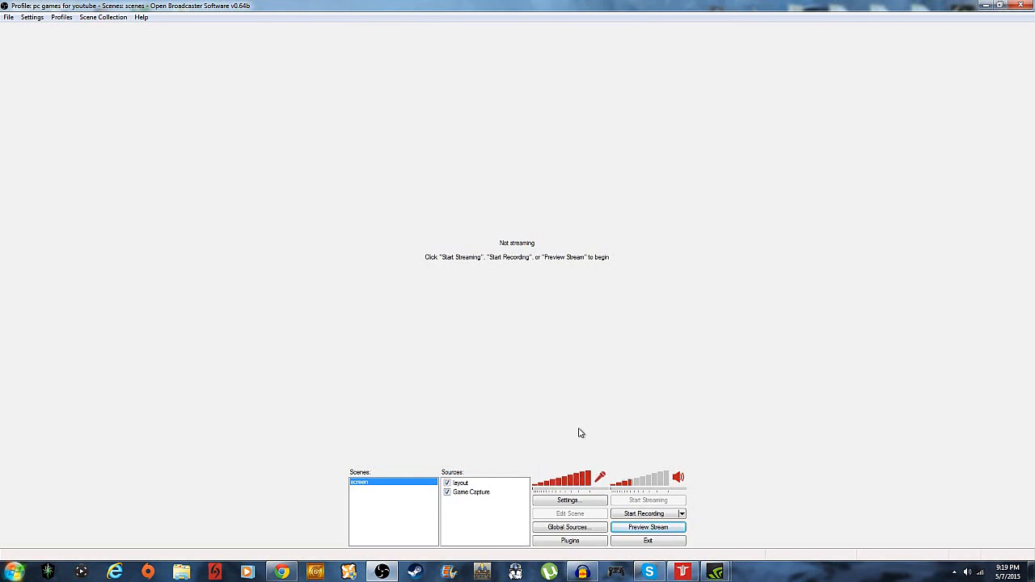
pyautogui.moveTo(617, 480)
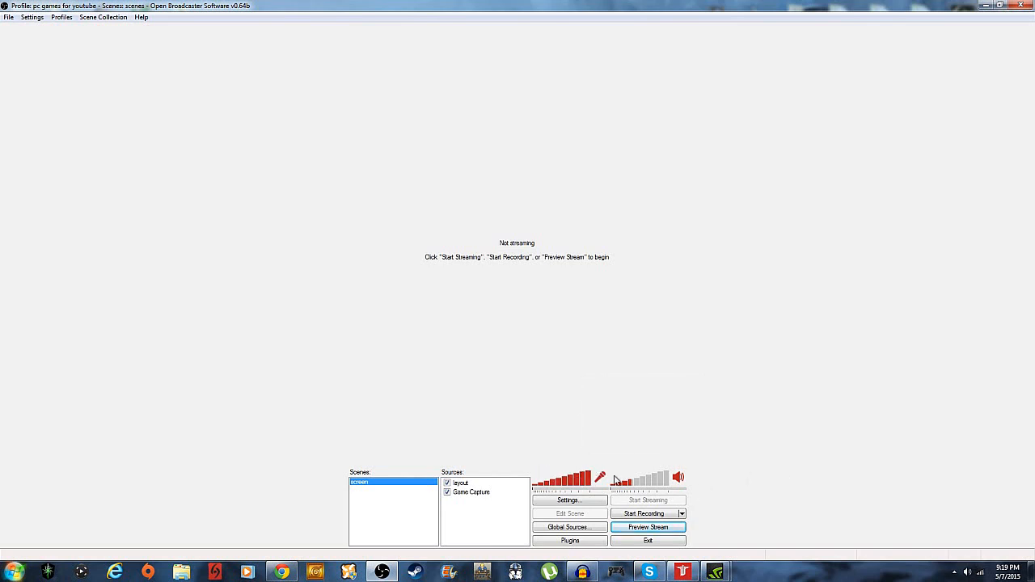
pyautogui.moveTo(585, 491)
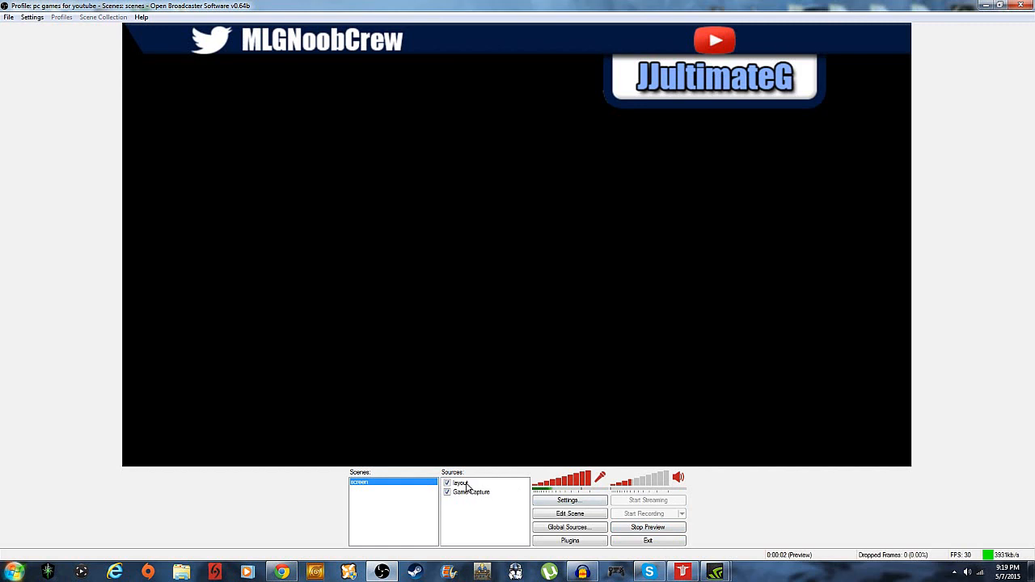
# Select the layout overlay source, then the Game Capture source
pyautogui.click(461, 483)
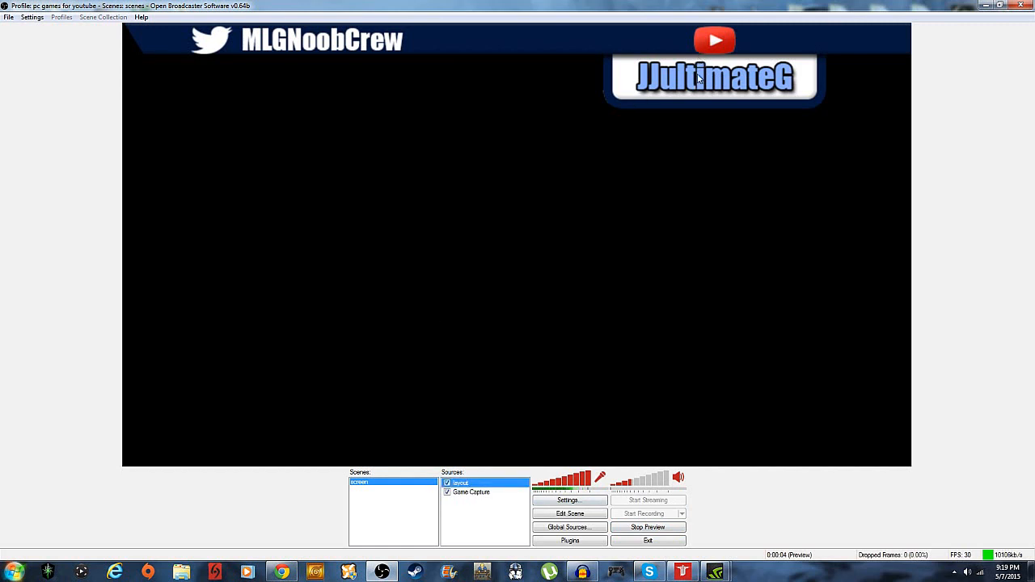
pyautogui.moveTo(720, 79)
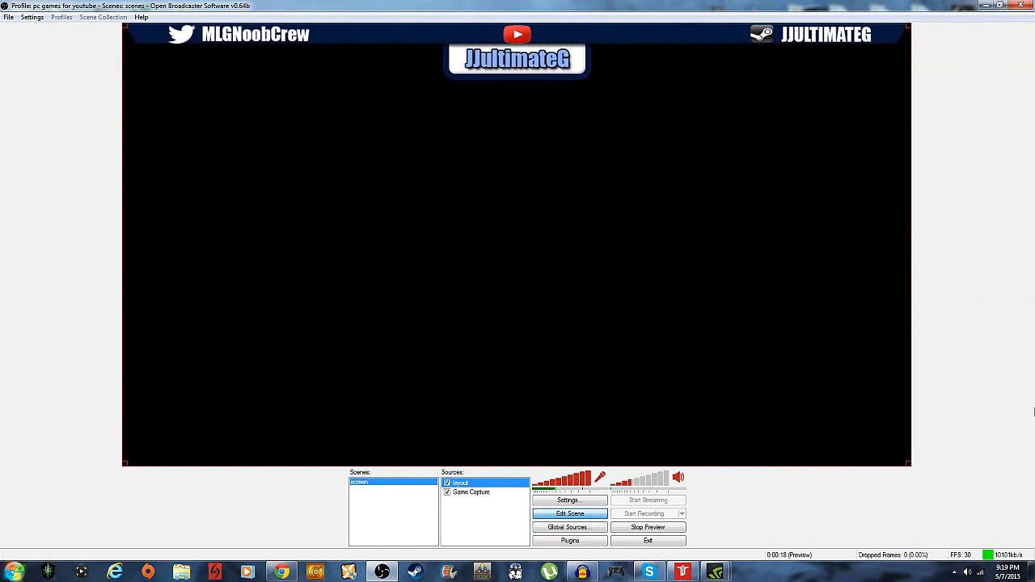
pyautogui.click(472, 493)
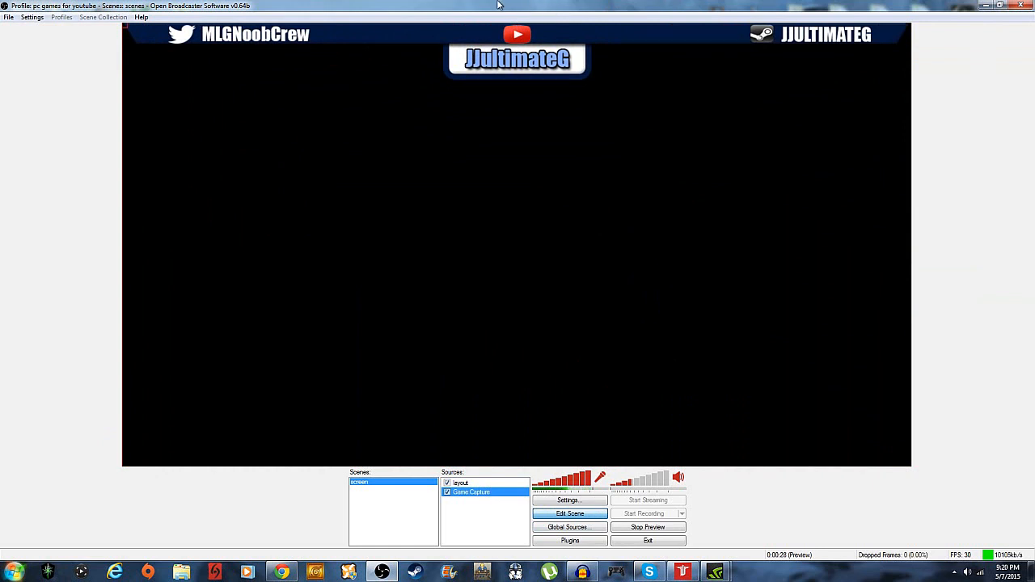
pyautogui.click(459, 483)
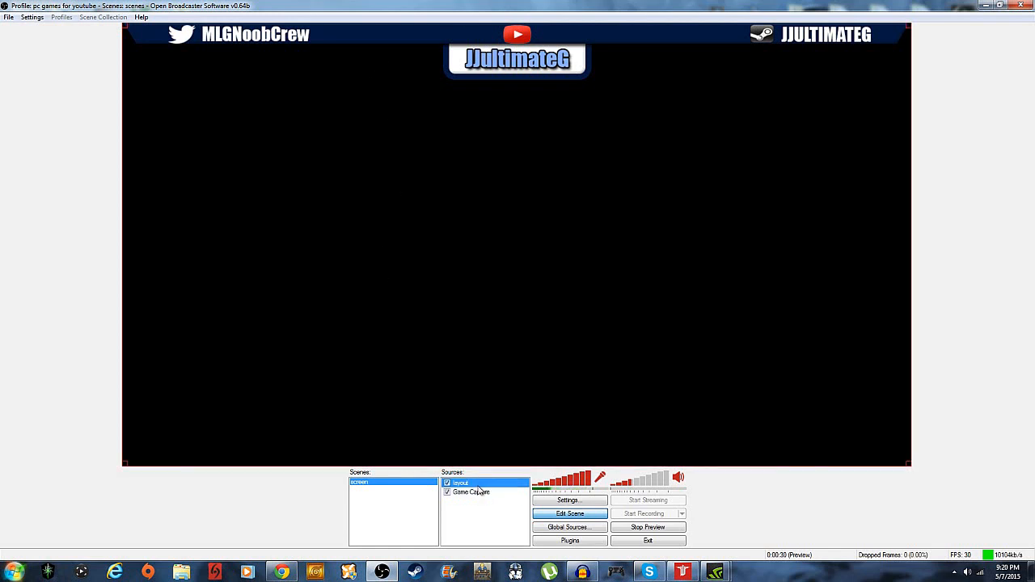
pyautogui.doubleClick(471, 493)
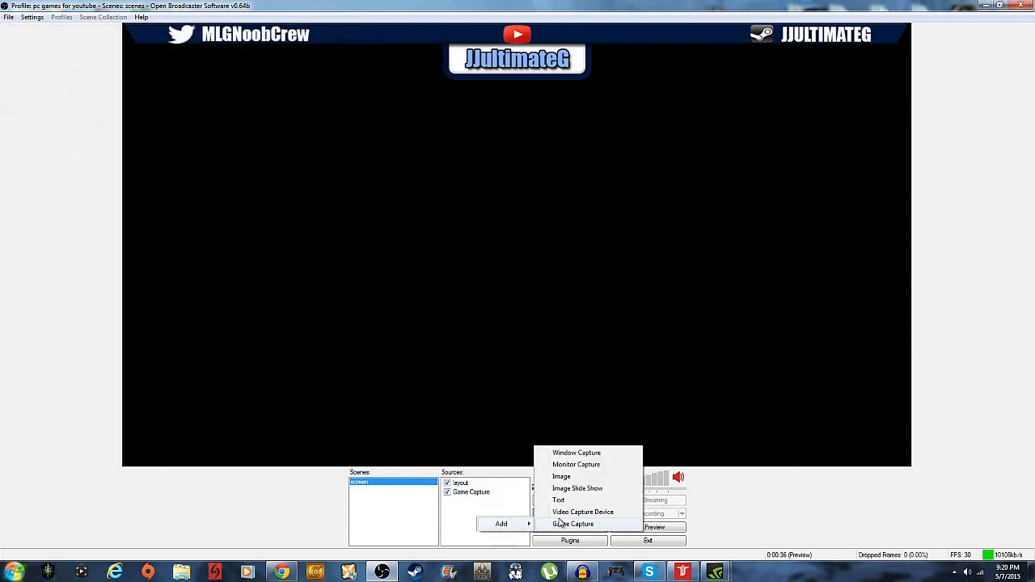
pyautogui.click(577, 453)
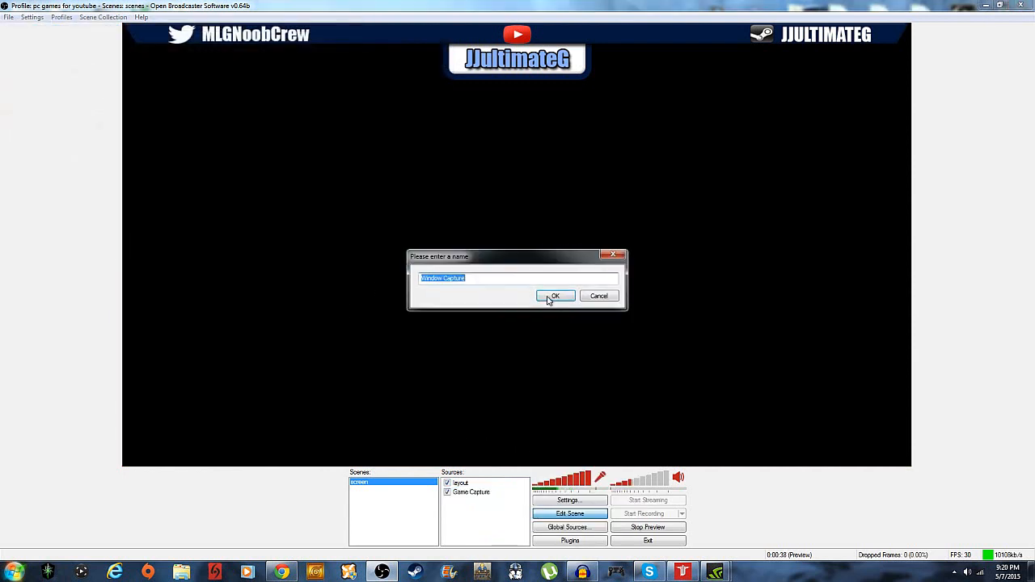
pyautogui.write('game')
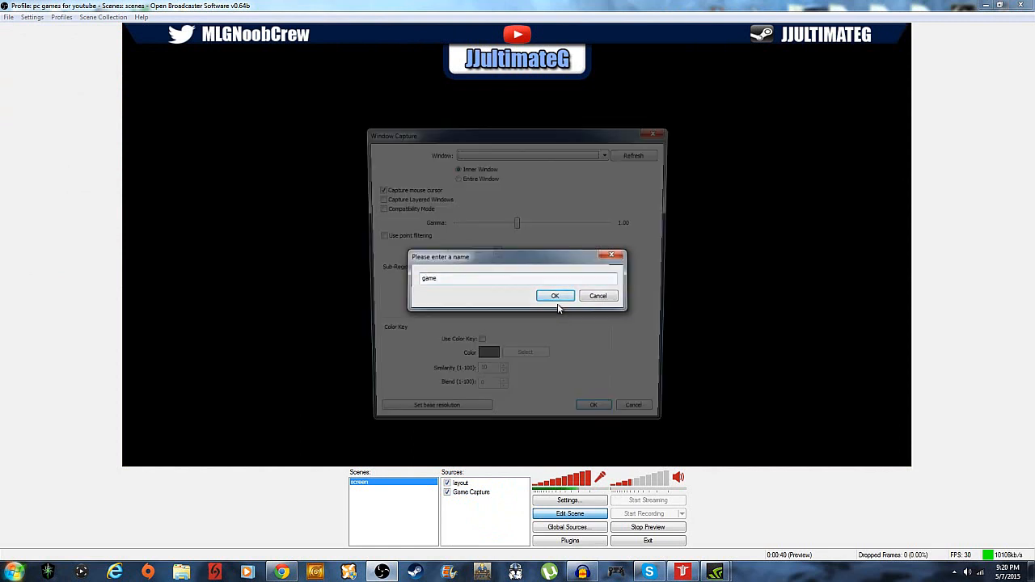
pyautogui.click(555, 295)
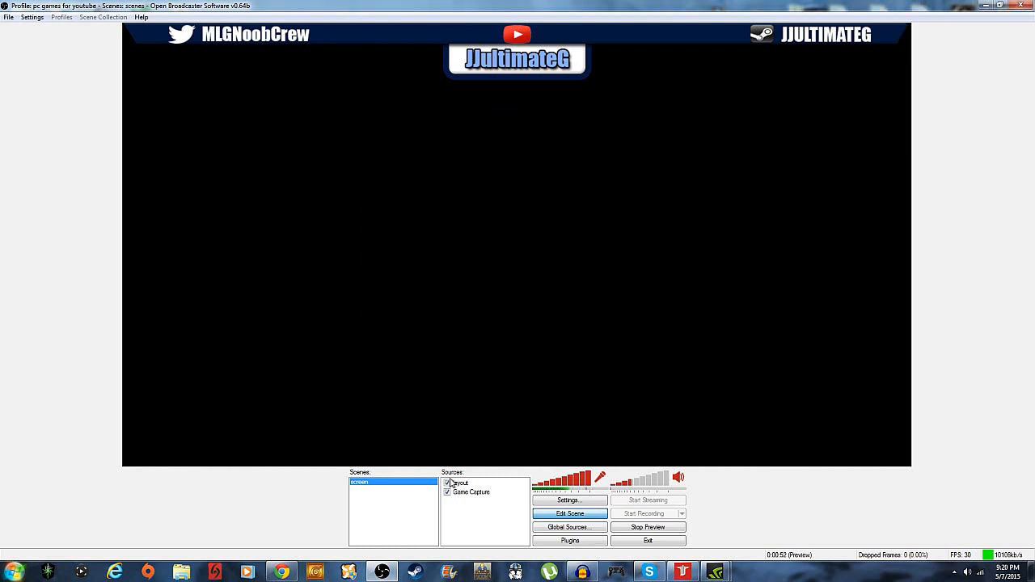
# Point the Game Capture source's properties at Wolfenstein: The New Order and confirm
pyautogui.rightClick(472, 492)
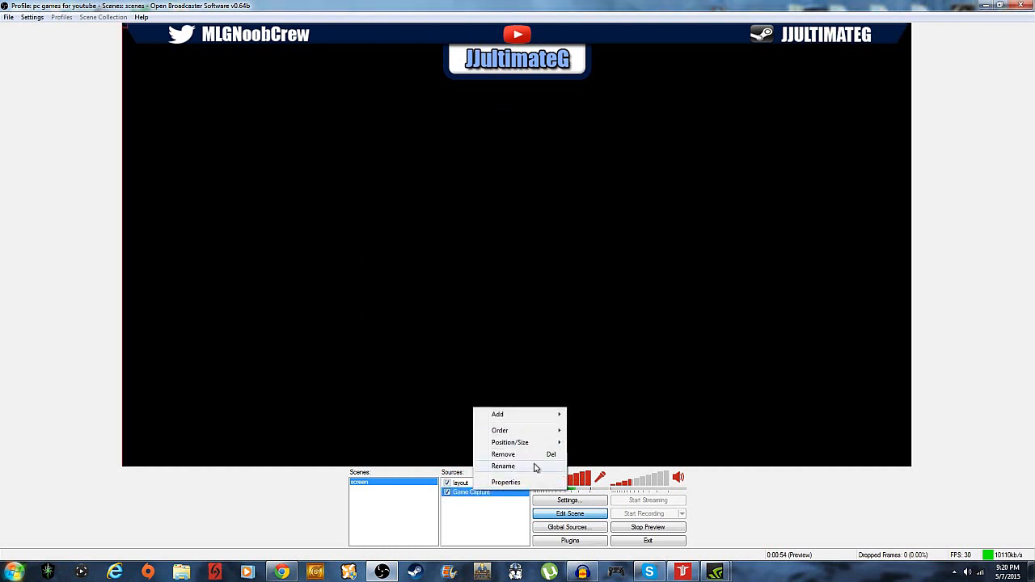
pyautogui.click(505, 482)
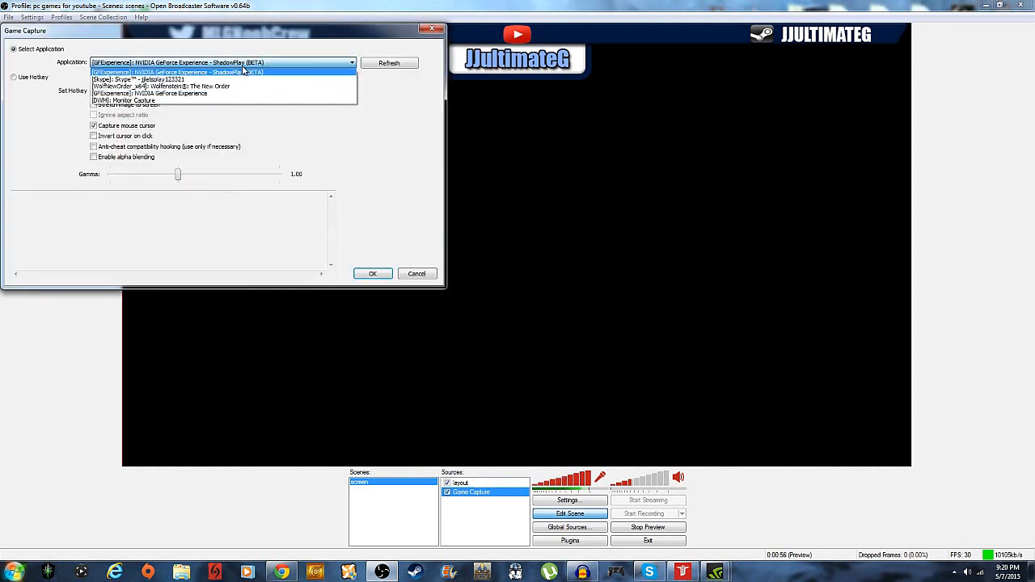
pyautogui.click(150, 86)
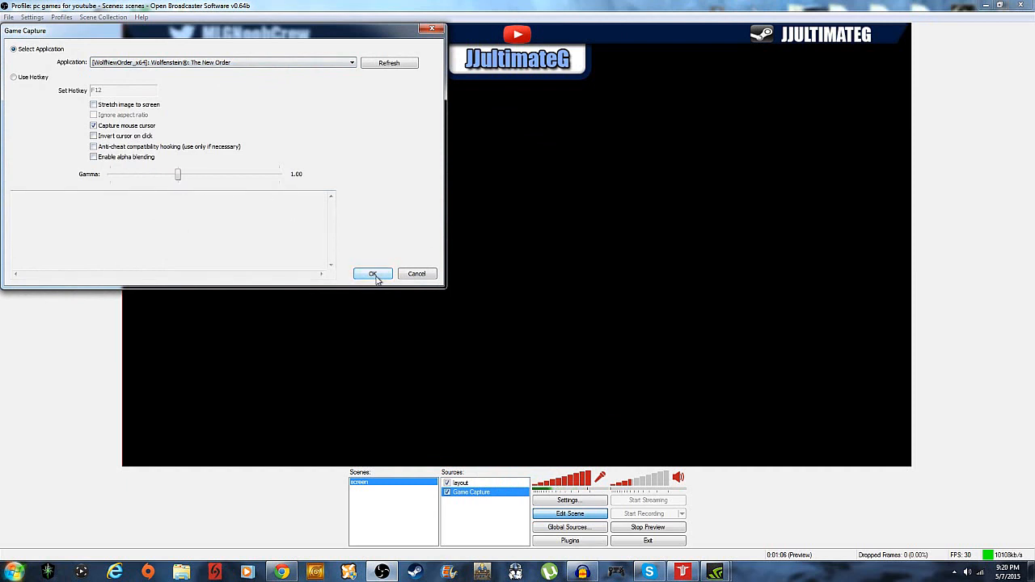
pyautogui.click(373, 273)
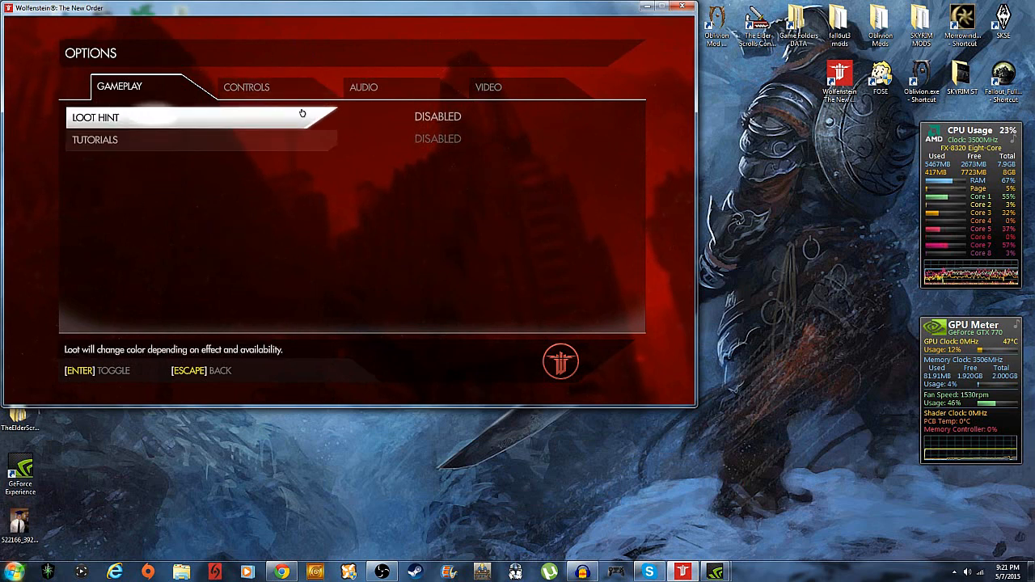
# Show the game's Controls page, re-confirm Game Capture properties in OBS, and start the preview
pyautogui.click(247, 87)
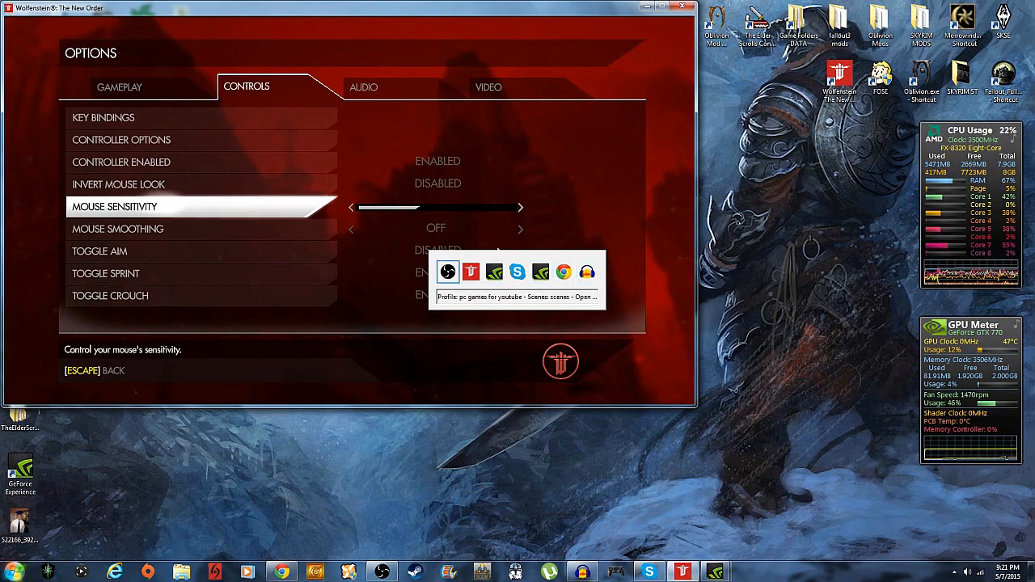
pyautogui.click(446, 272)
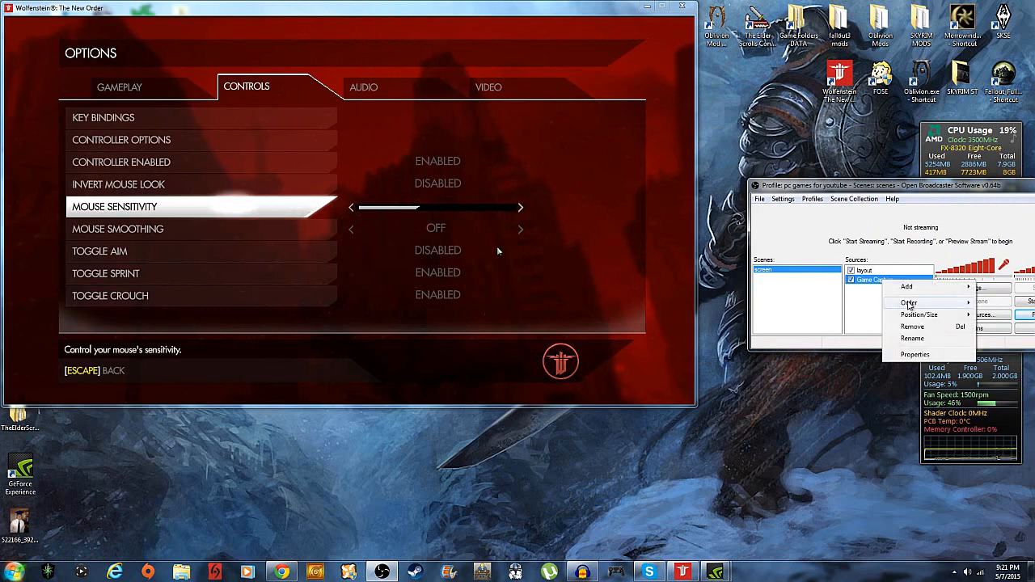
pyautogui.click(915, 354)
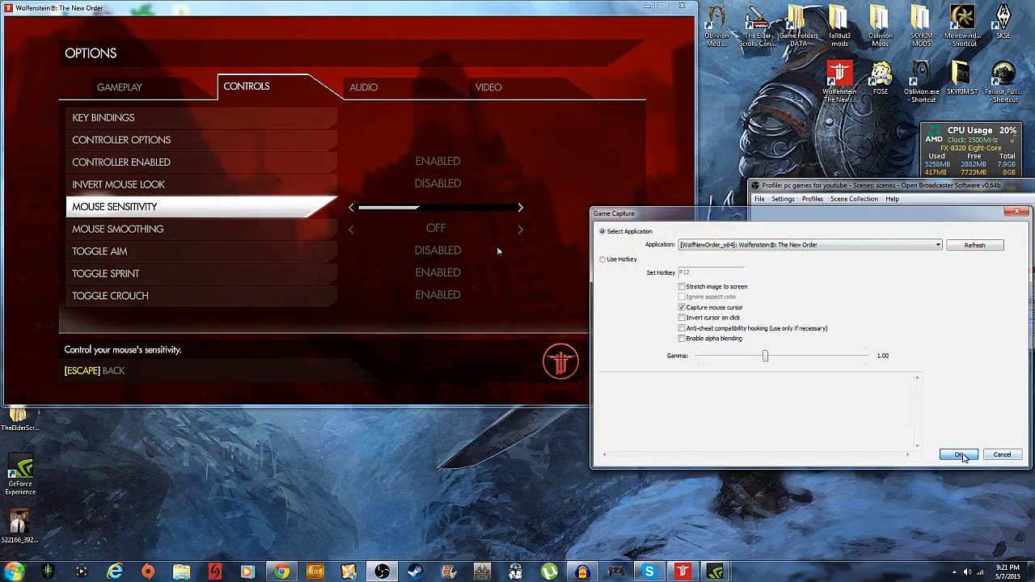
pyautogui.click(958, 454)
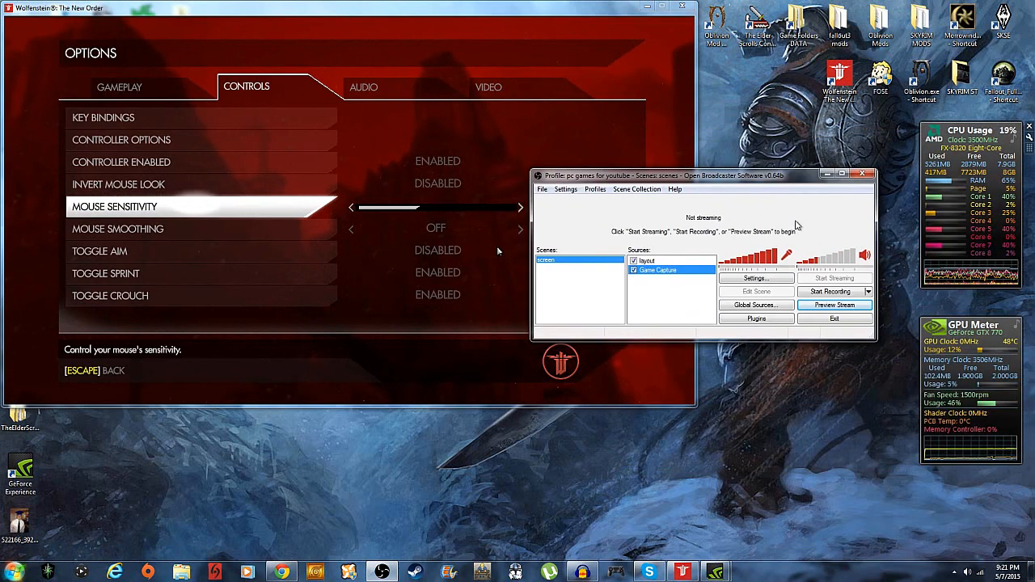
pyautogui.click(834, 305)
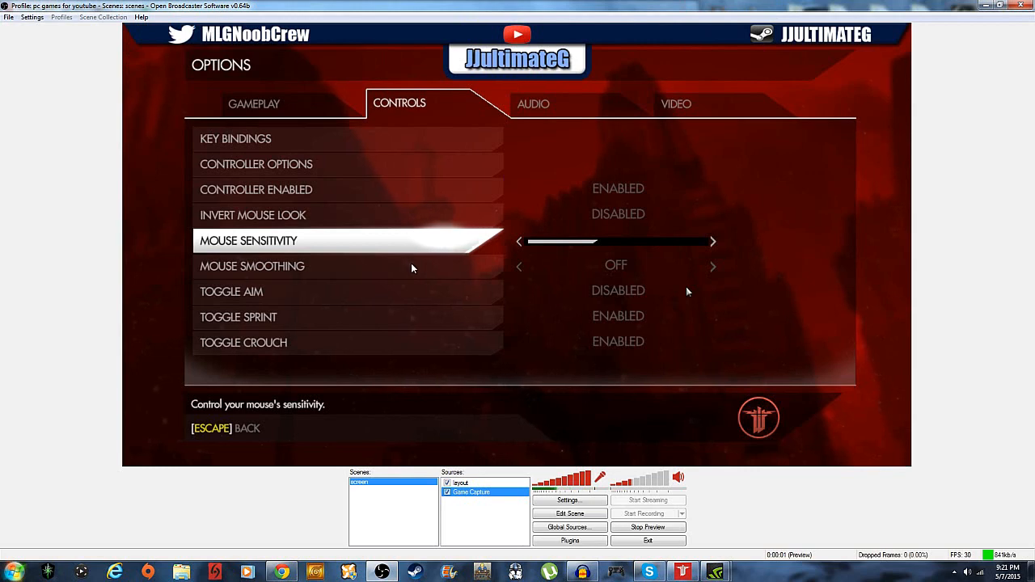
pyautogui.moveTo(608, 366)
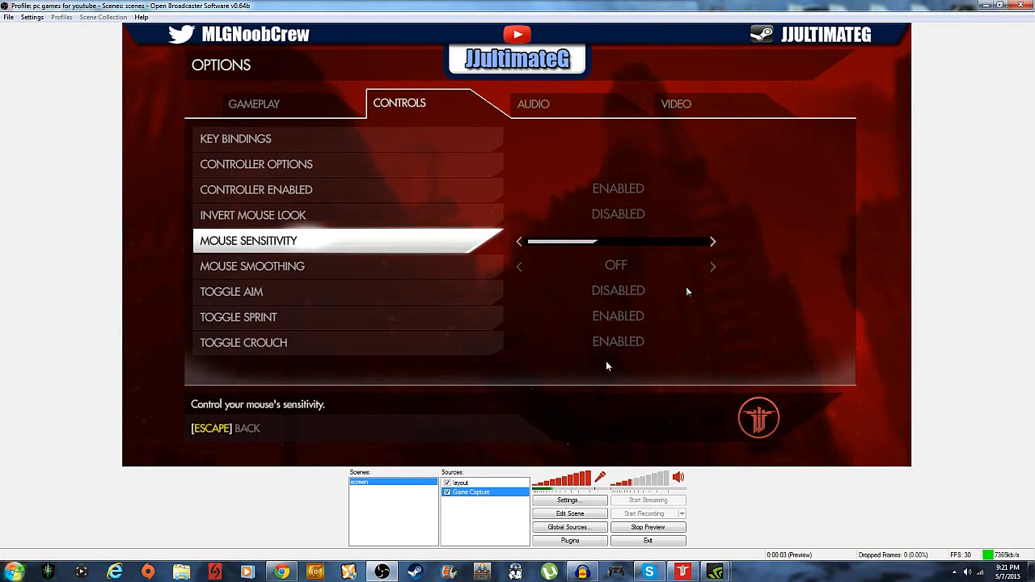